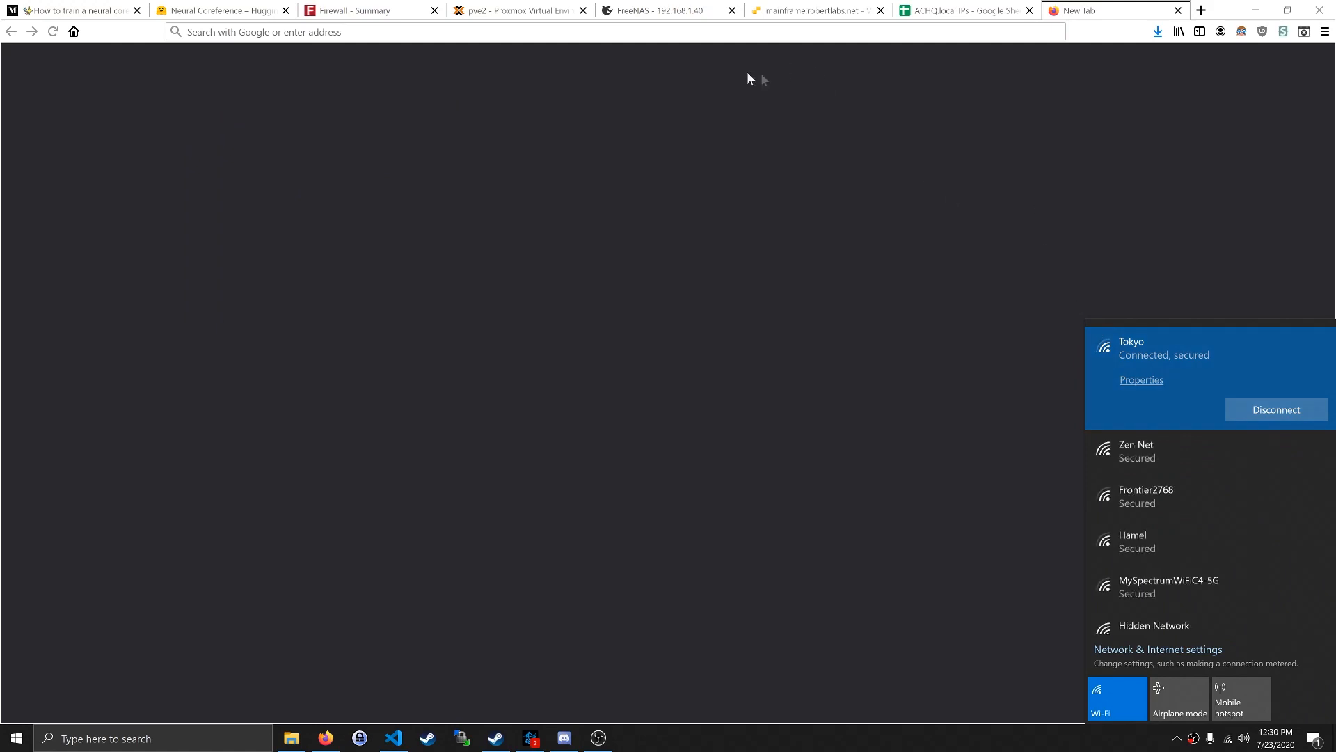
# - View the router's firewall summary, then the ESXi host's virtual machines list and its address
pyautogui.click(366, 10)
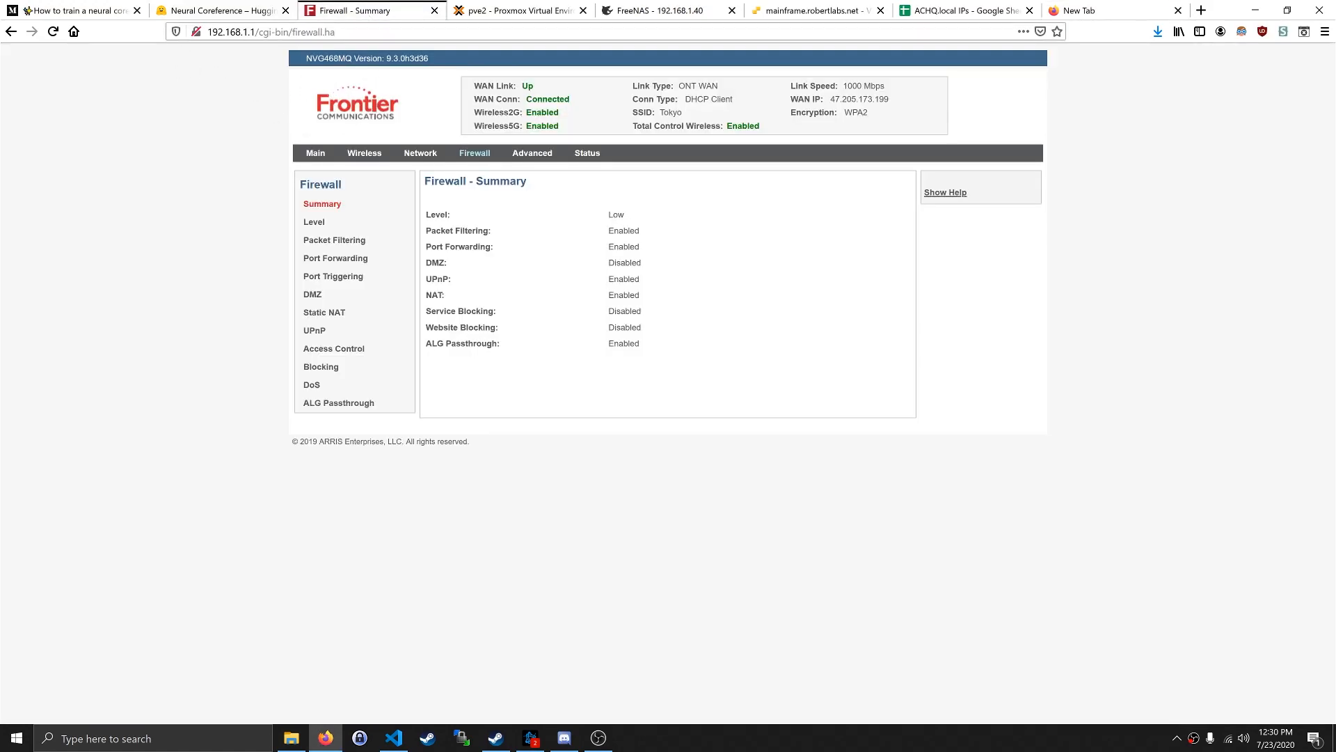
pyautogui.click(314, 153)
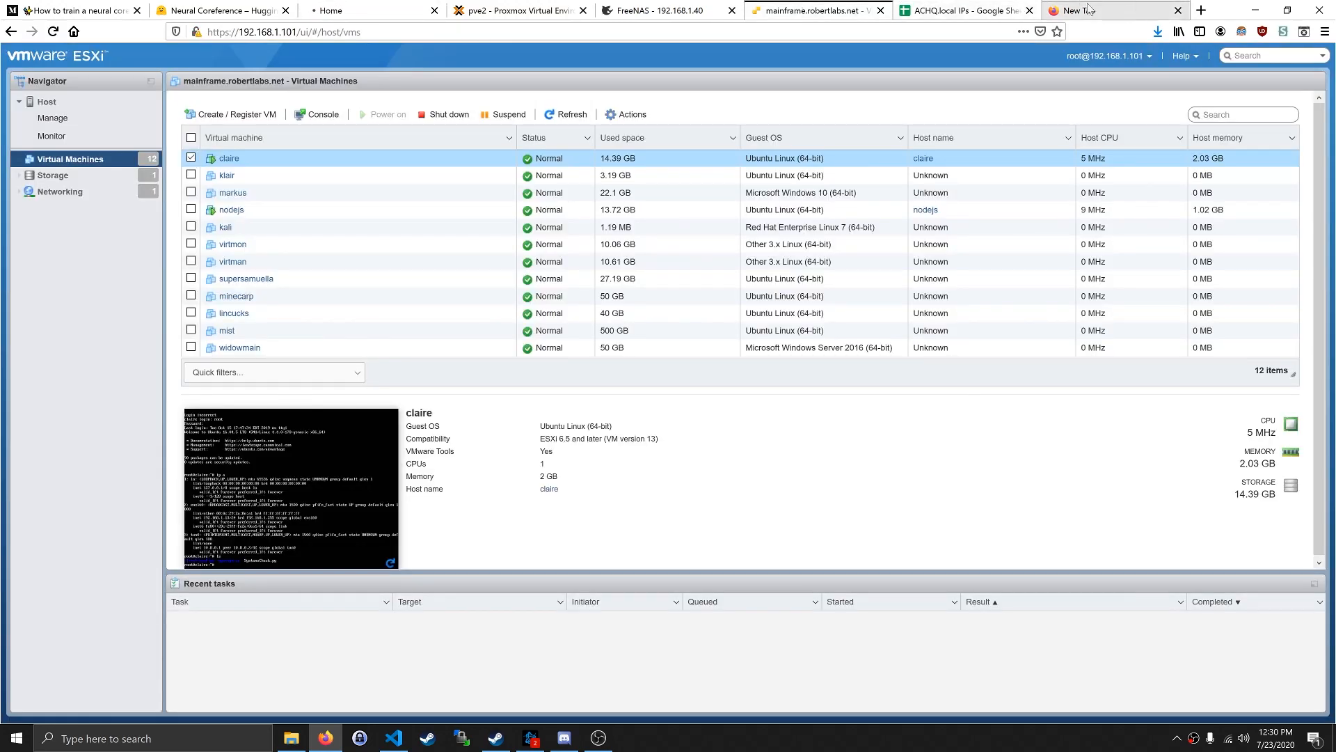
pyautogui.click(285, 32)
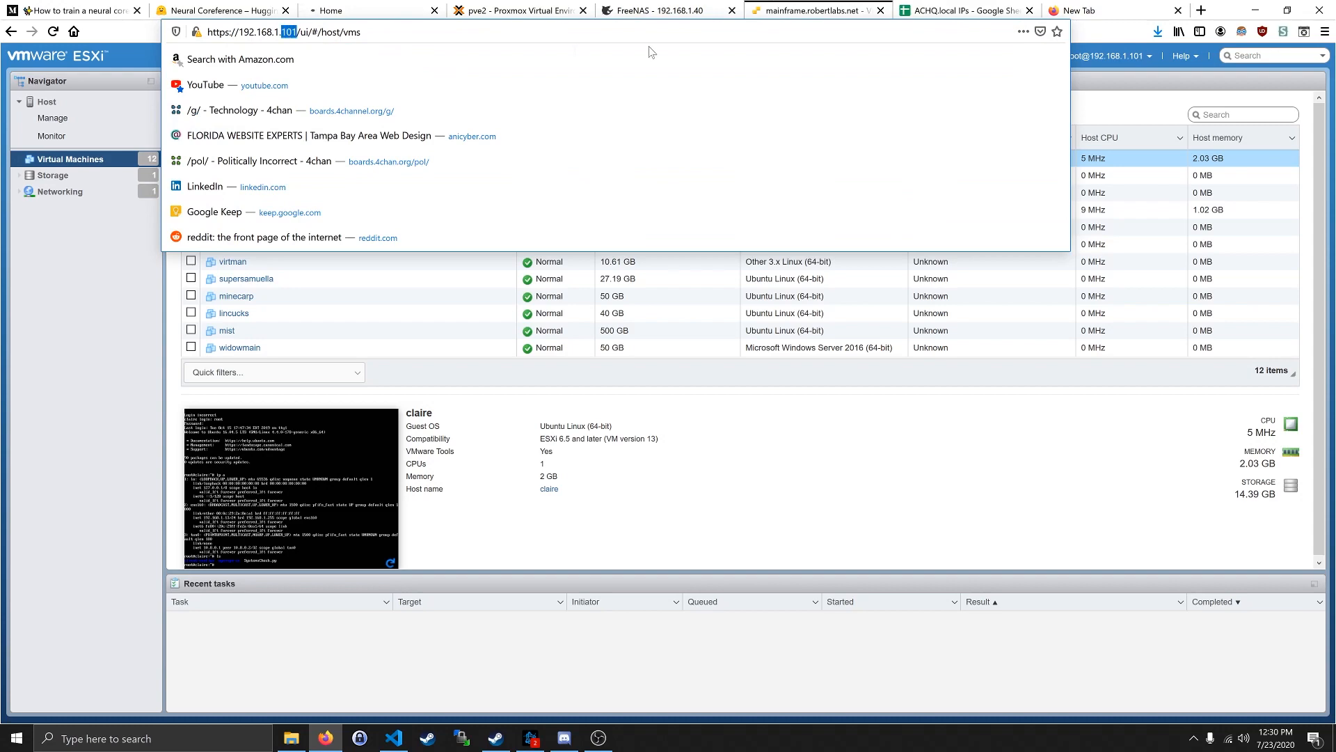
pyautogui.click(666, 9)
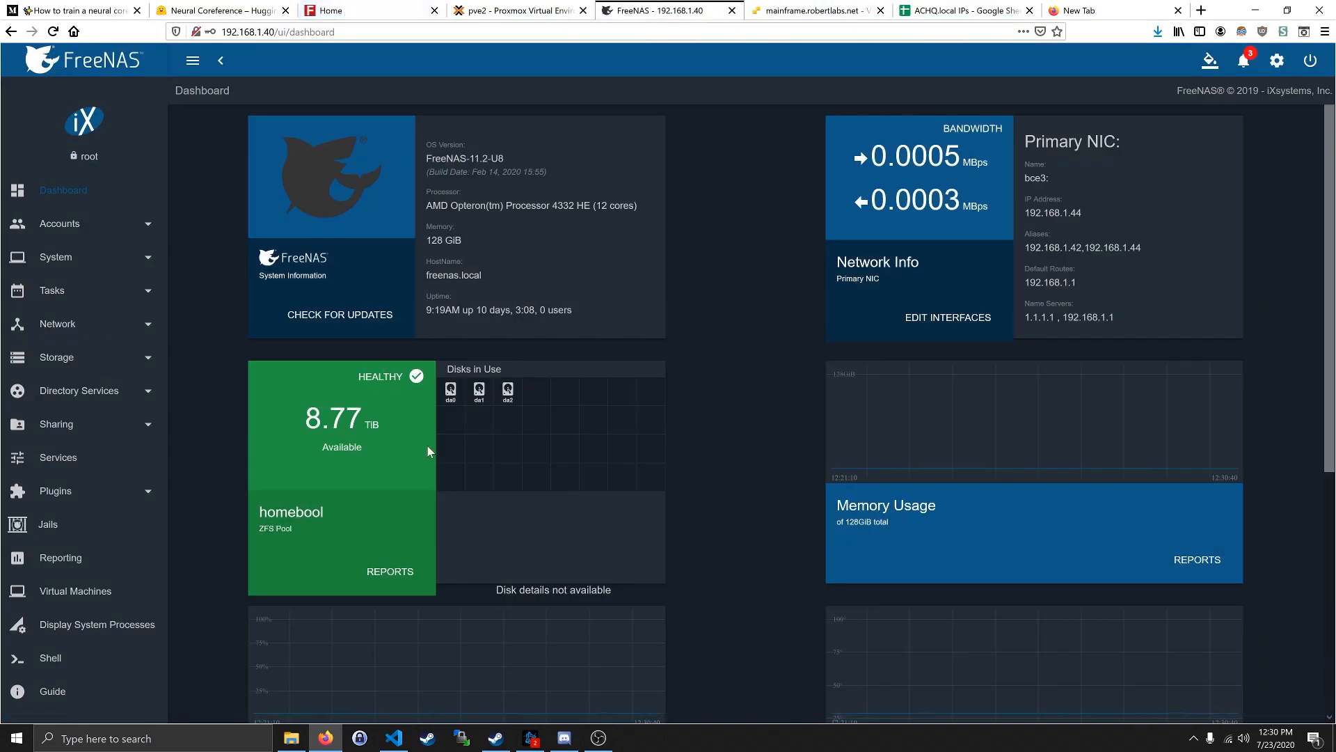
pyautogui.scroll(-3)
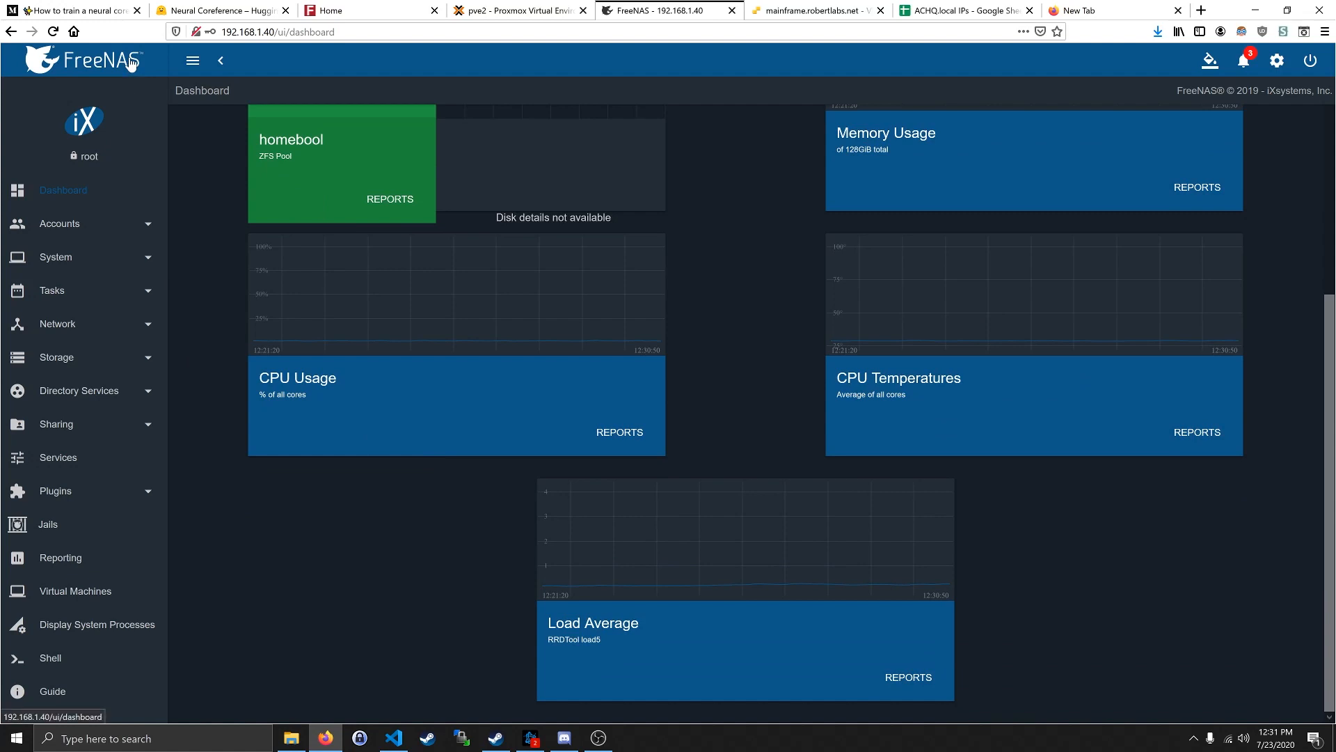
pyautogui.scroll(3)
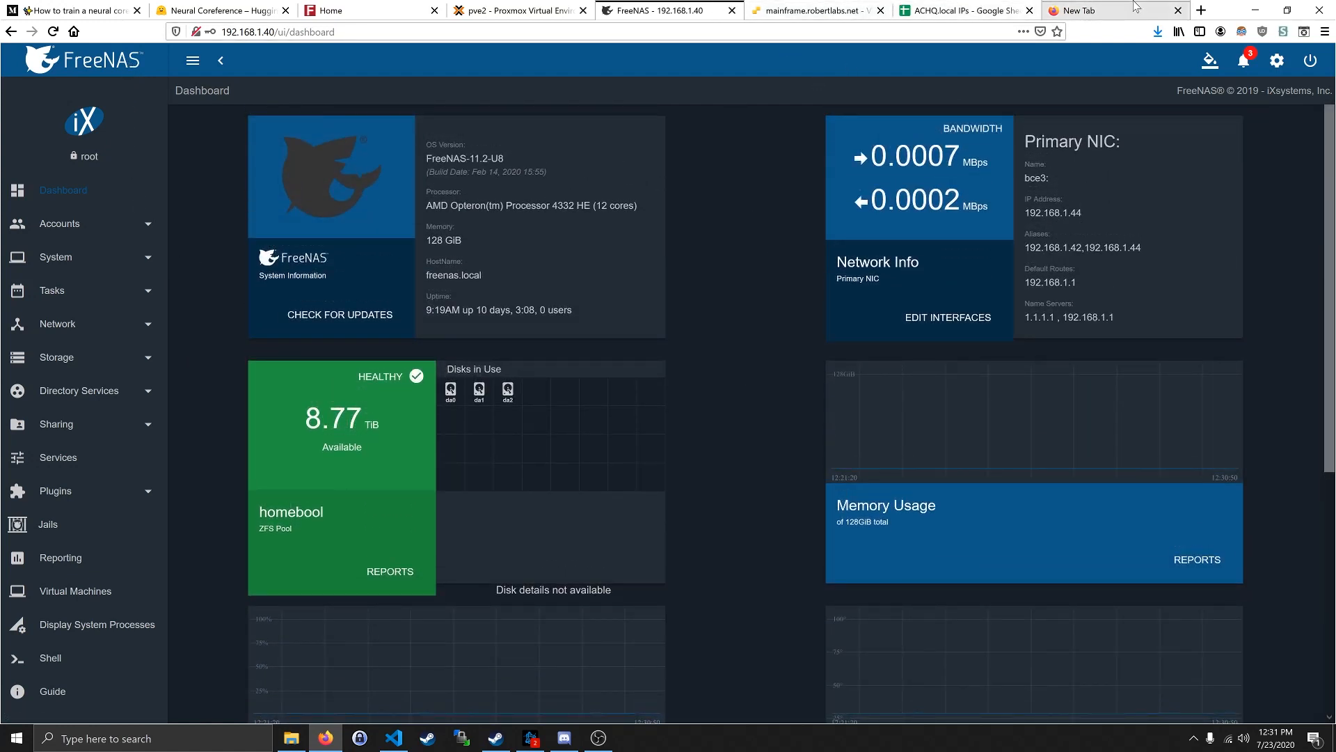
pyautogui.click(59, 223)
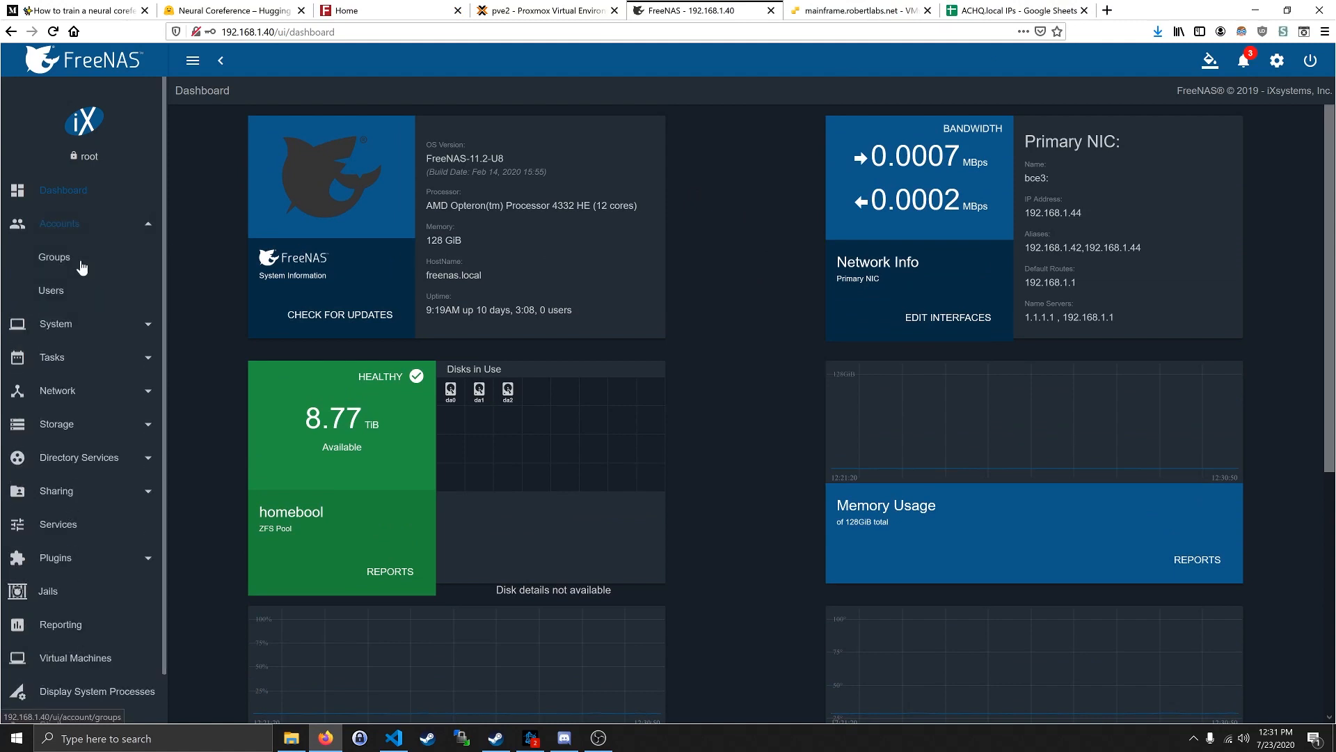
pyautogui.click(54, 256)
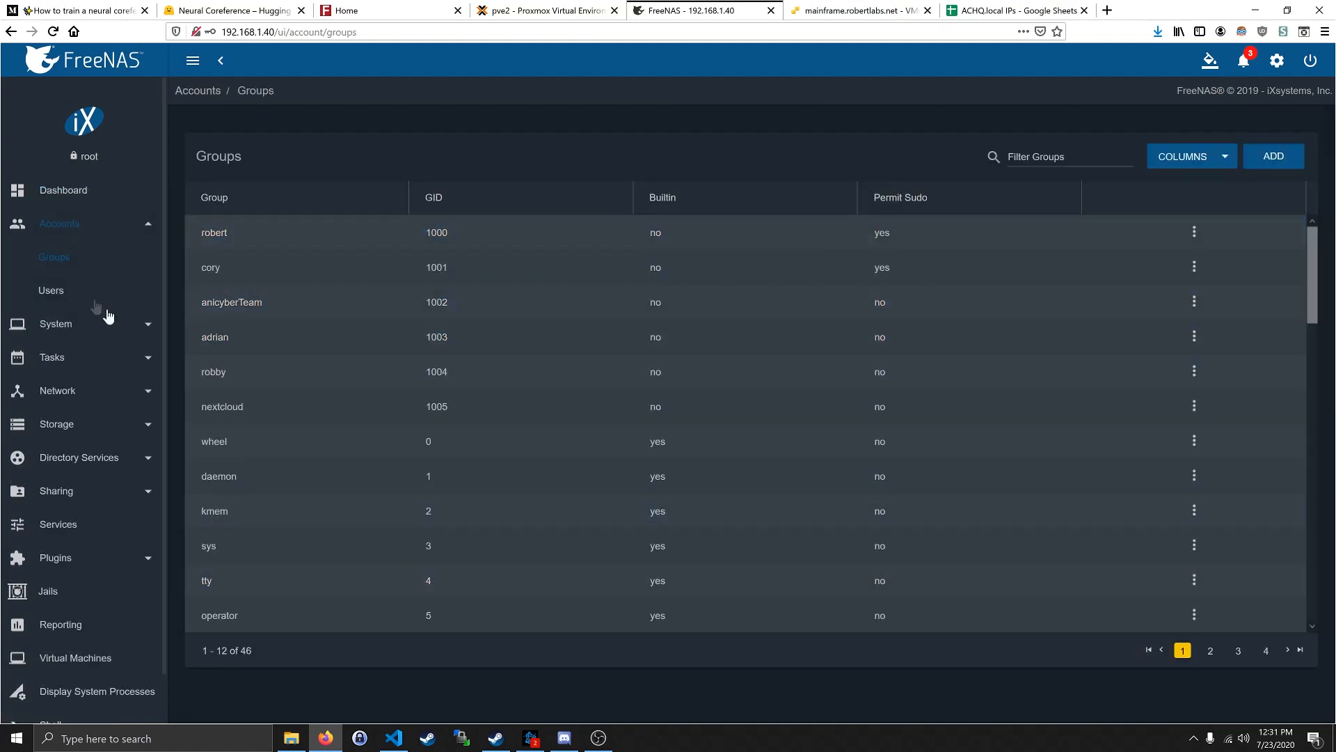
pyautogui.click(51, 289)
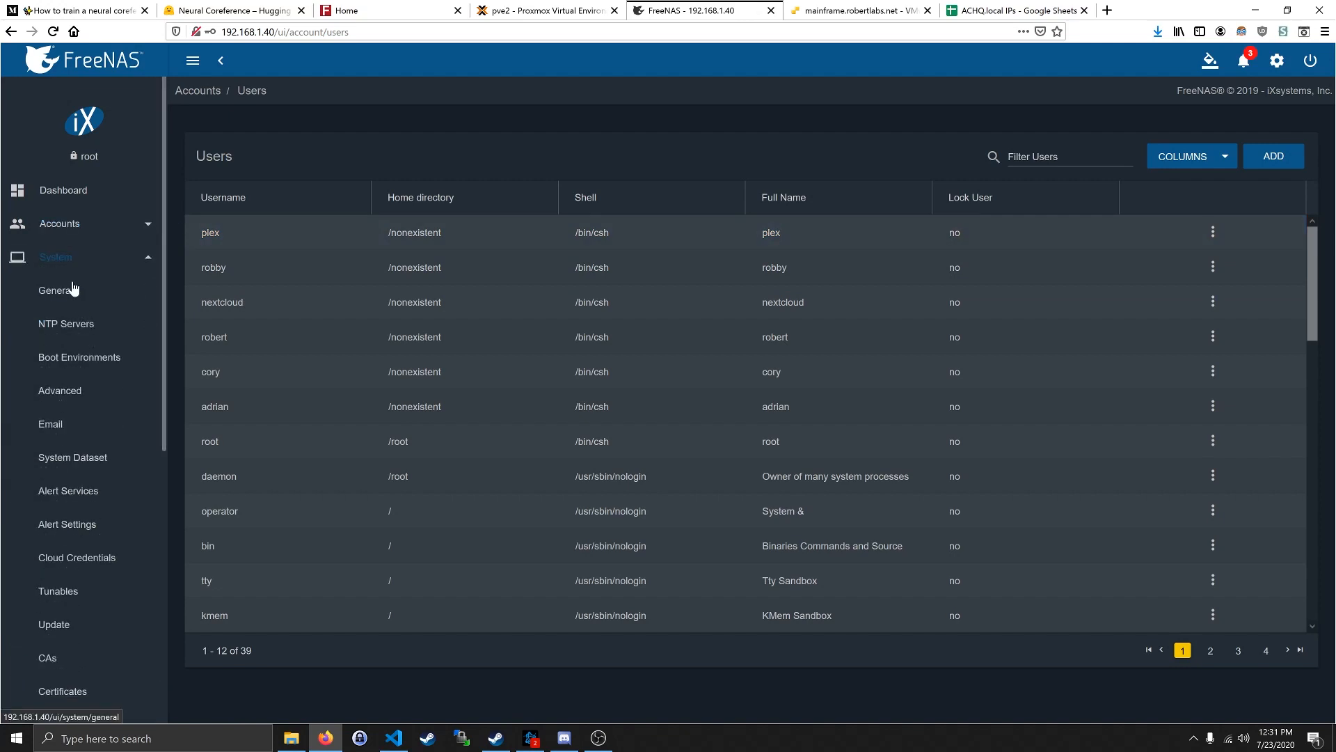
pyautogui.click(57, 290)
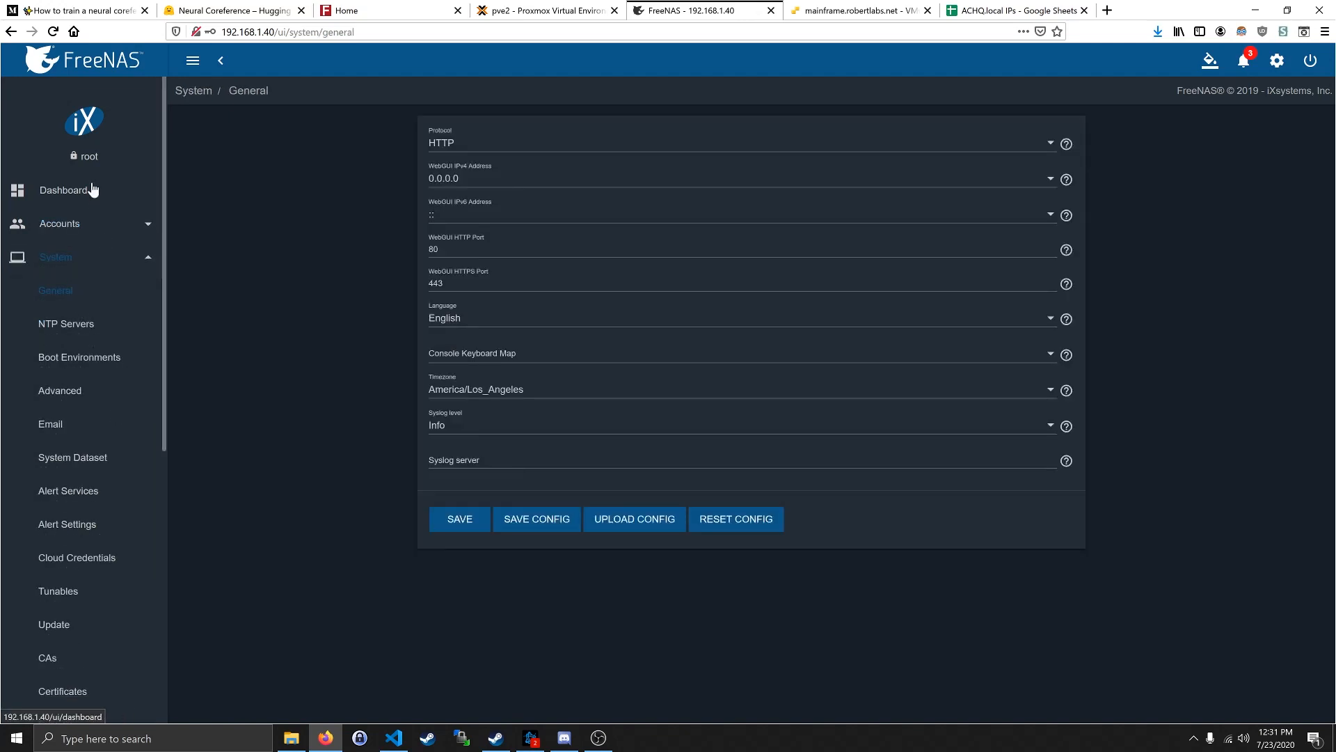
pyautogui.click(62, 191)
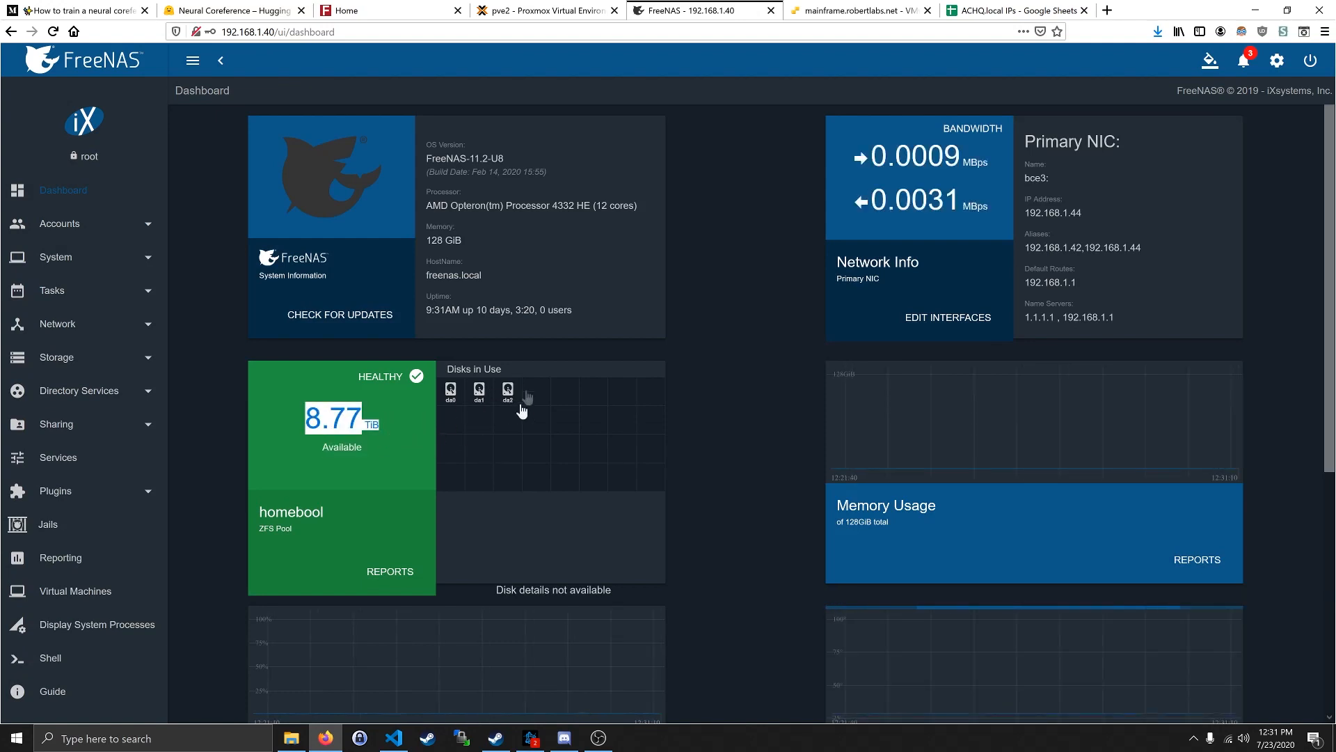
pyautogui.moveTo(467, 450)
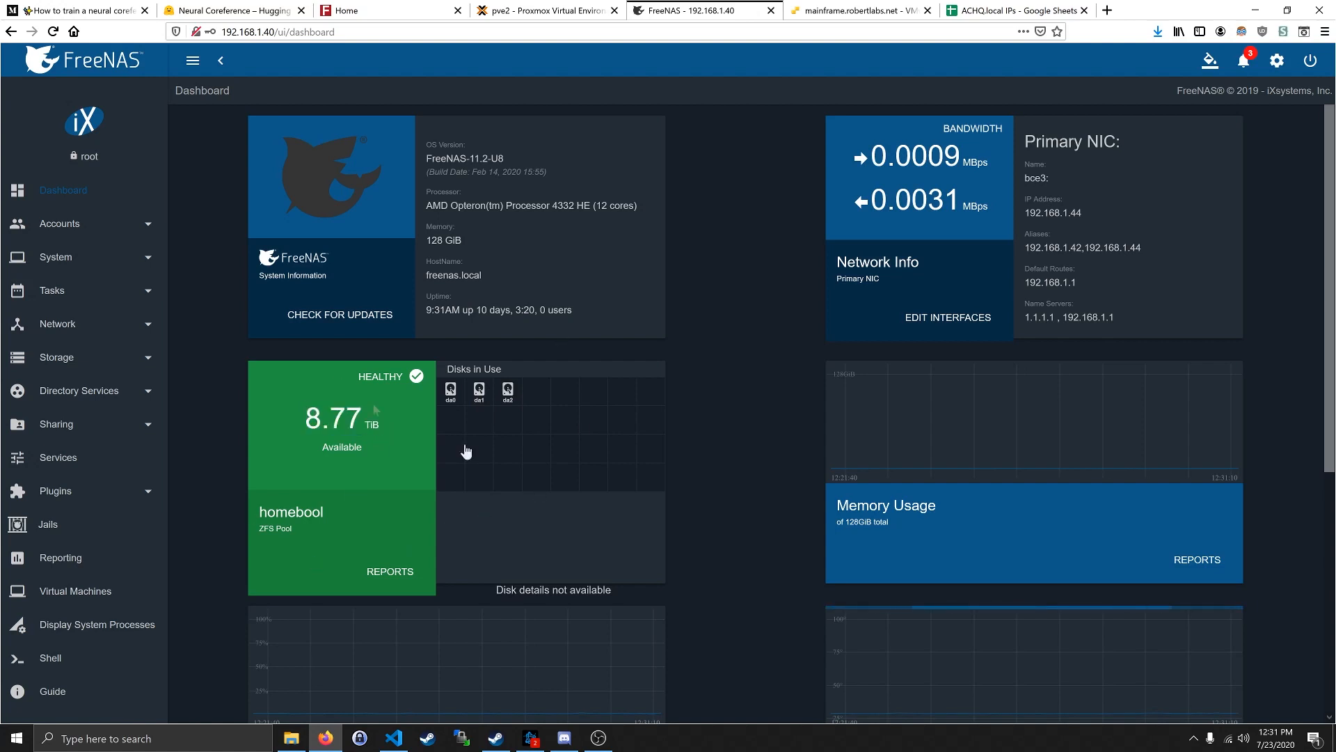
pyautogui.moveTo(392, 669)
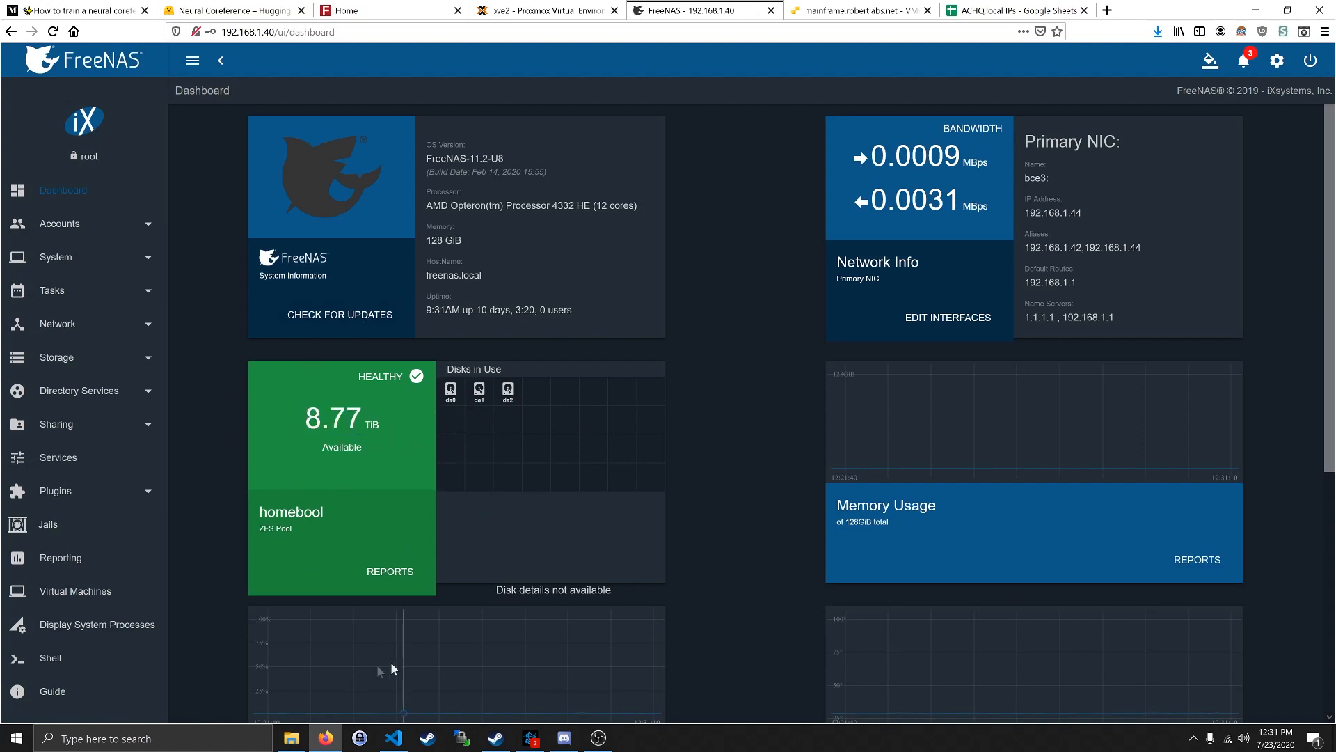
pyautogui.click(291, 745)
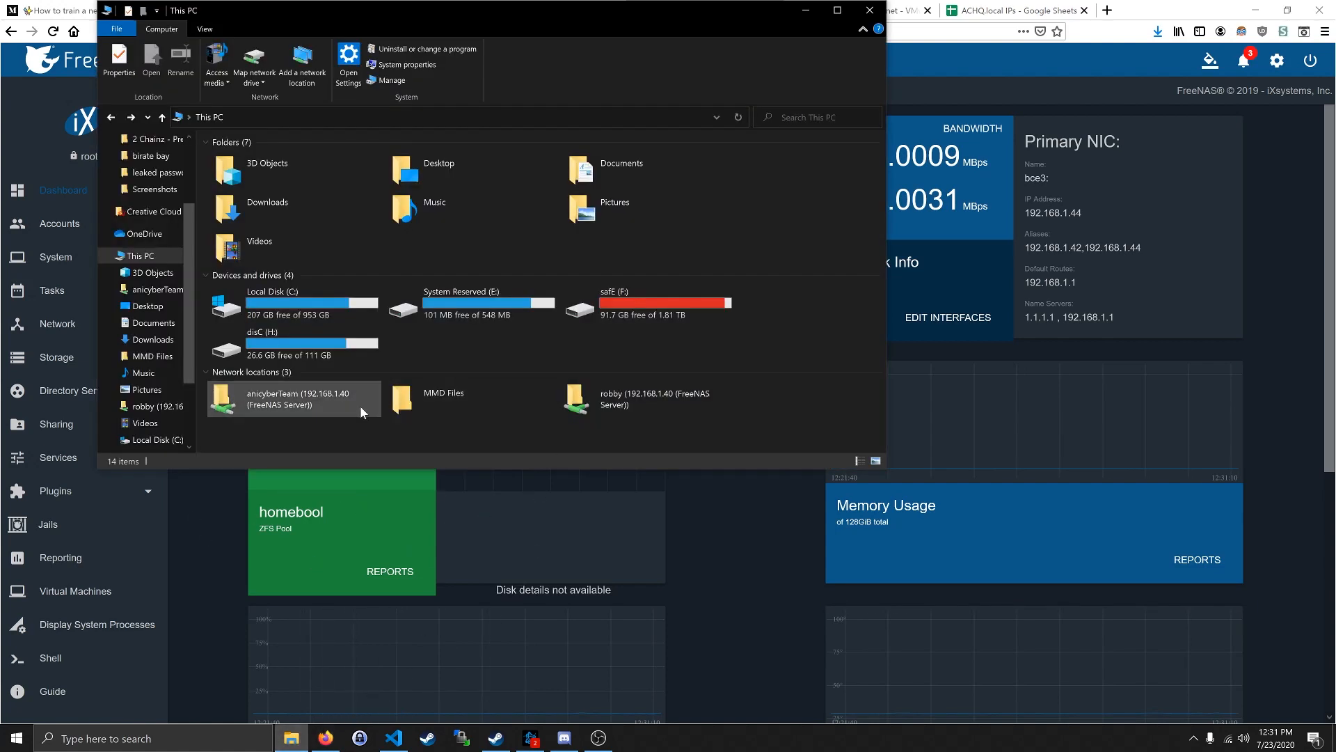
pyautogui.moveTo(371, 435)
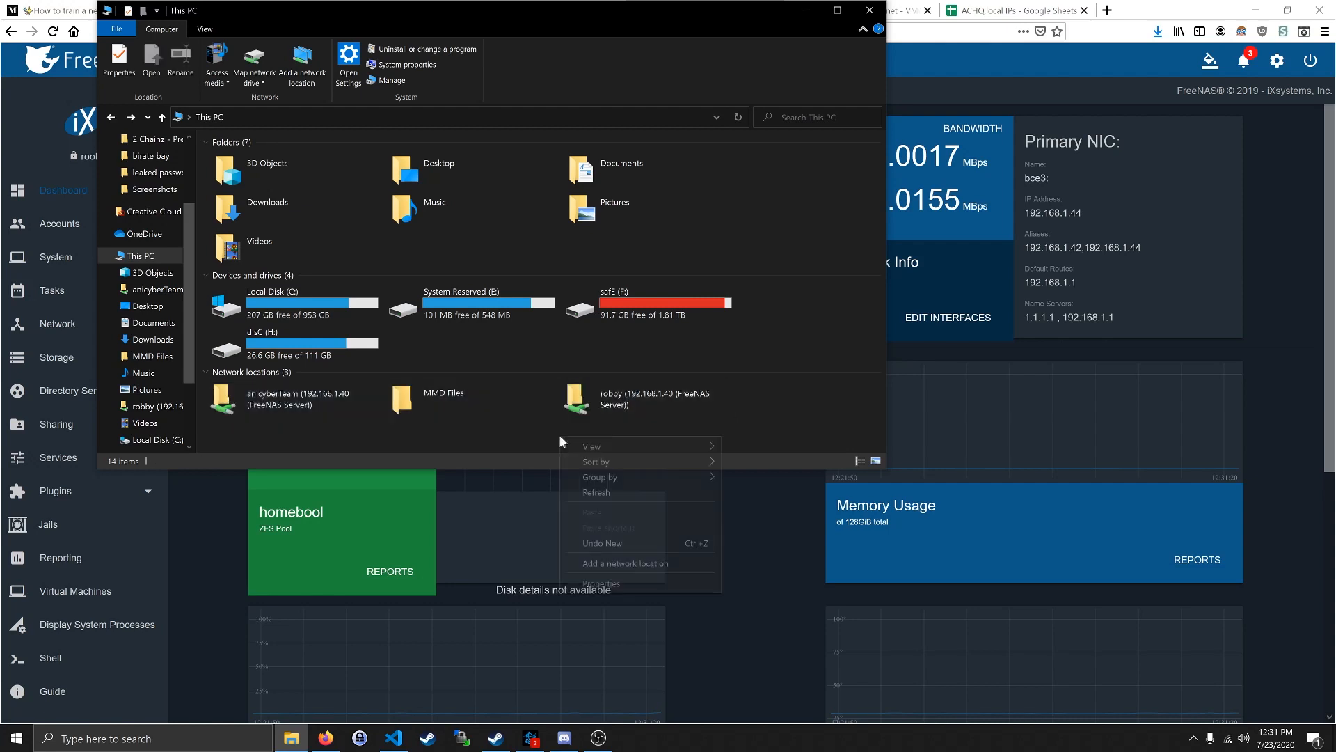
pyautogui.click(625, 562)
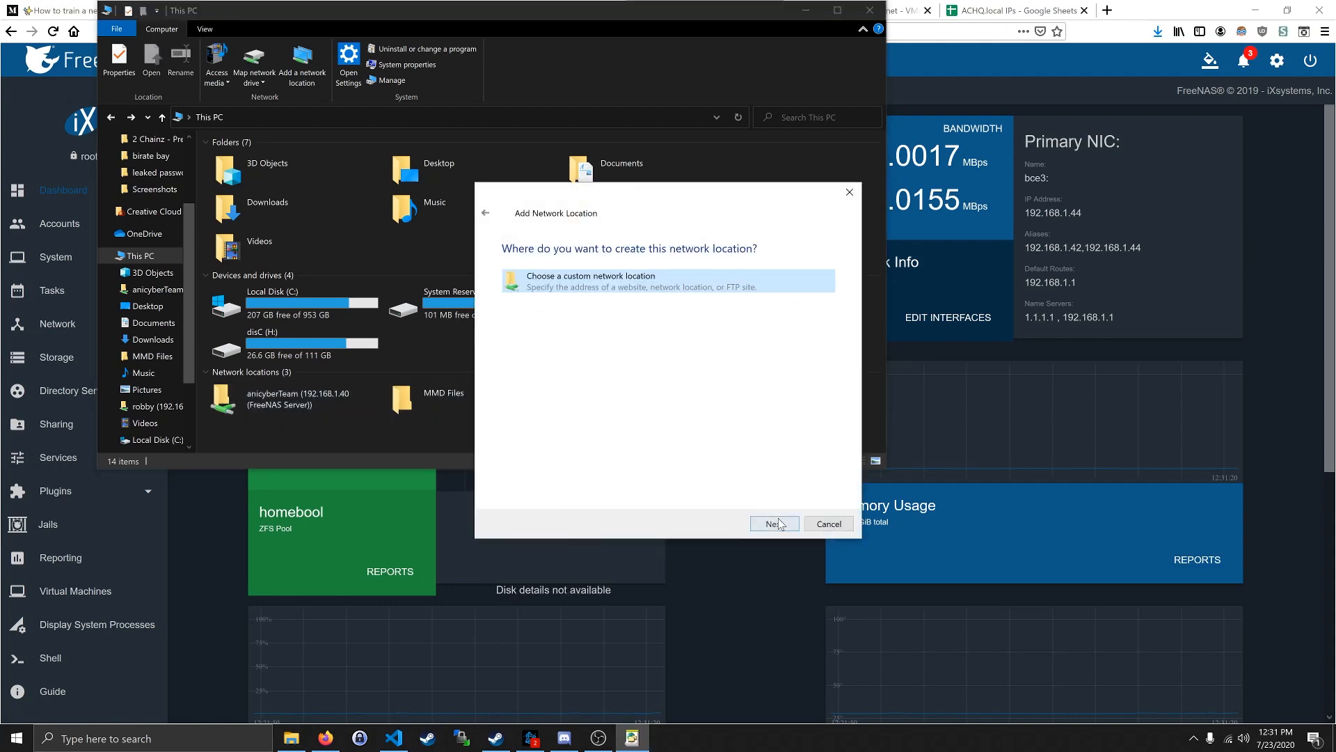
pyautogui.click(772, 524)
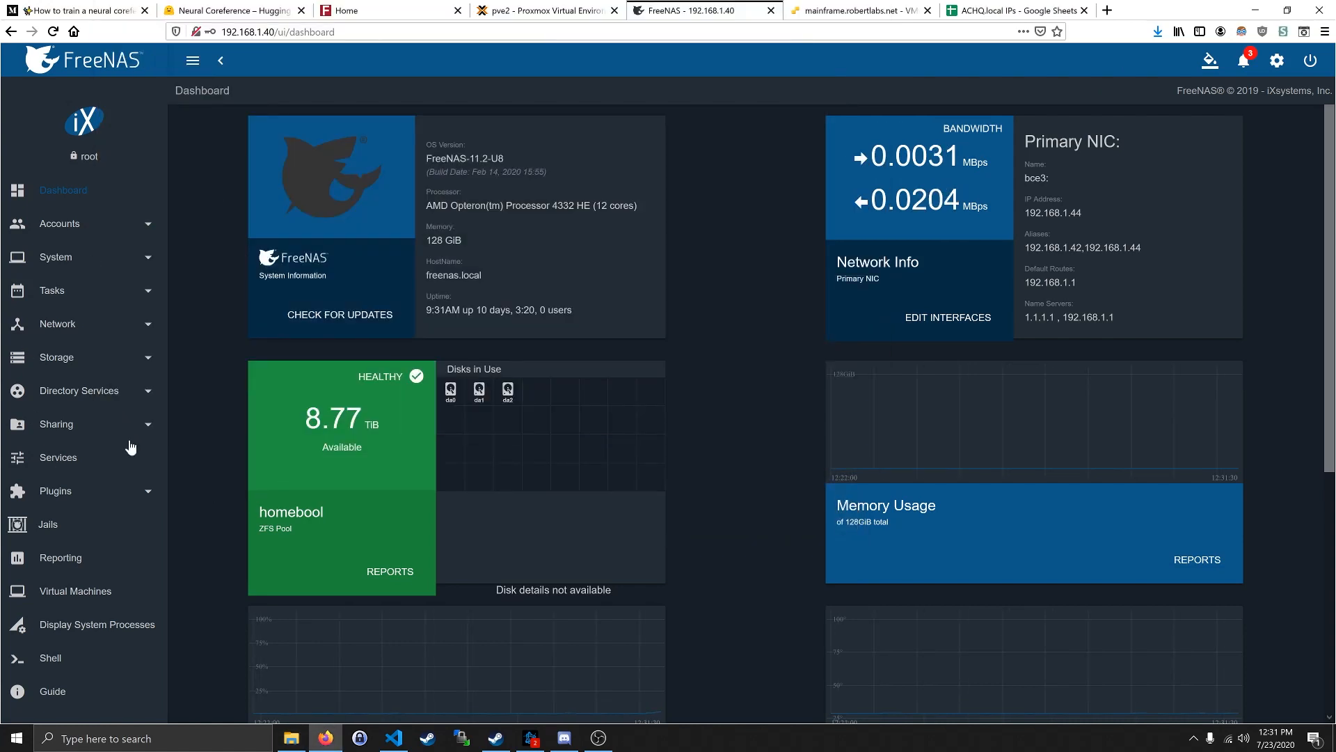
pyautogui.moveTo(5, 124)
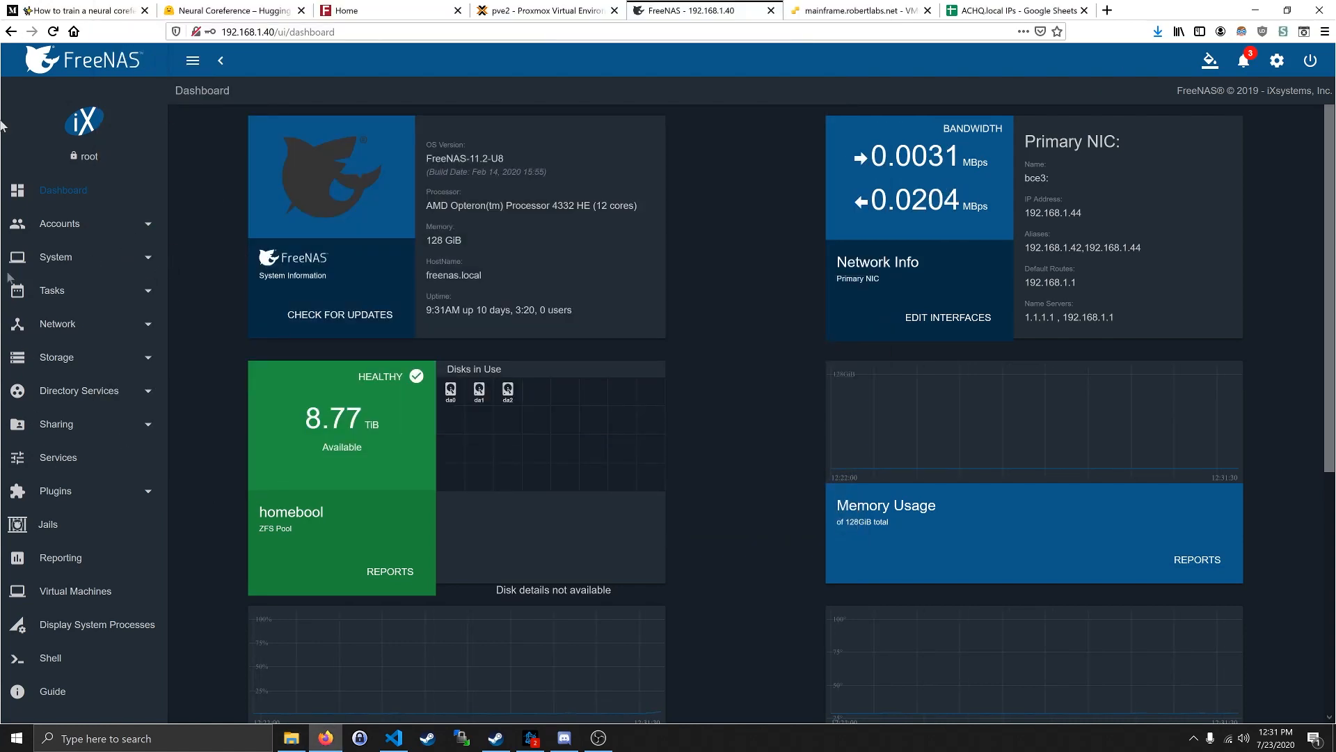
# - Go to Sharing > Windows (SMB) Shares and start adding a new share, glancing at This PC
pyautogui.click(57, 424)
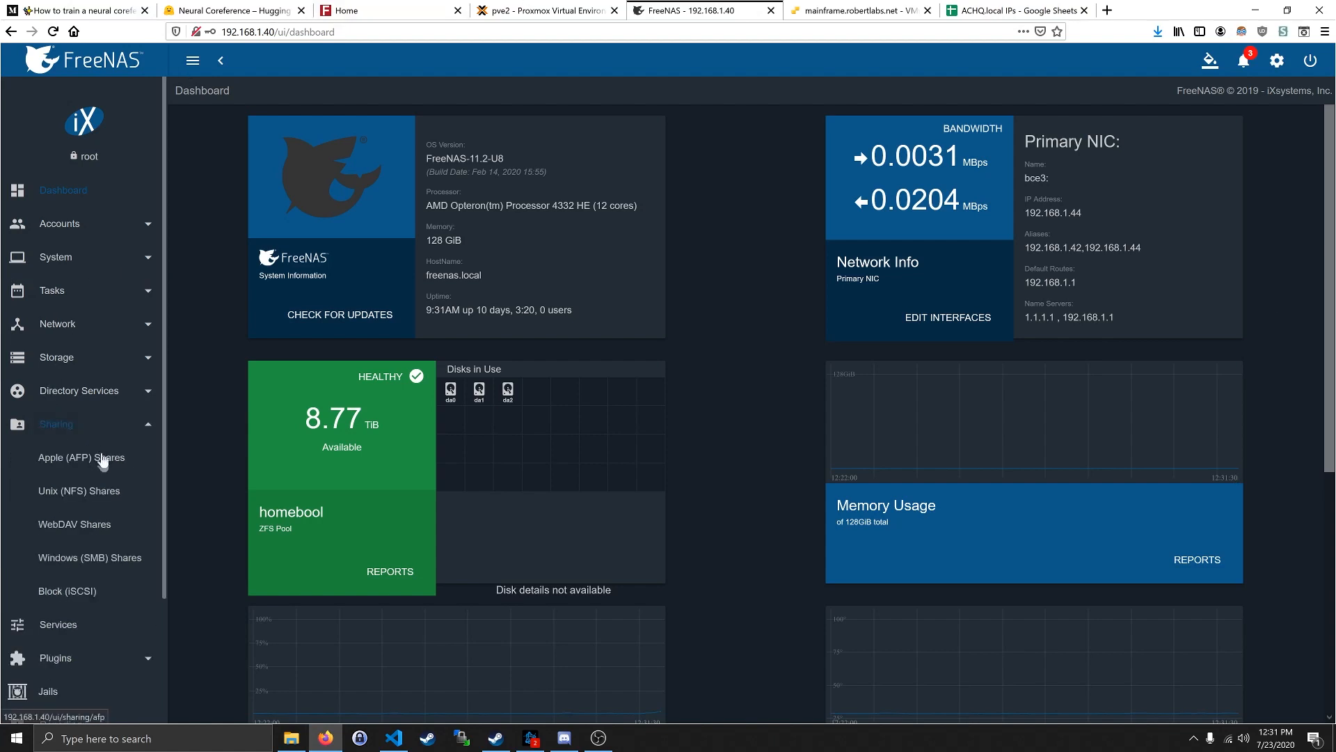
pyautogui.click(89, 557)
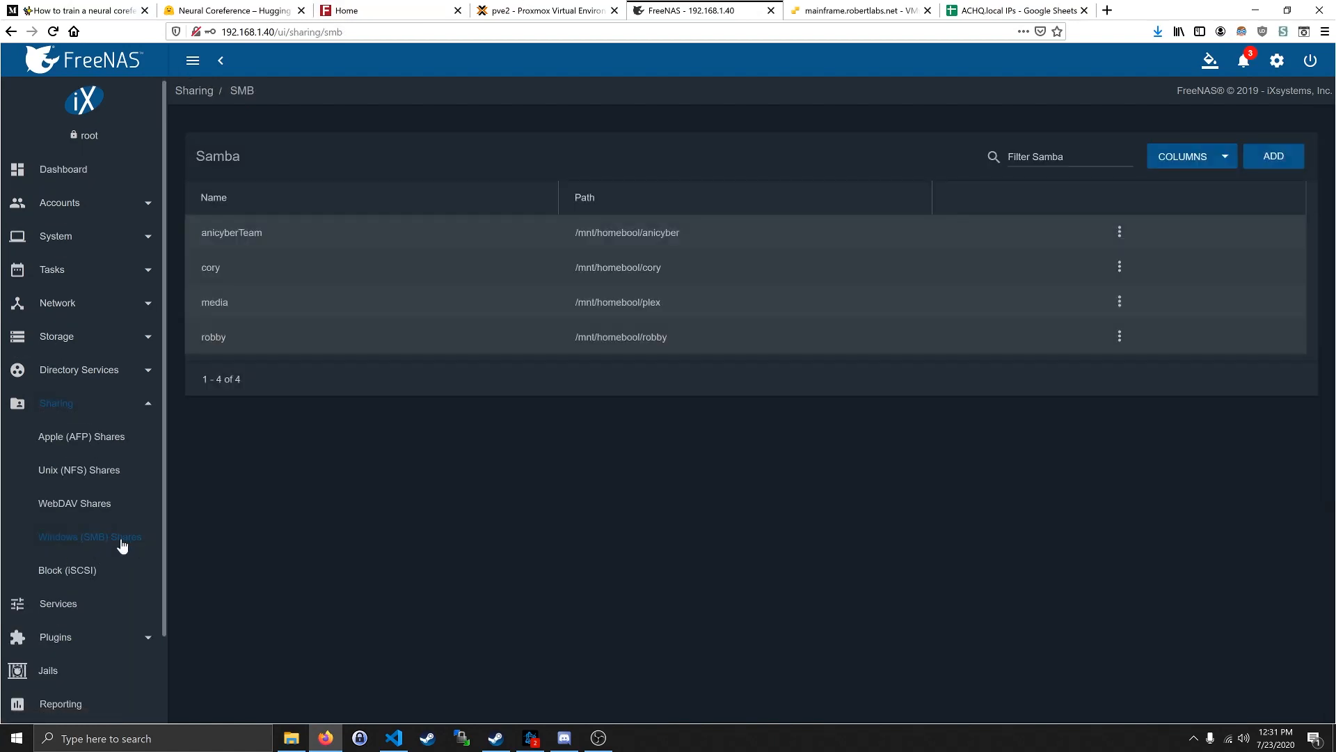
pyautogui.moveTo(1276, 156)
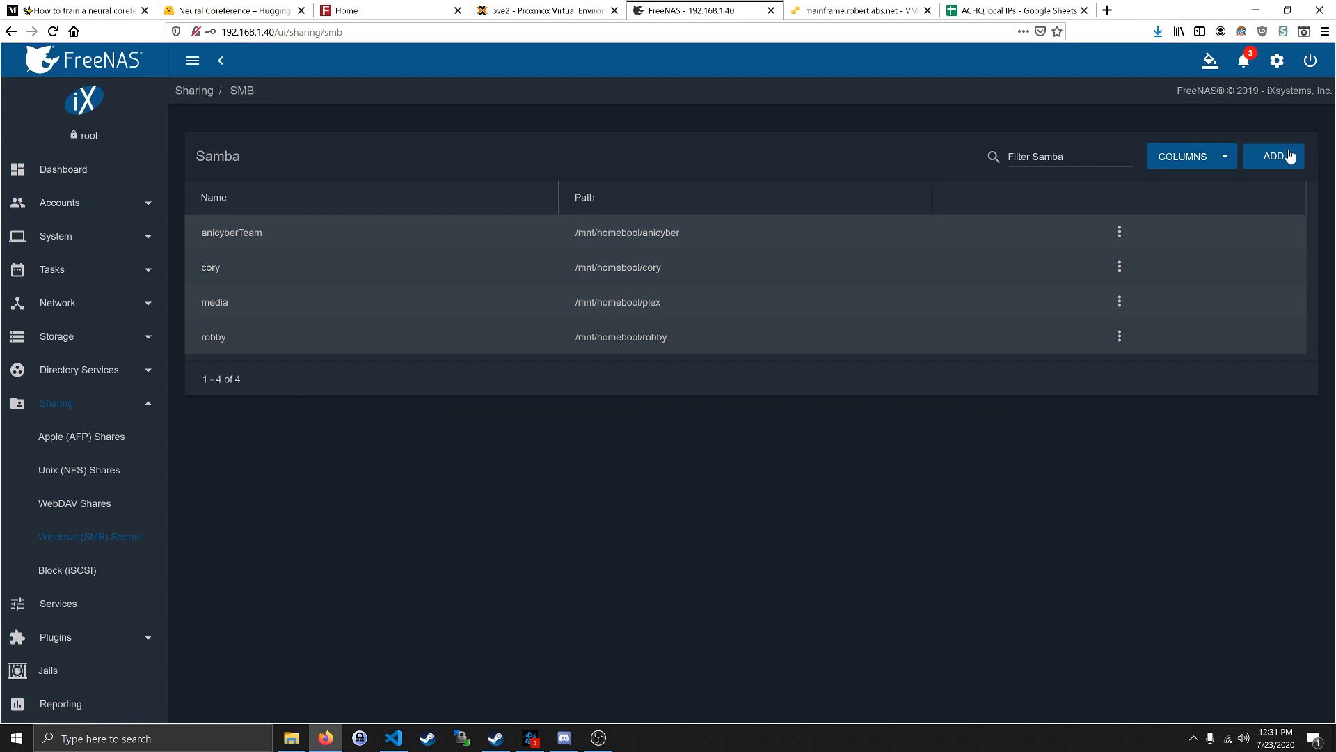
pyautogui.click(1274, 156)
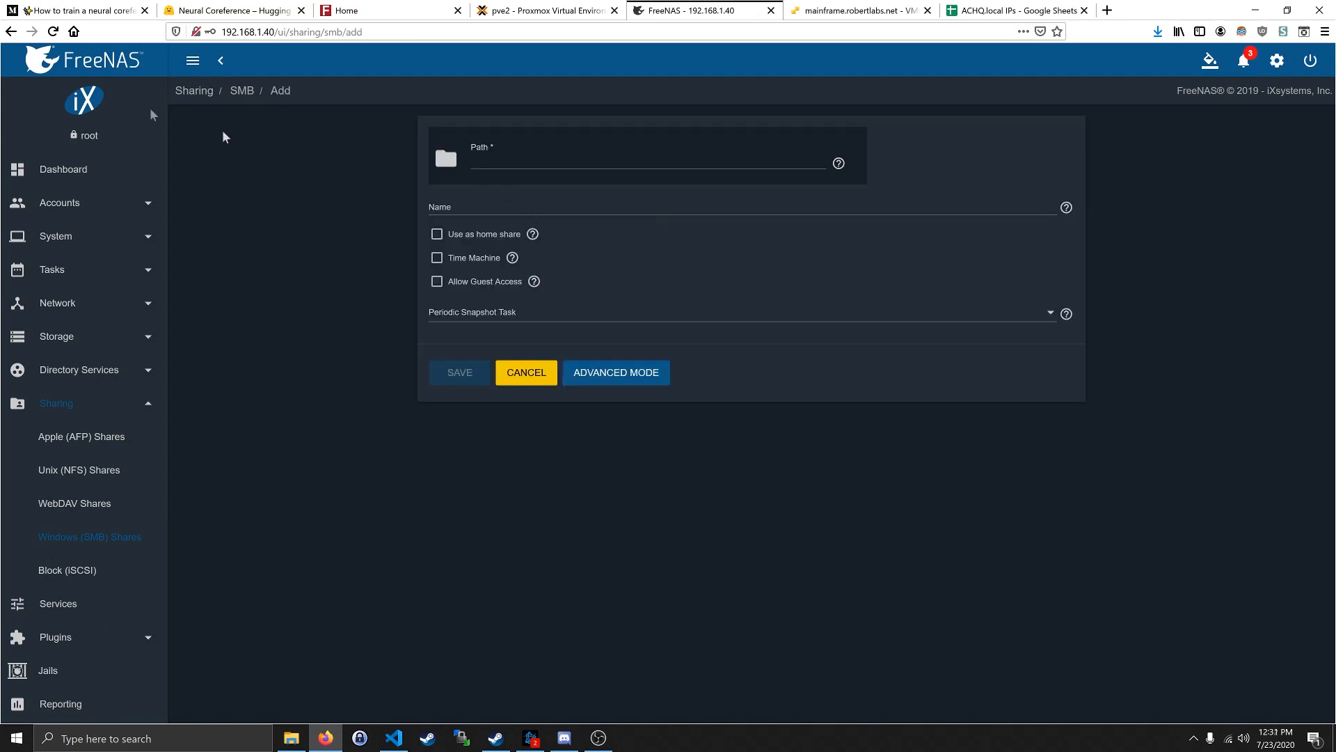
pyautogui.moveTo(111, 67)
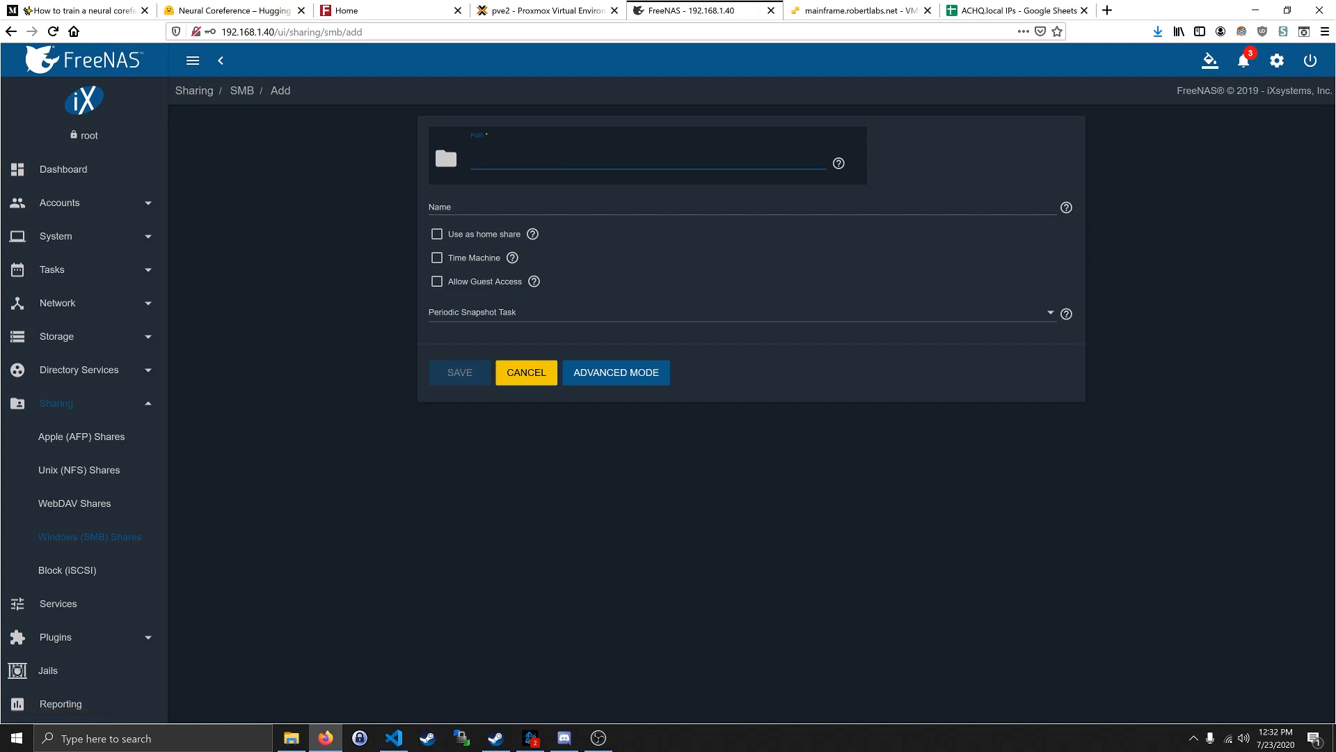
pyautogui.scroll(-3)
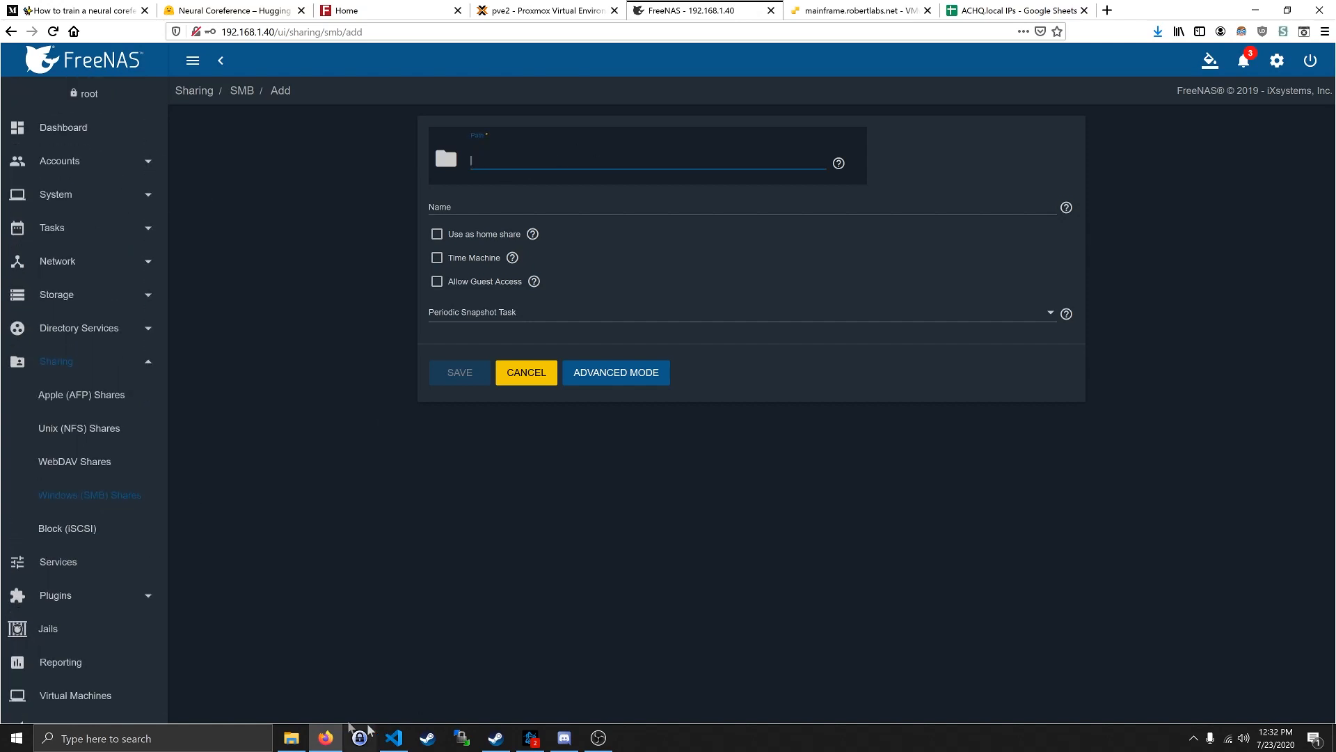
pyautogui.click(291, 738)
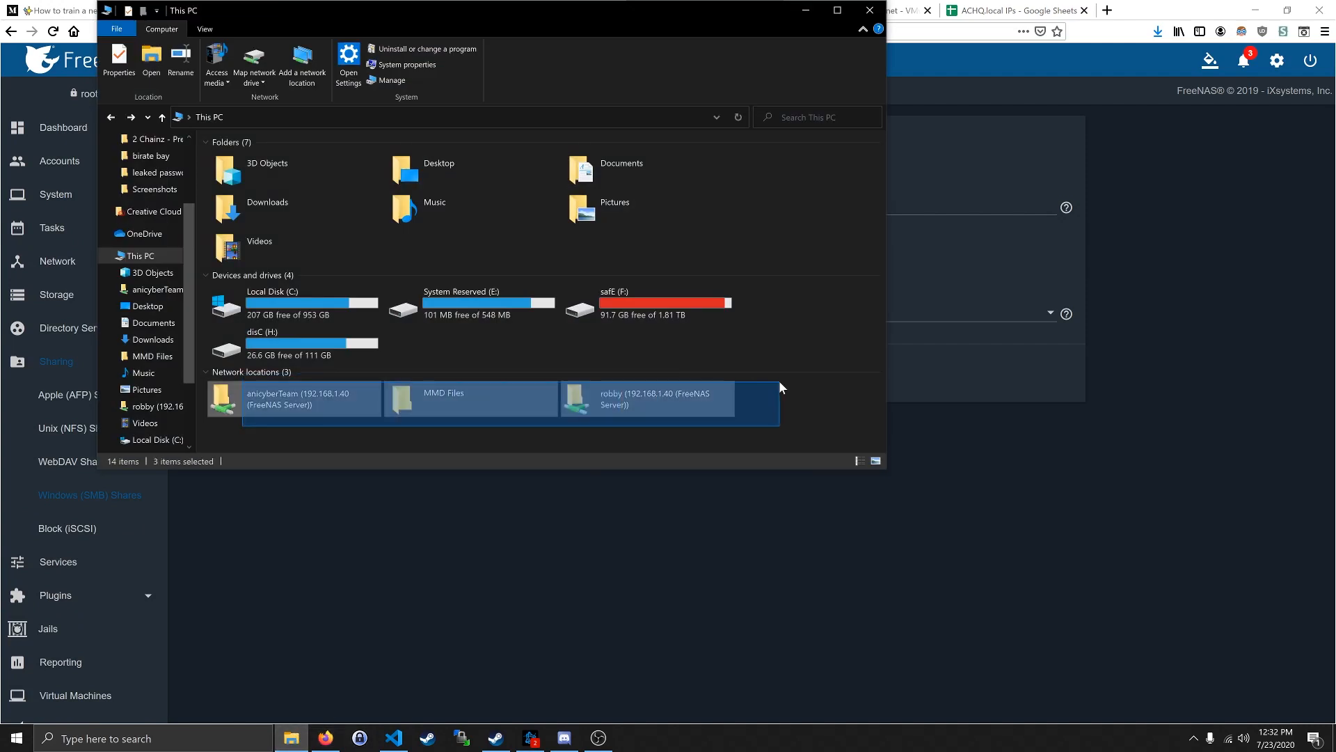
pyautogui.click(286, 424)
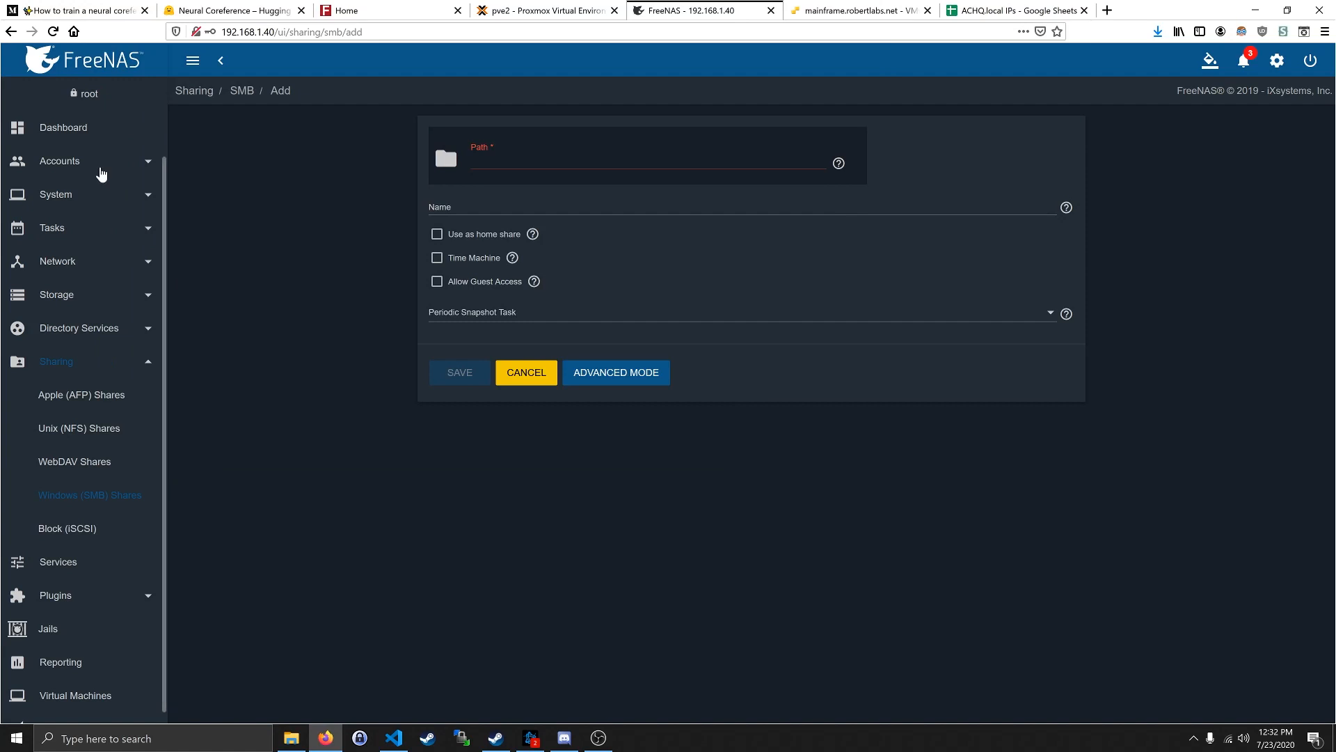
pyautogui.click(59, 160)
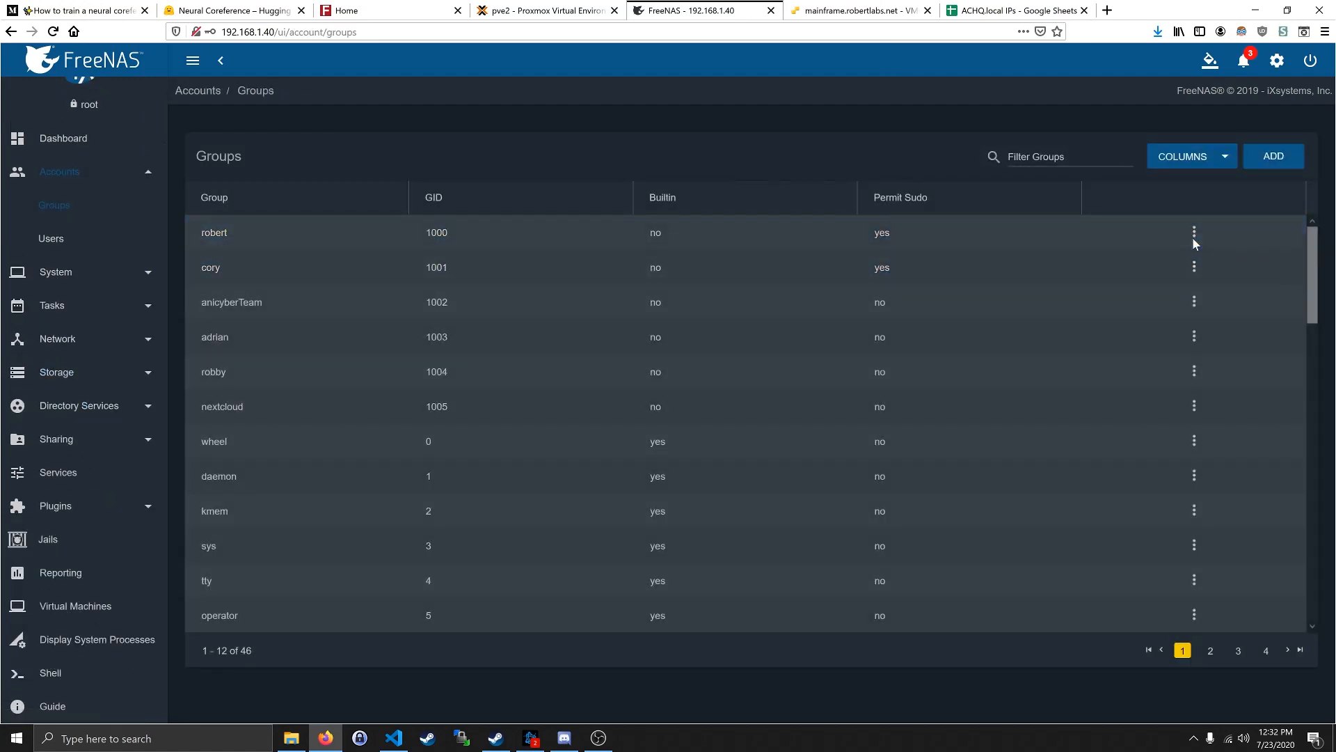
pyautogui.click(1194, 232)
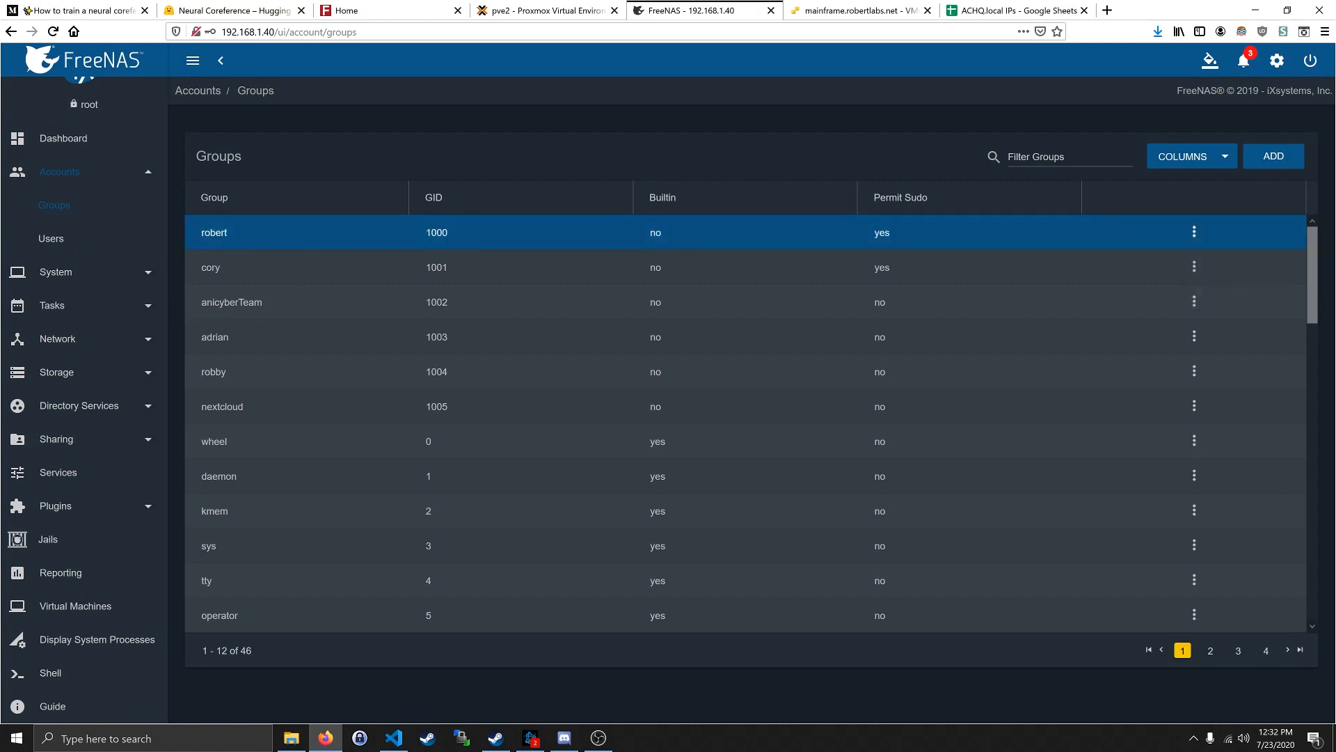
pyautogui.moveTo(215, 232)
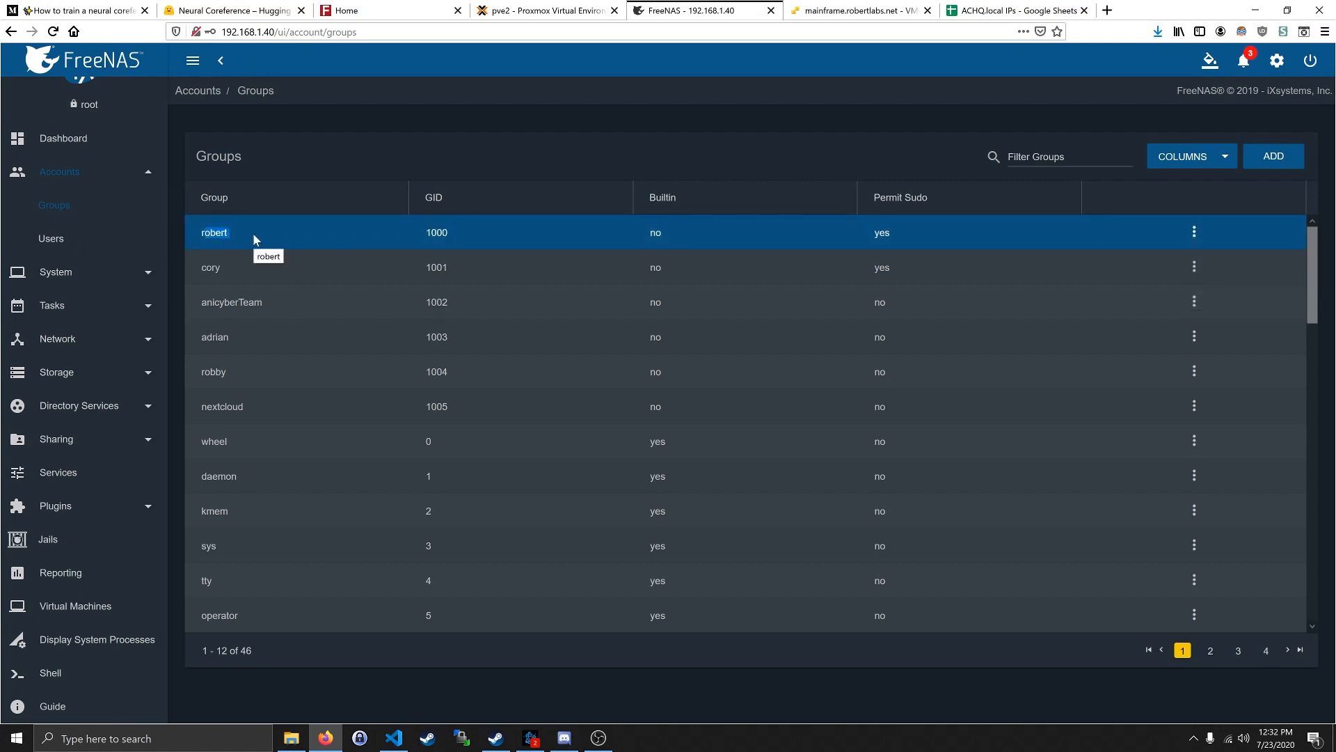
pyautogui.click(207, 545)
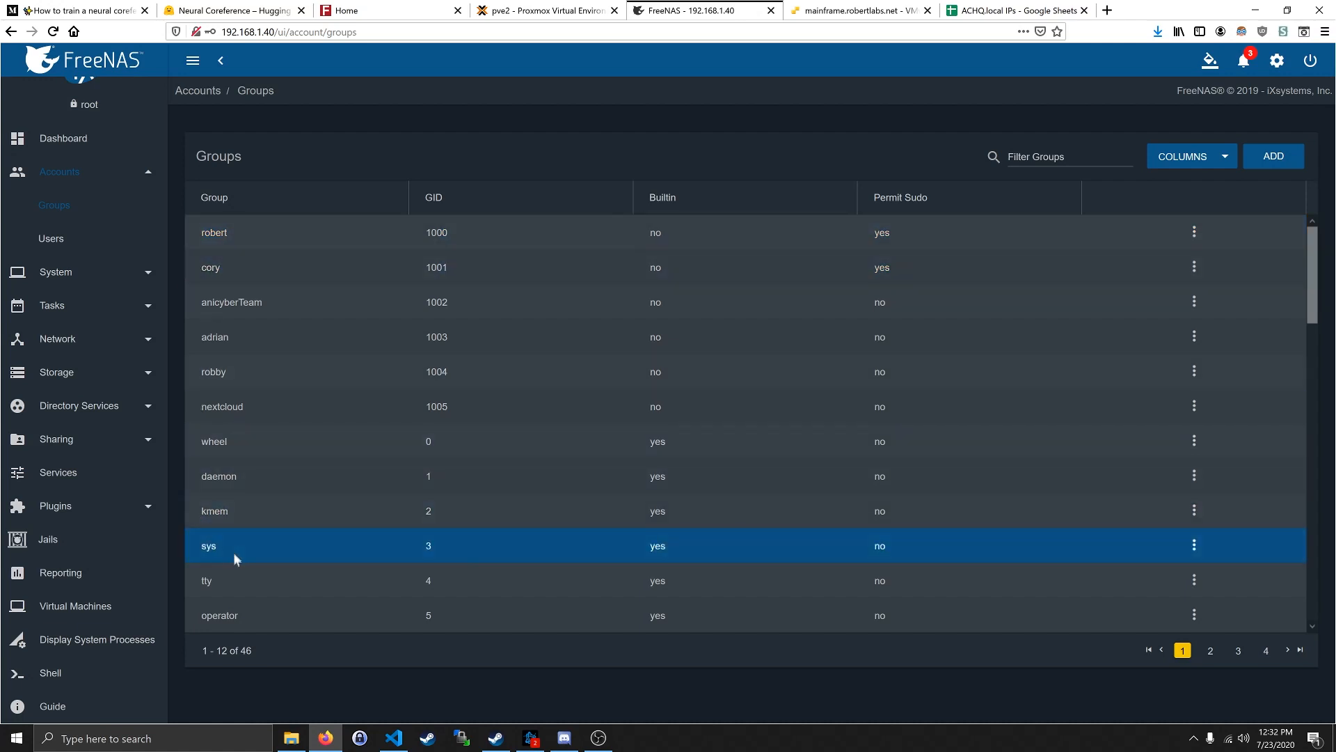
pyautogui.click(1195, 231)
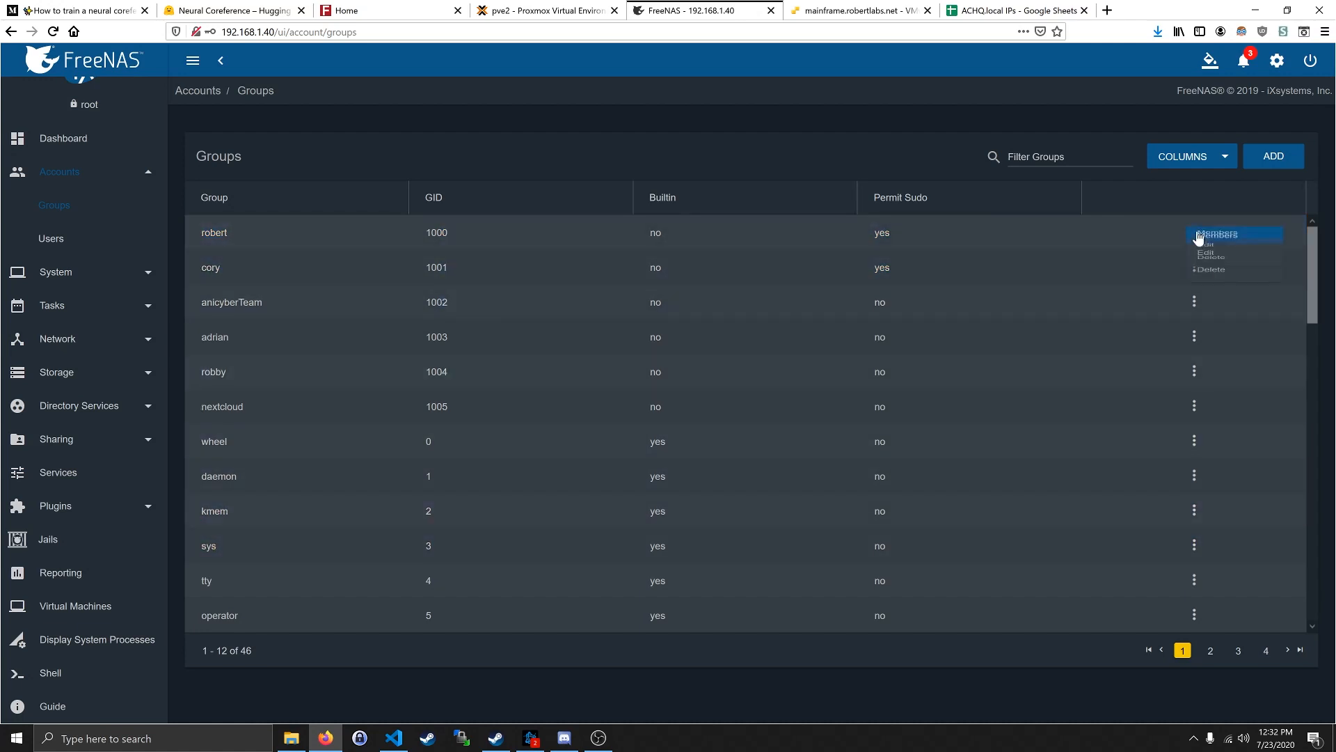
pyautogui.click(1209, 246)
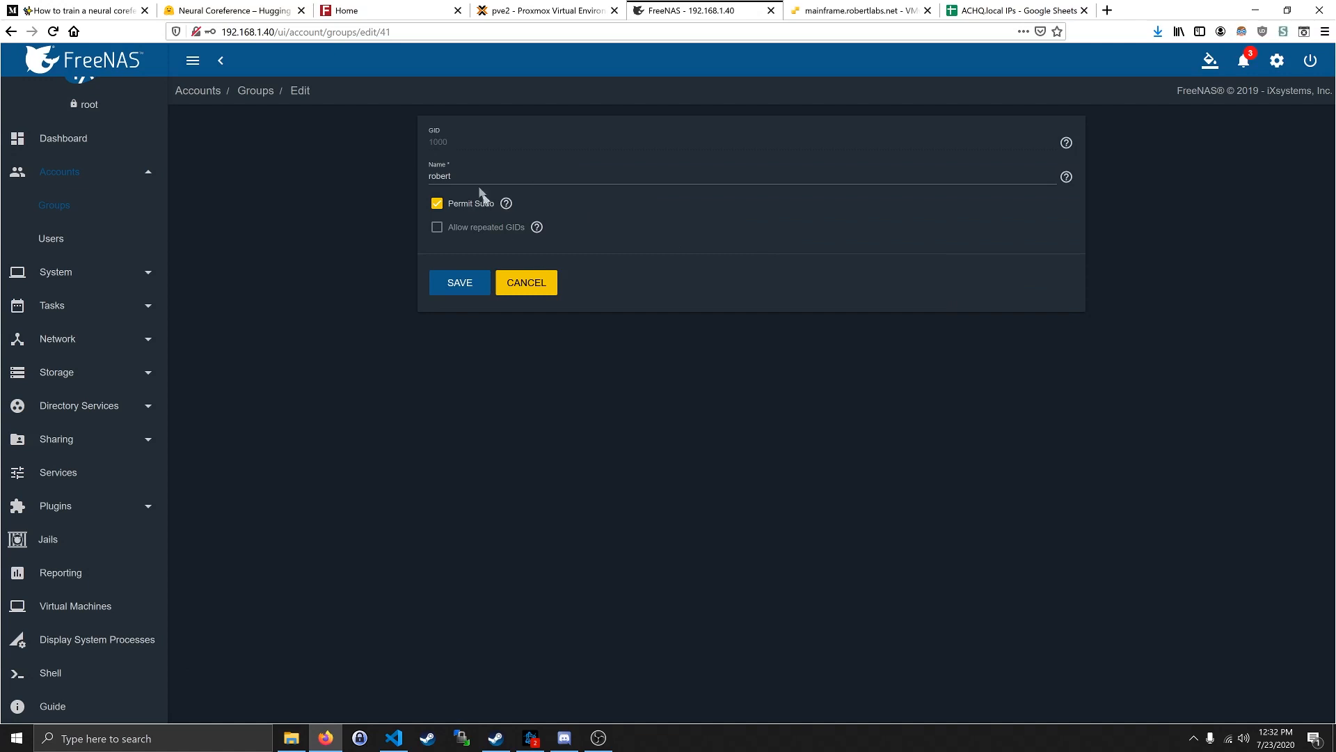
pyautogui.click(458, 283)
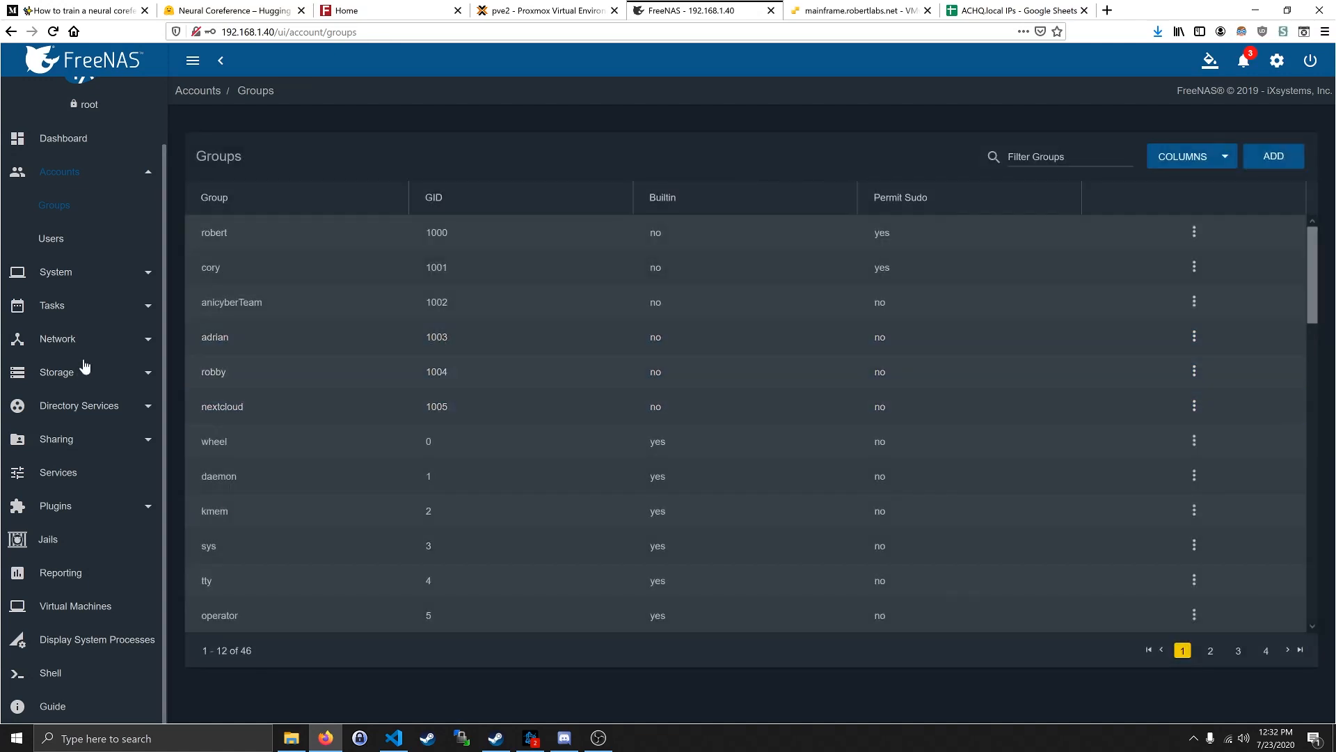
pyautogui.moveTo(96, 639)
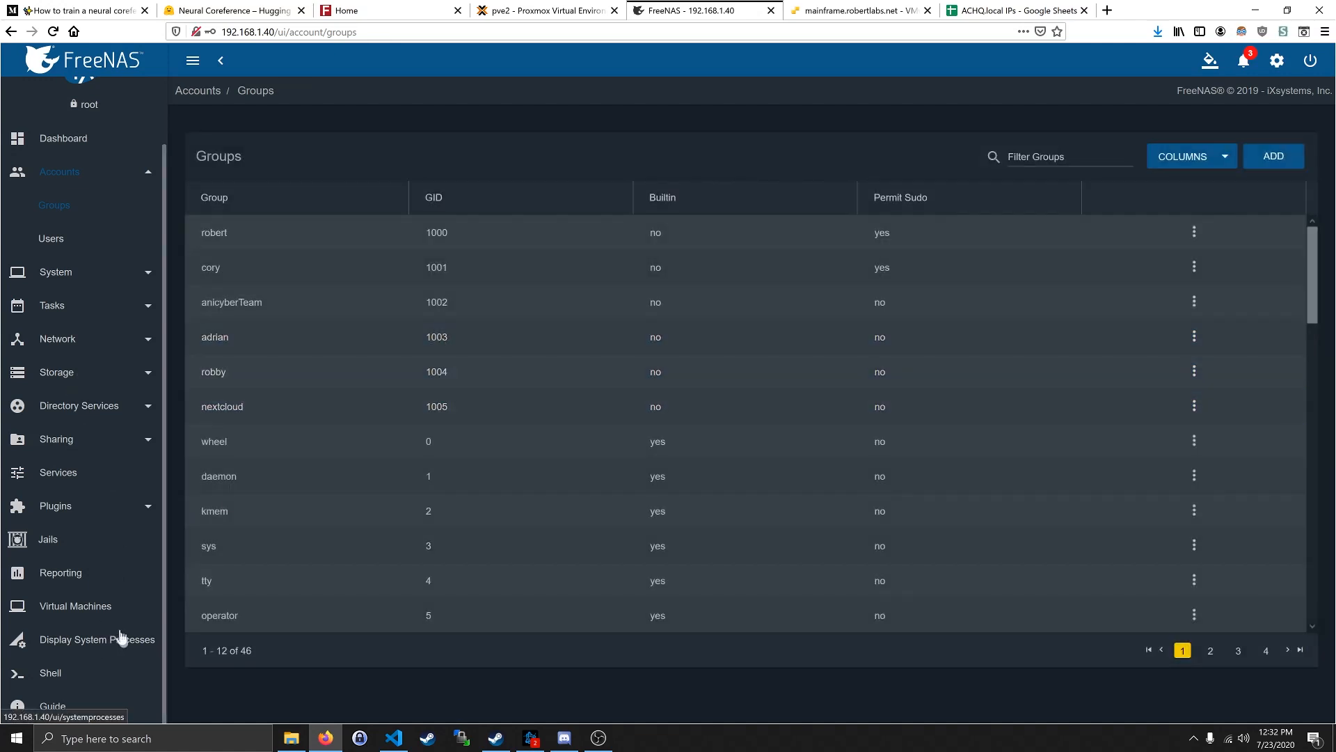
# - Run ls in the FreeNAS shell for root's home, then show the running system processes
pyautogui.click(50, 673)
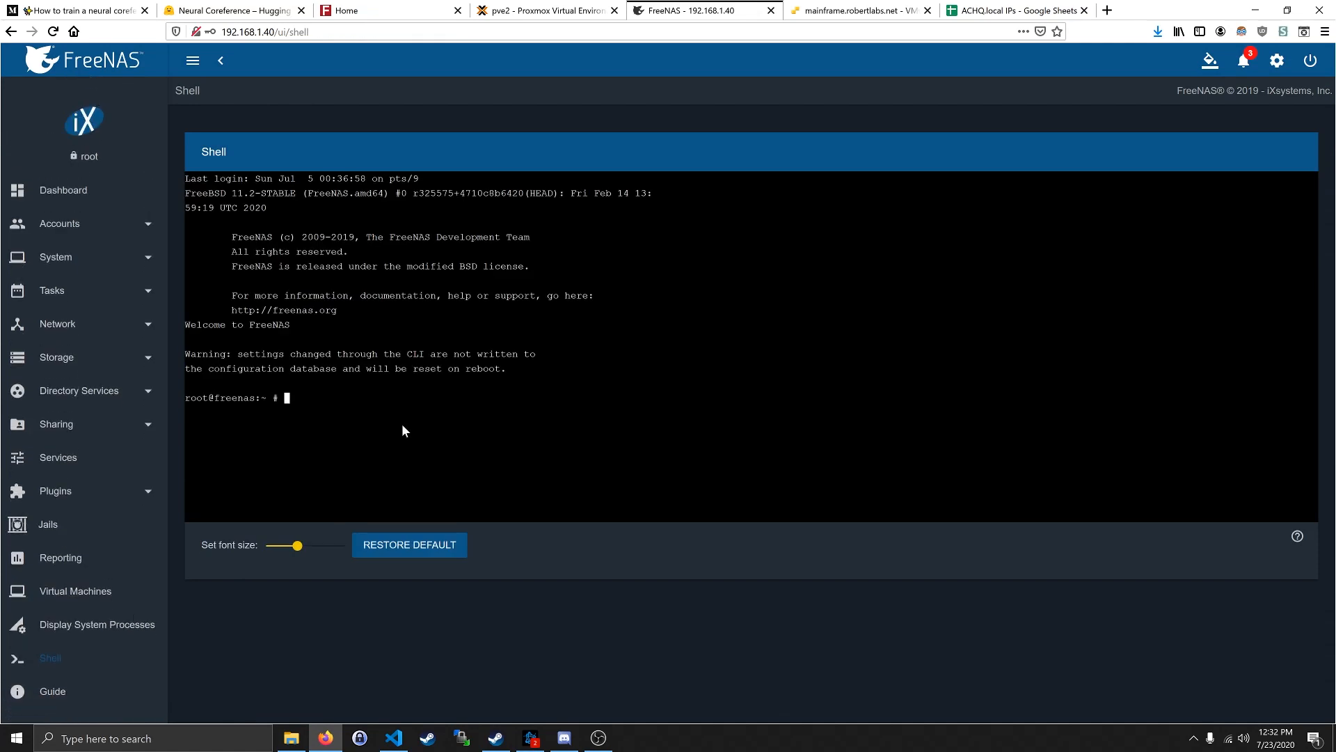
pyautogui.press('Return')
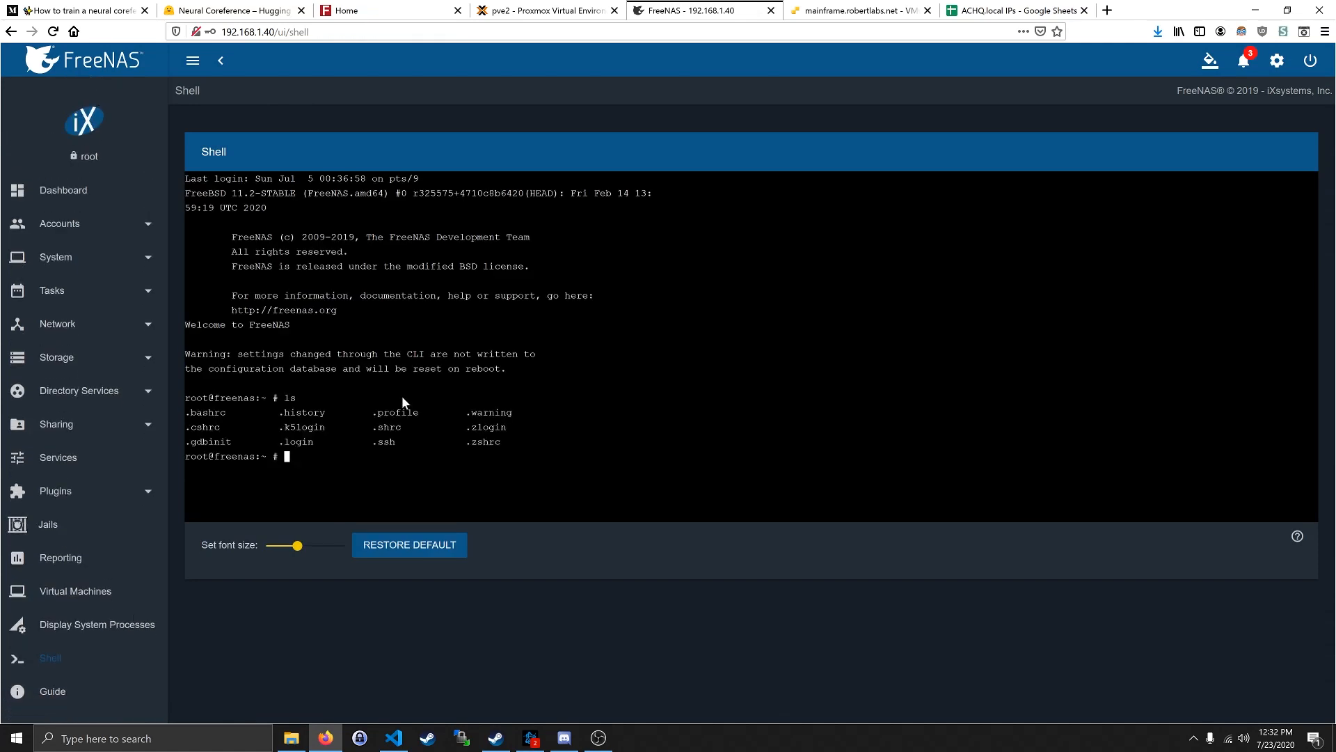
pyautogui.click(98, 623)
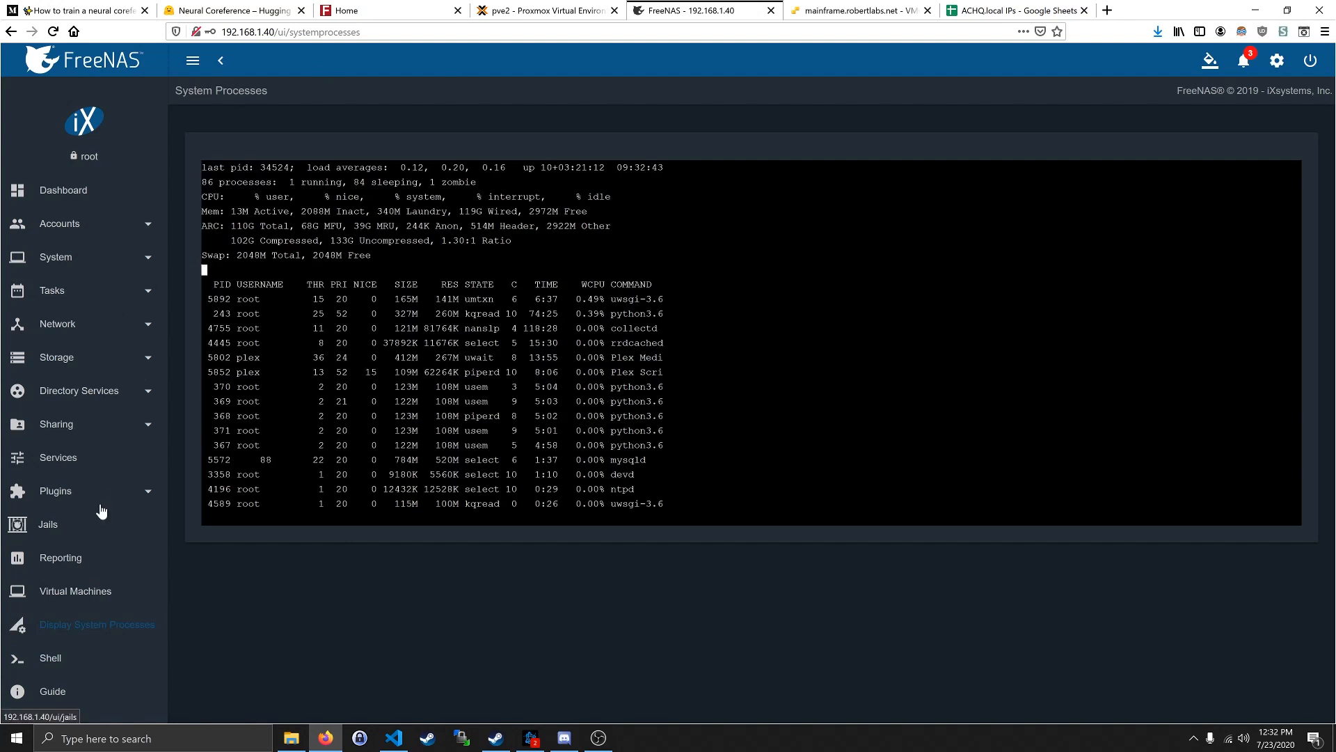
# - Browse available then installed plugins (nextcloud, plex) and select plex's IPv4 address
pyautogui.click(54, 492)
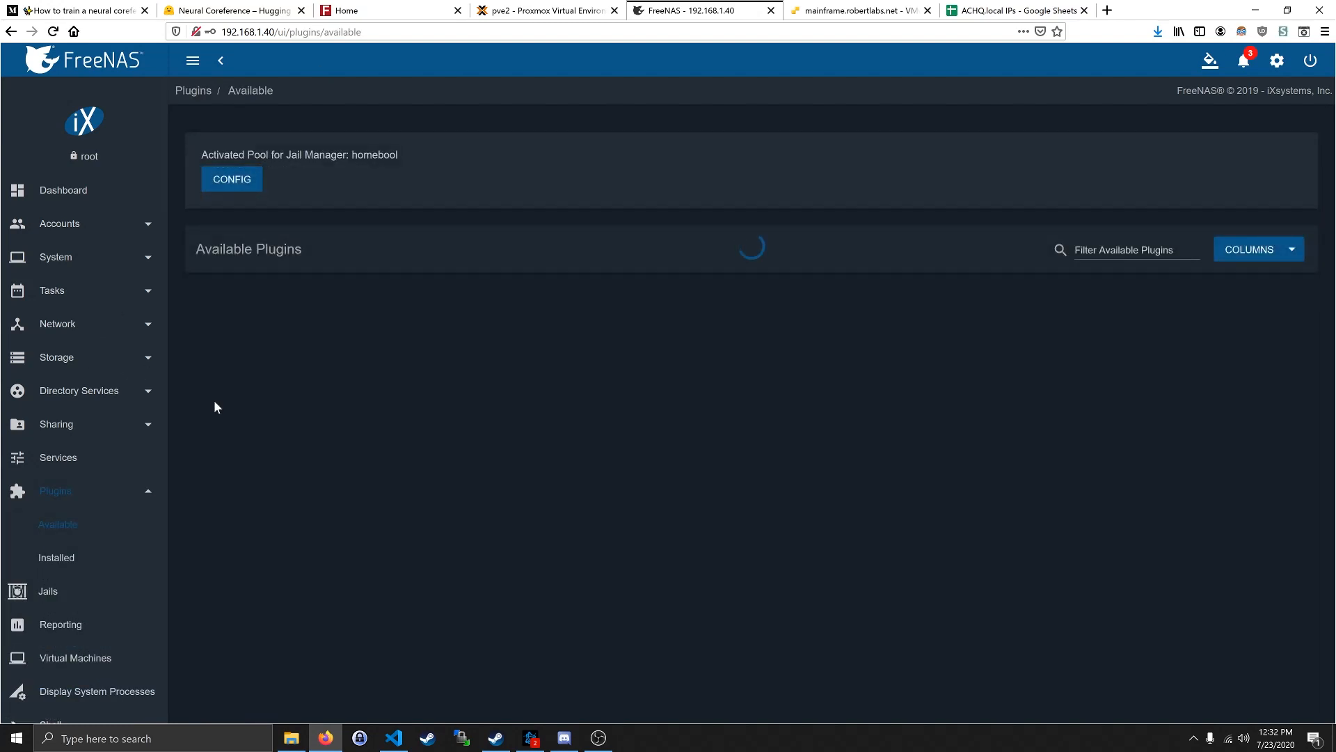
pyautogui.moveTo(405, 342)
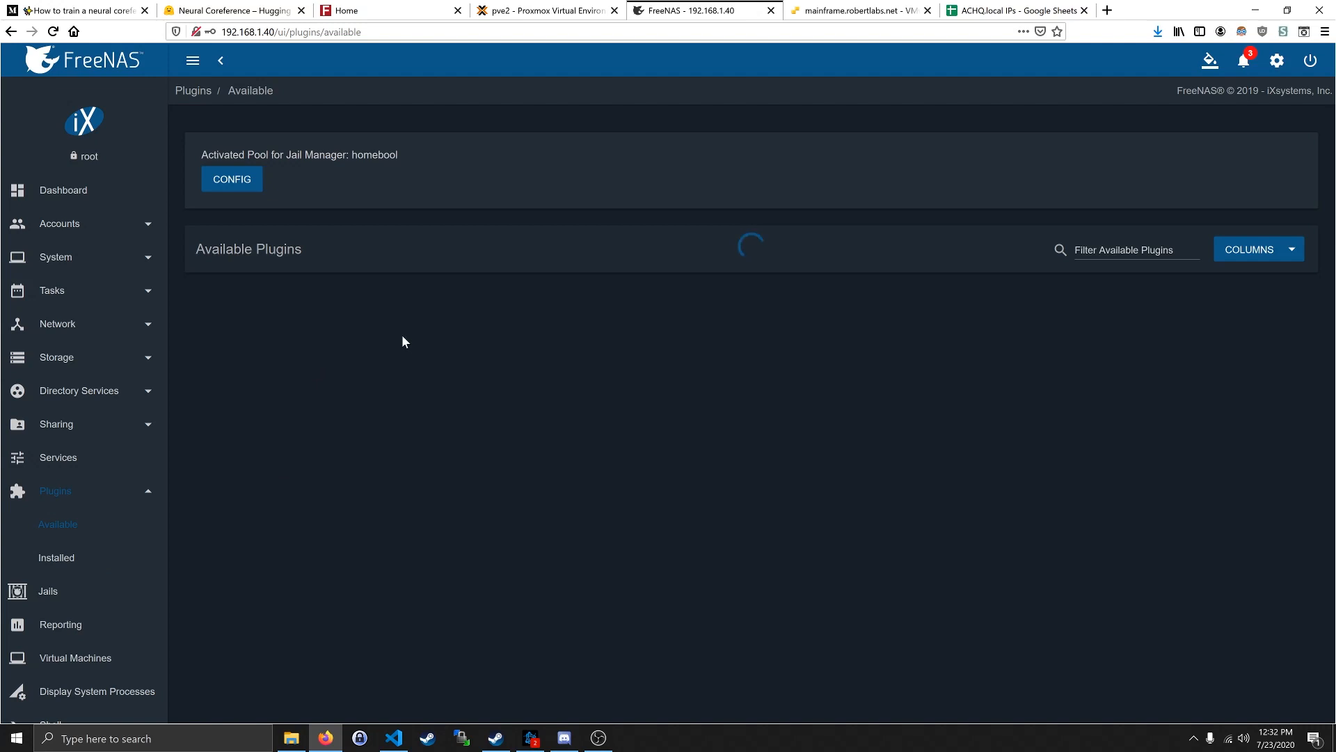
pyautogui.moveTo(333, 395)
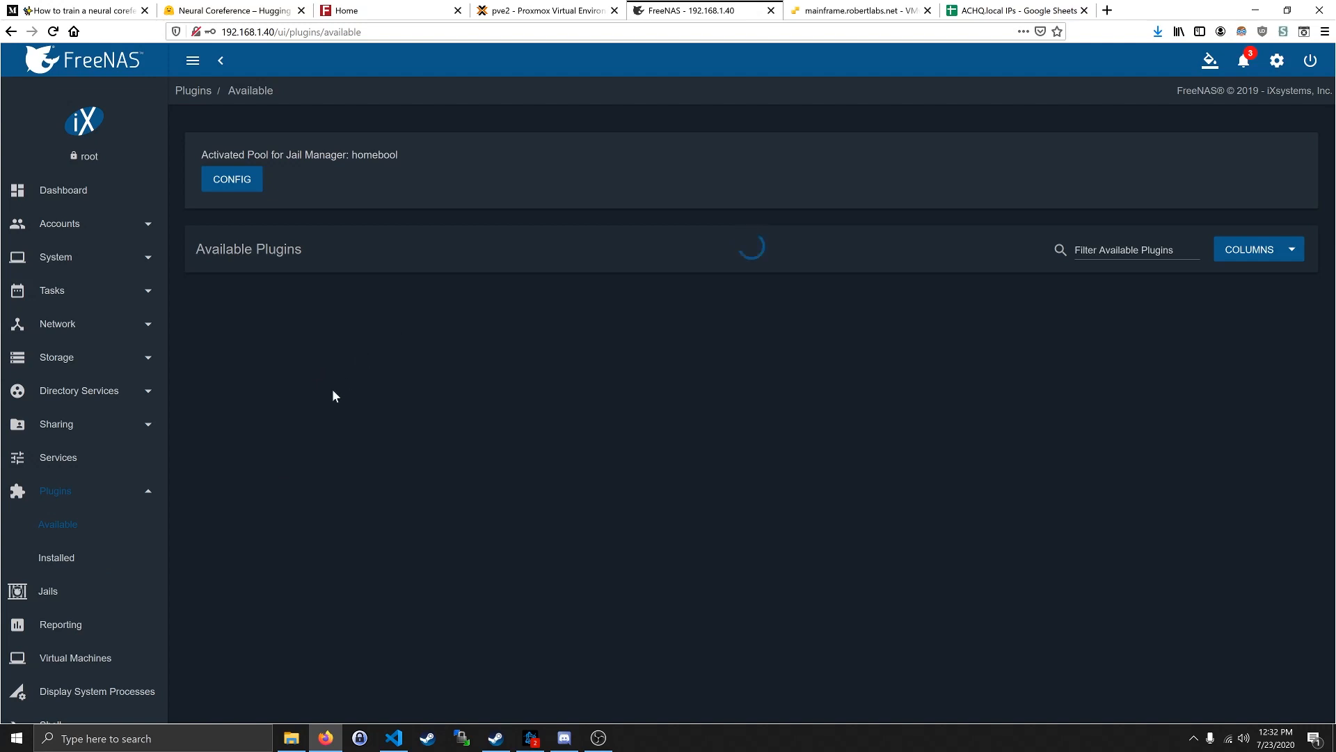
pyautogui.moveTo(279, 452)
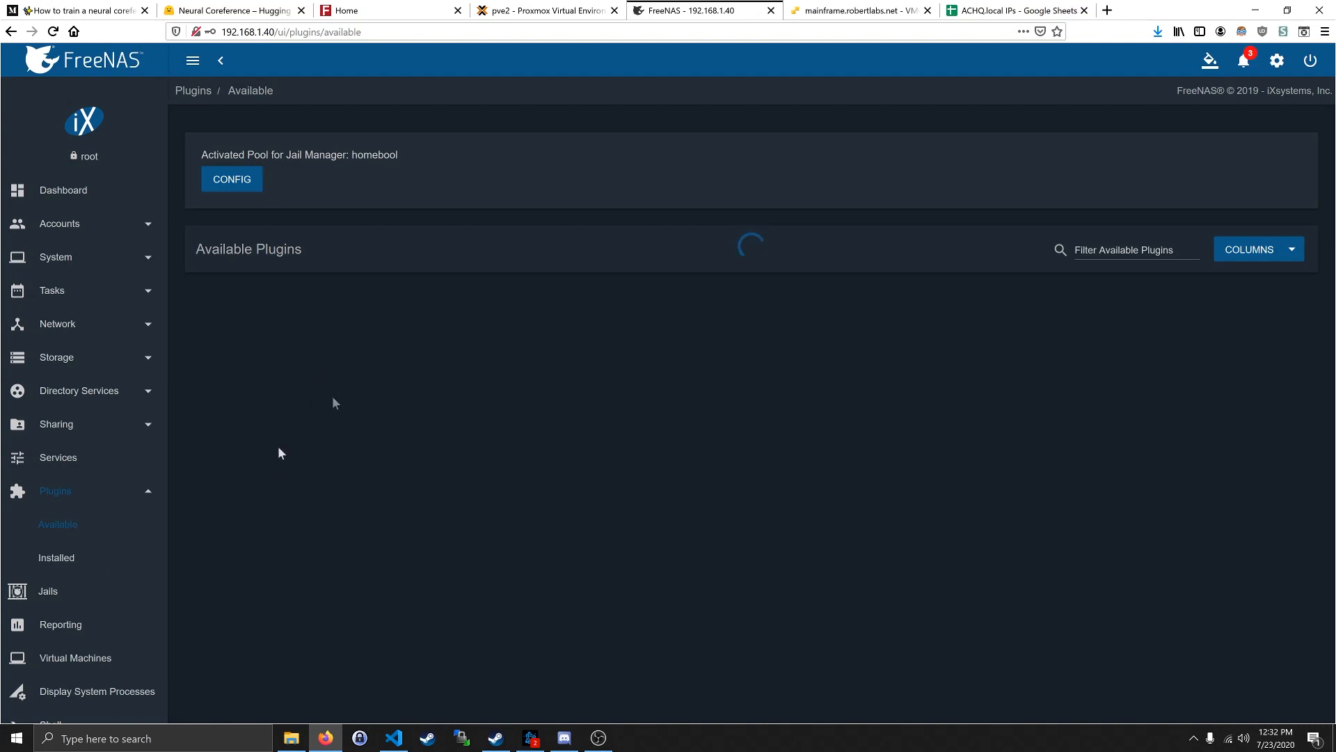
pyautogui.click(55, 557)
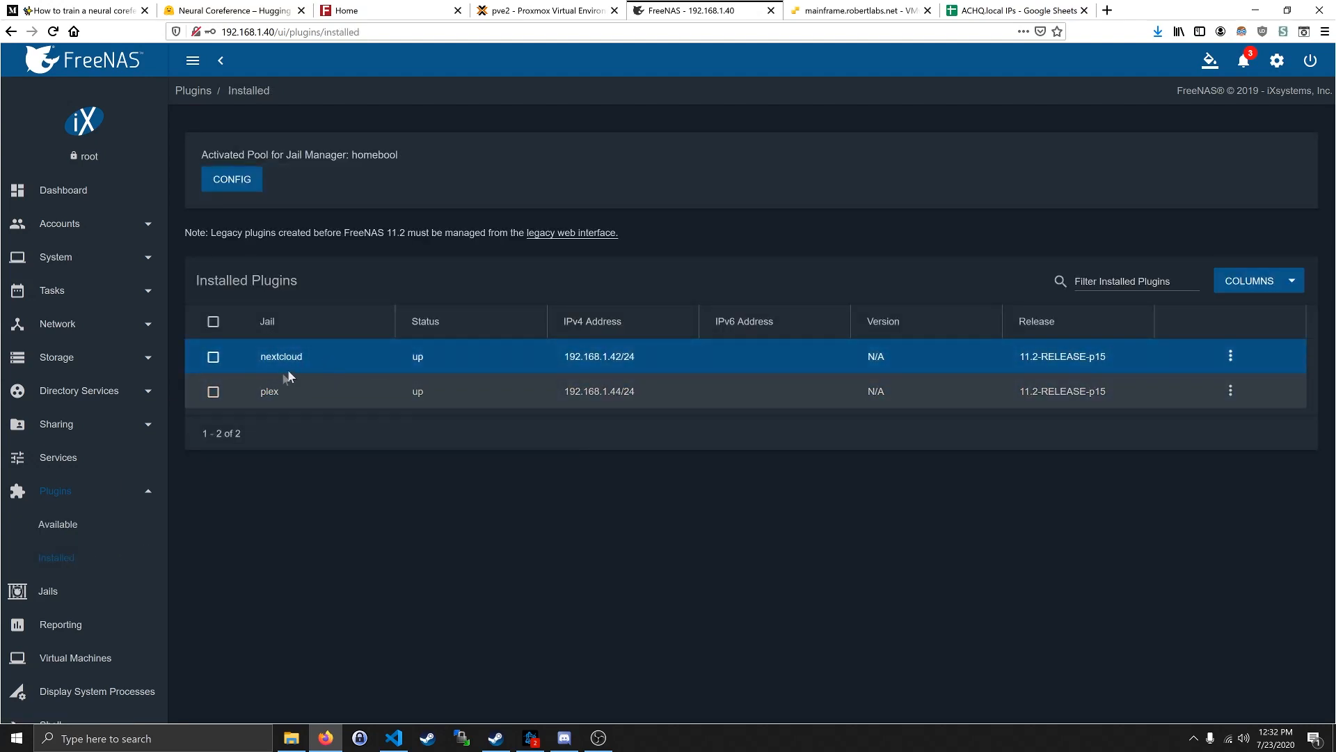
pyautogui.moveTo(285, 356)
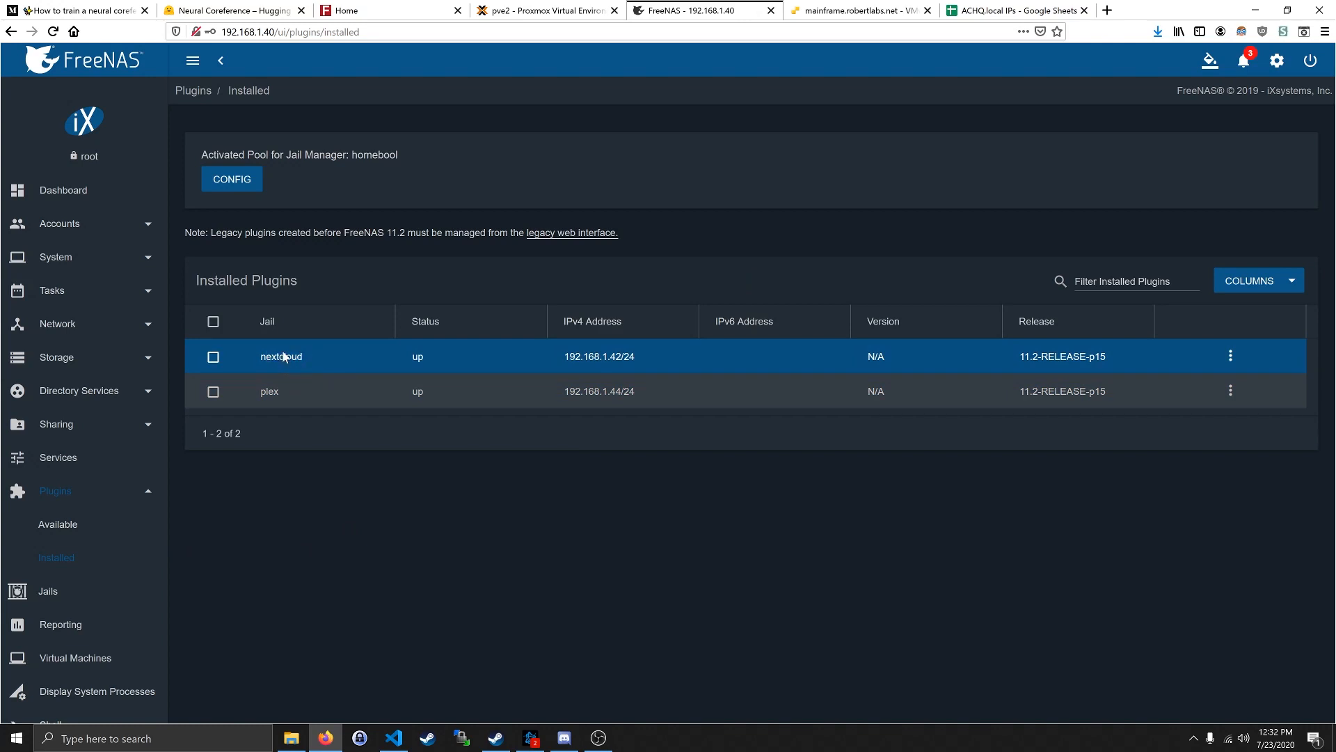
pyautogui.click(597, 391)
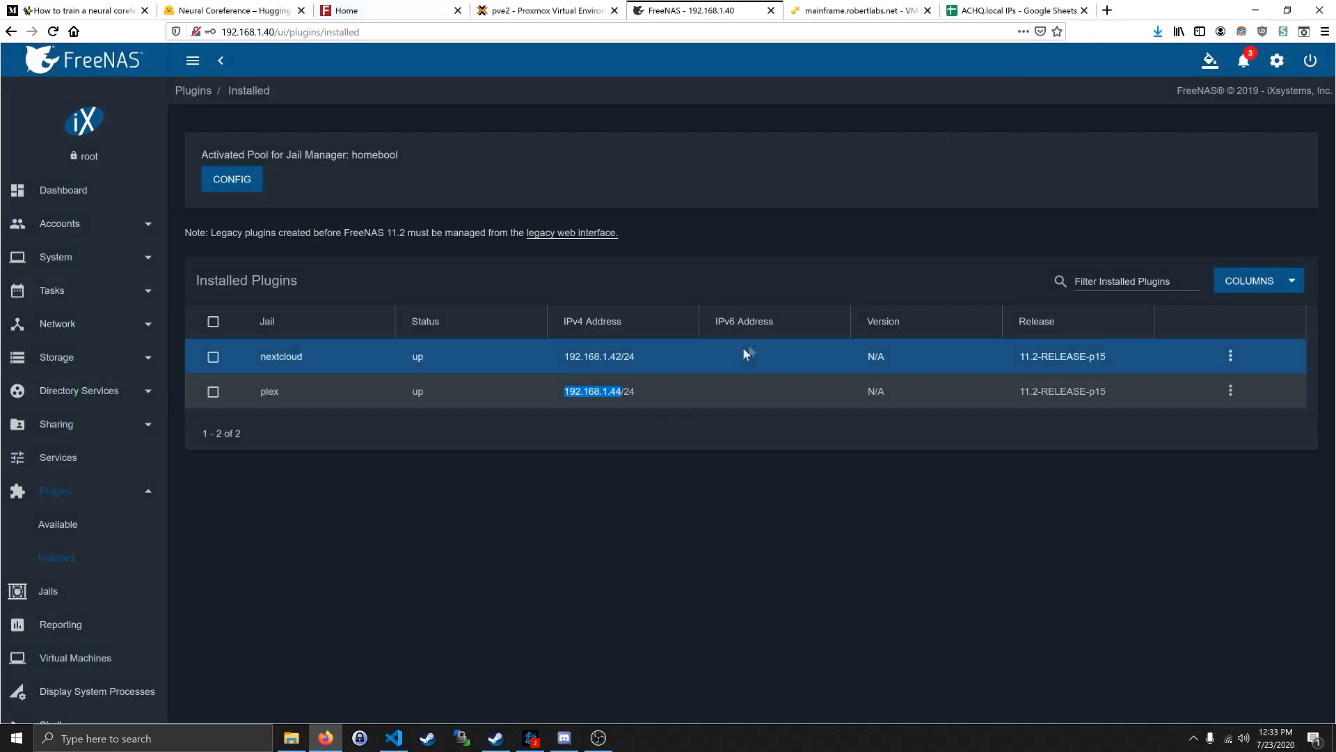
pyautogui.moveTo(742, 454)
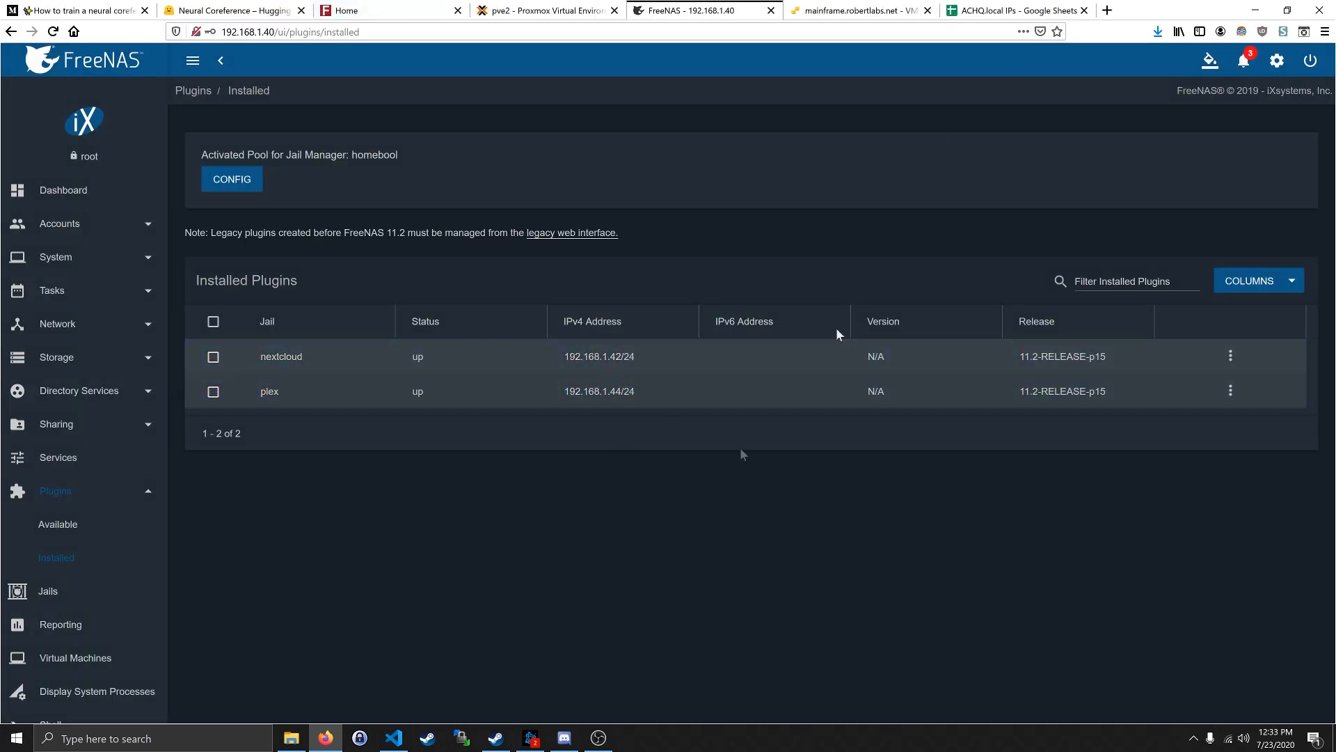
# - Switch to the ACHQ.local IPs sheet and scan the IP Address column
pyautogui.click(1017, 9)
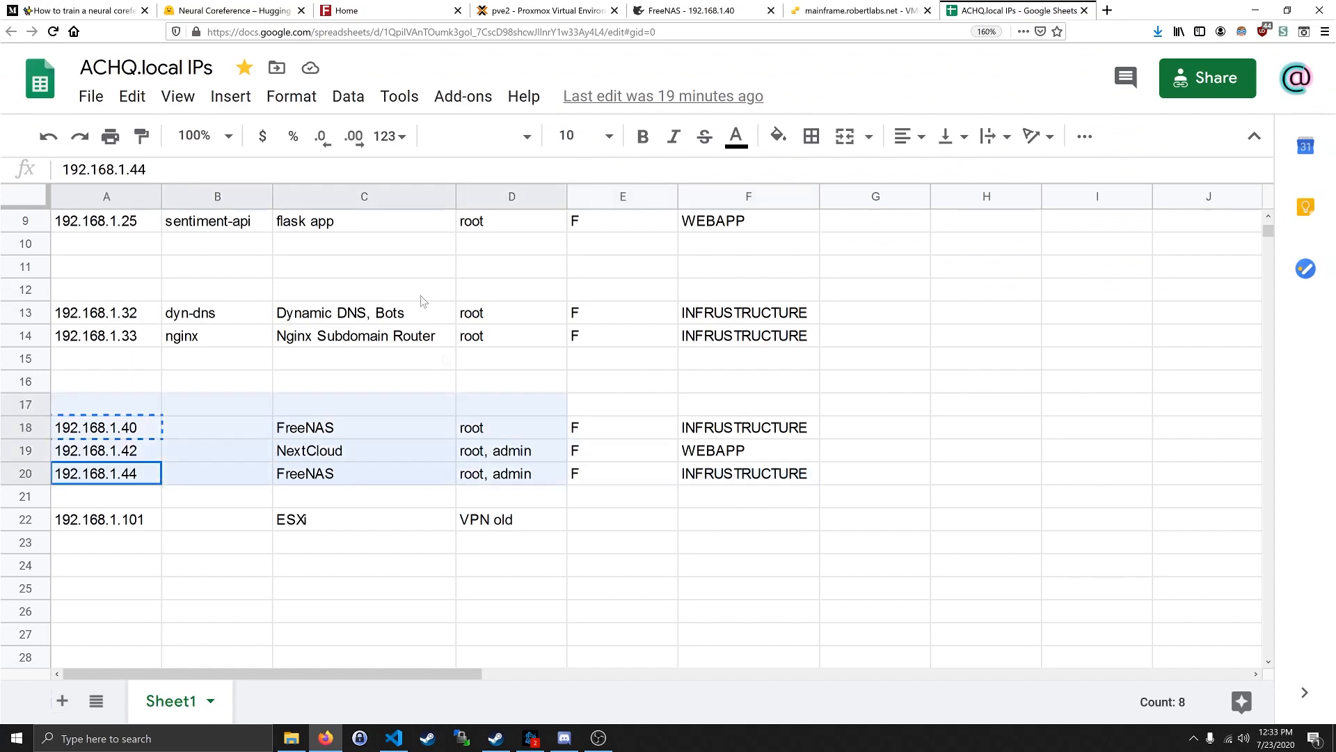
pyautogui.scroll(3)
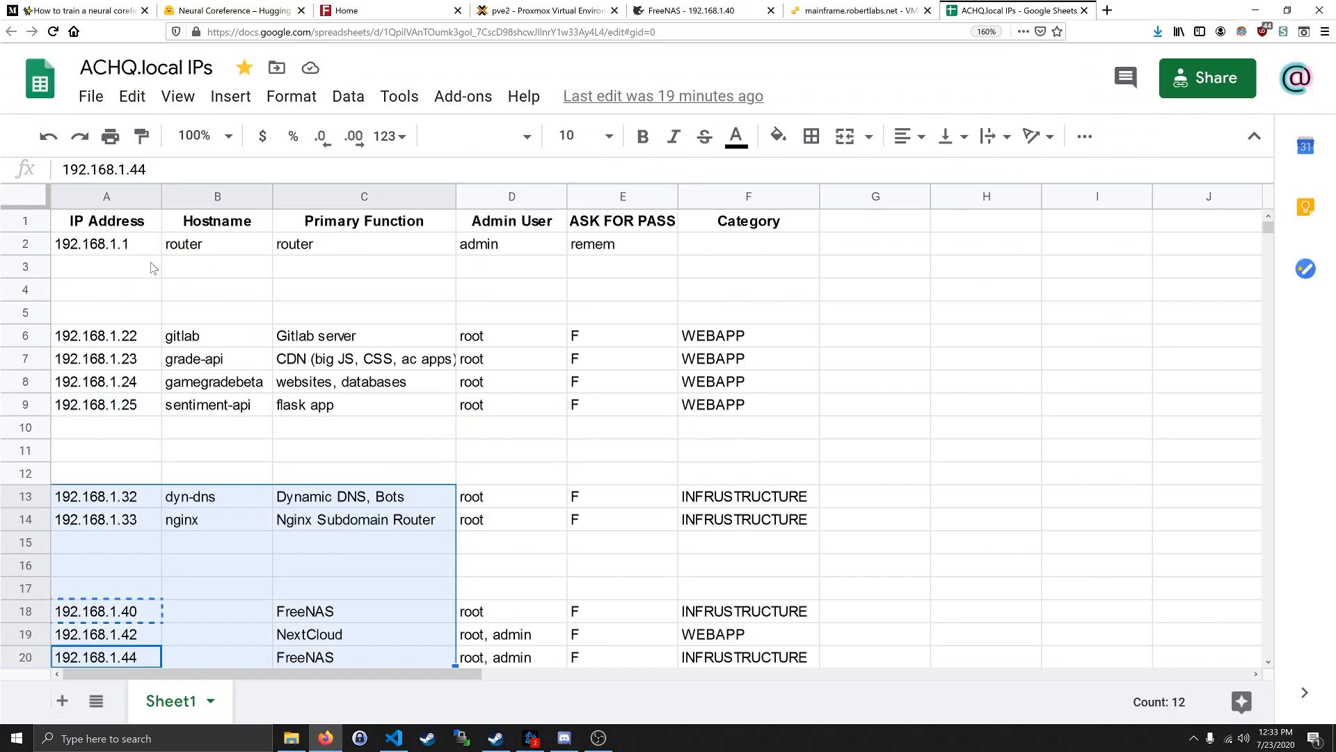
pyautogui.click(106, 222)
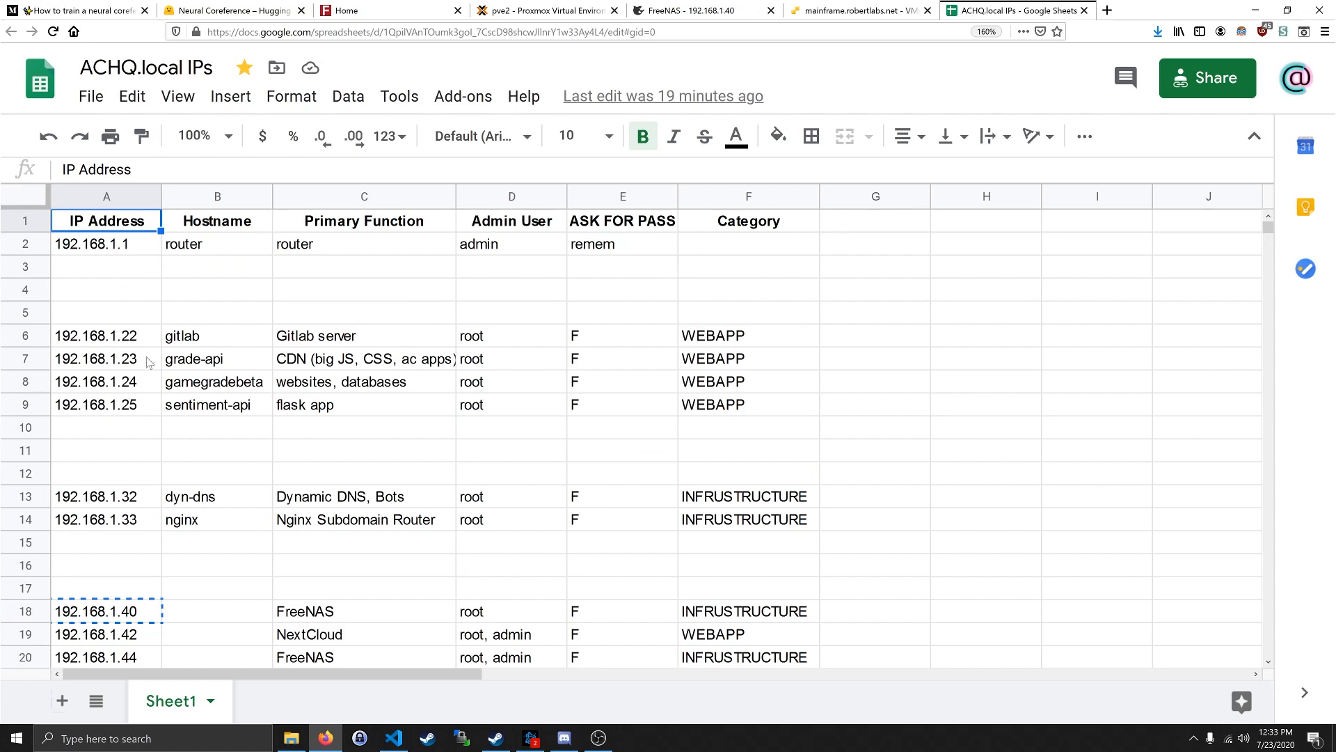
pyautogui.click(106, 290)
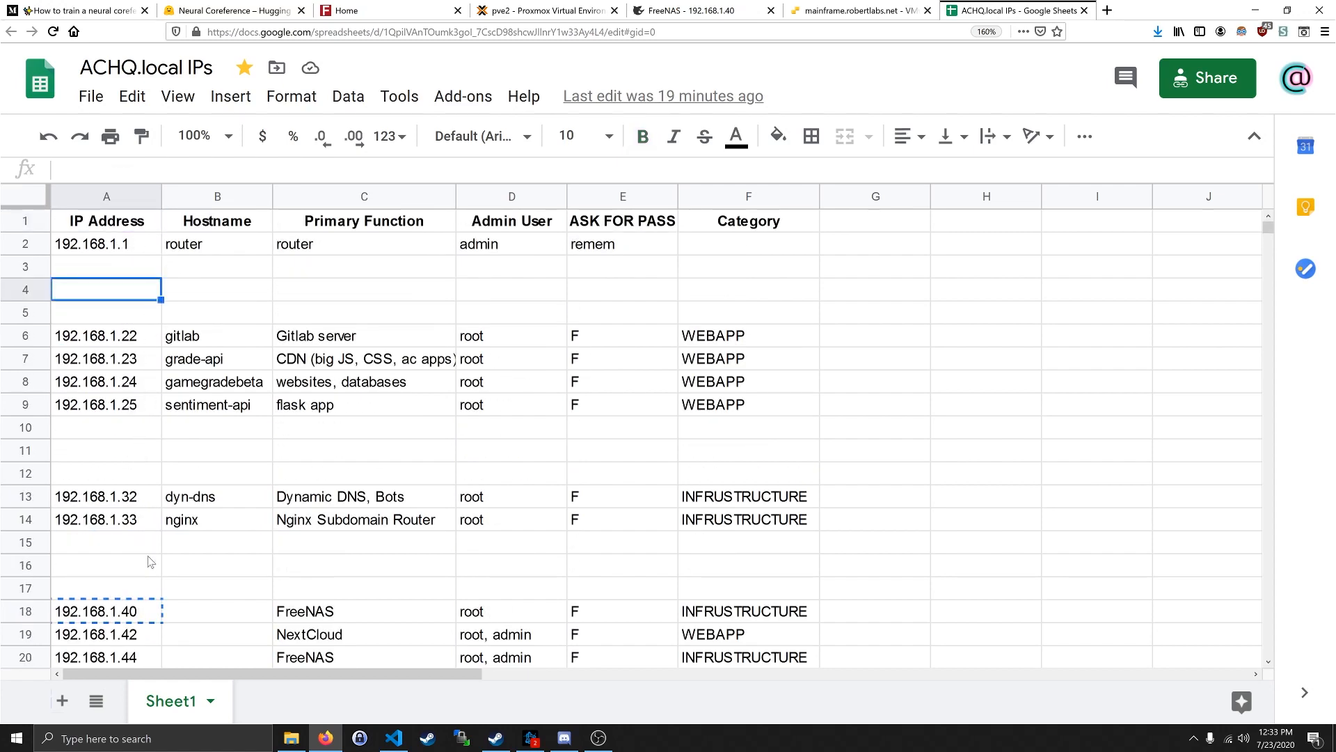
pyautogui.scroll(-3)
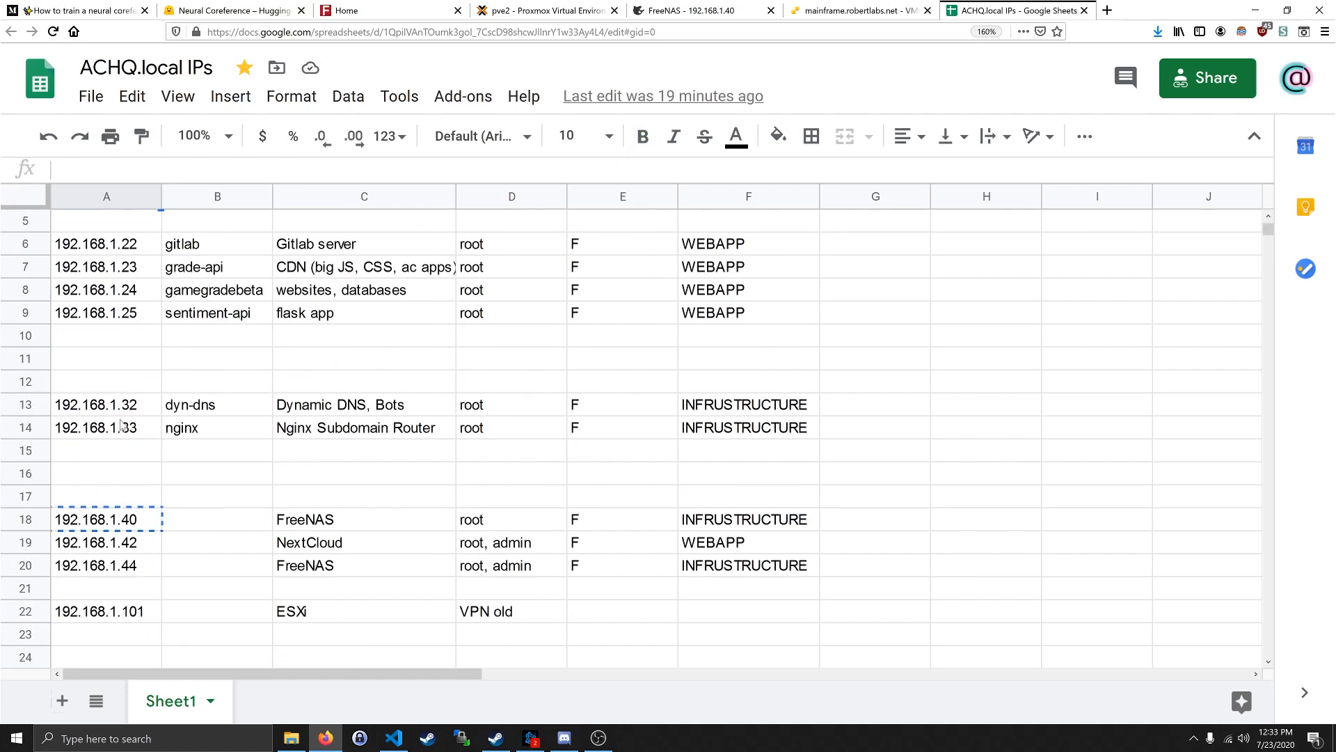
pyautogui.scroll(-3)
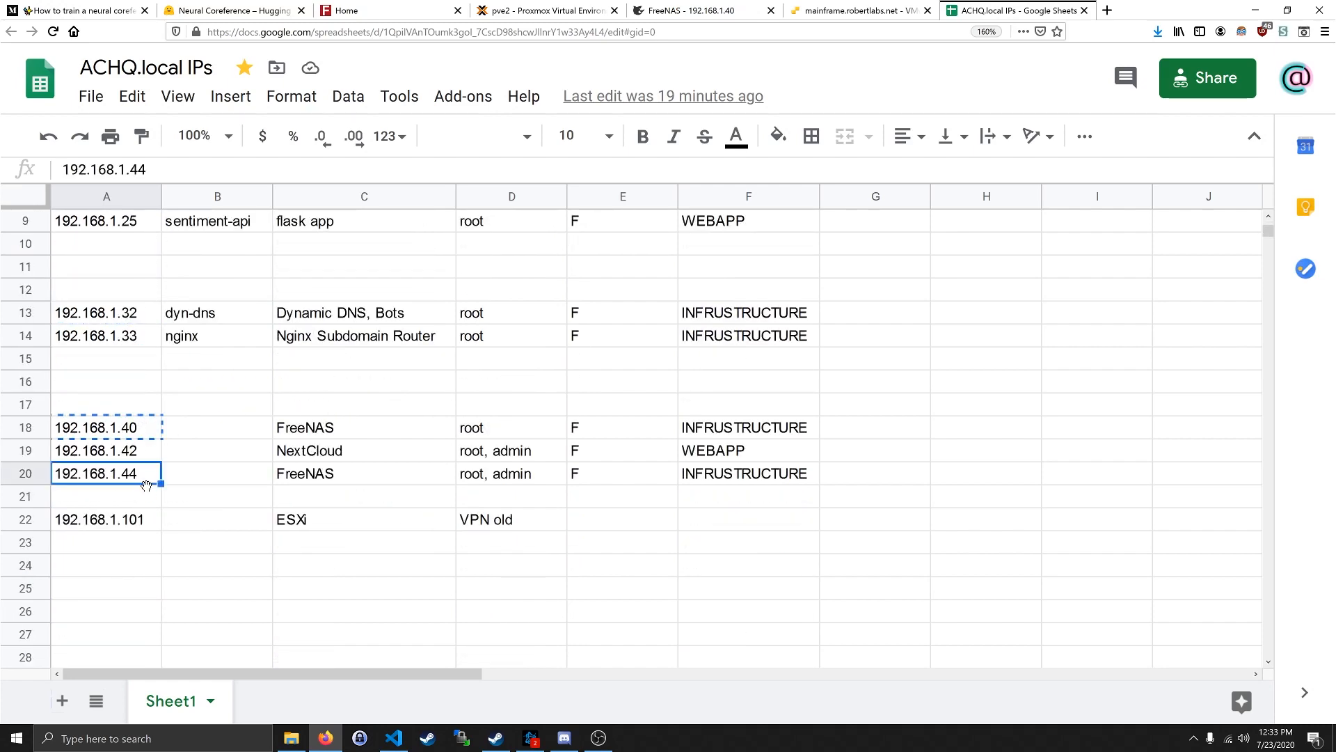
pyautogui.scroll(3)
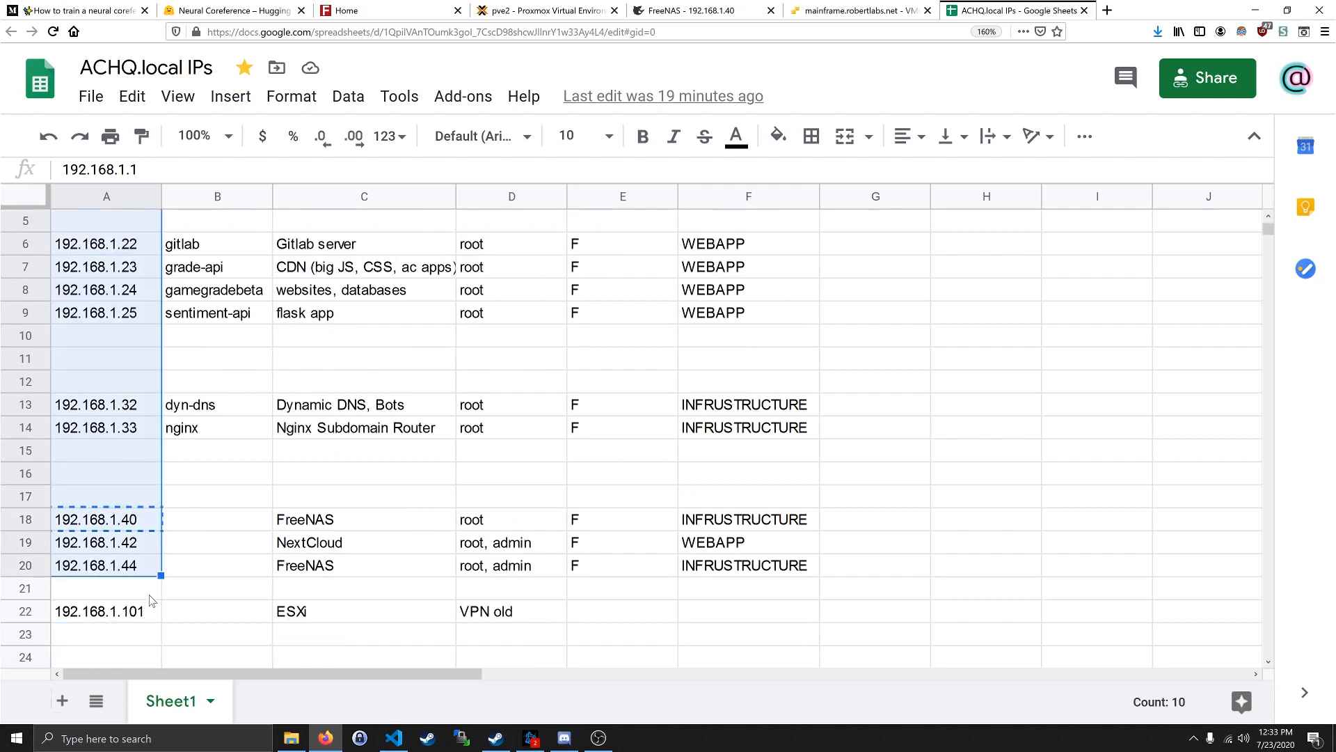
# - Pick out the ESXi host's 192.168.1.101 and the FreeNAS address in the list
pyautogui.click(107, 587)
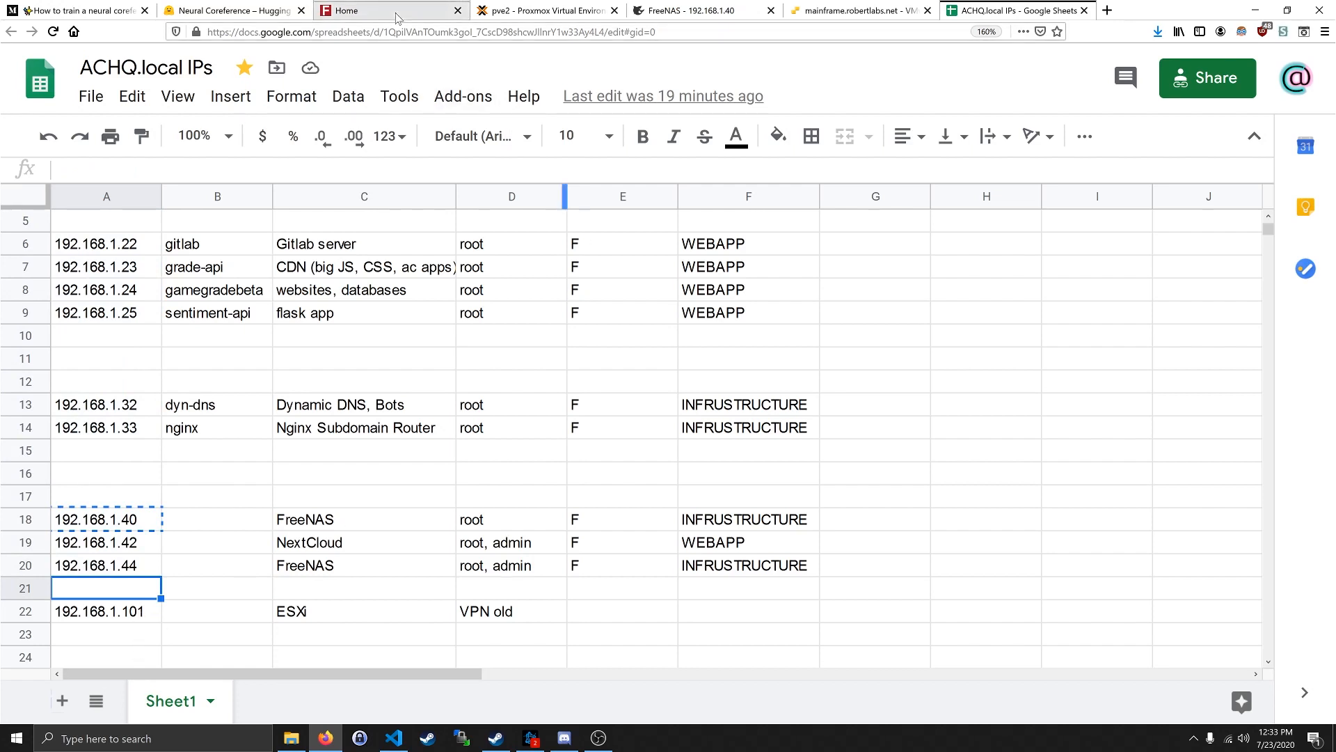
pyautogui.click(106, 611)
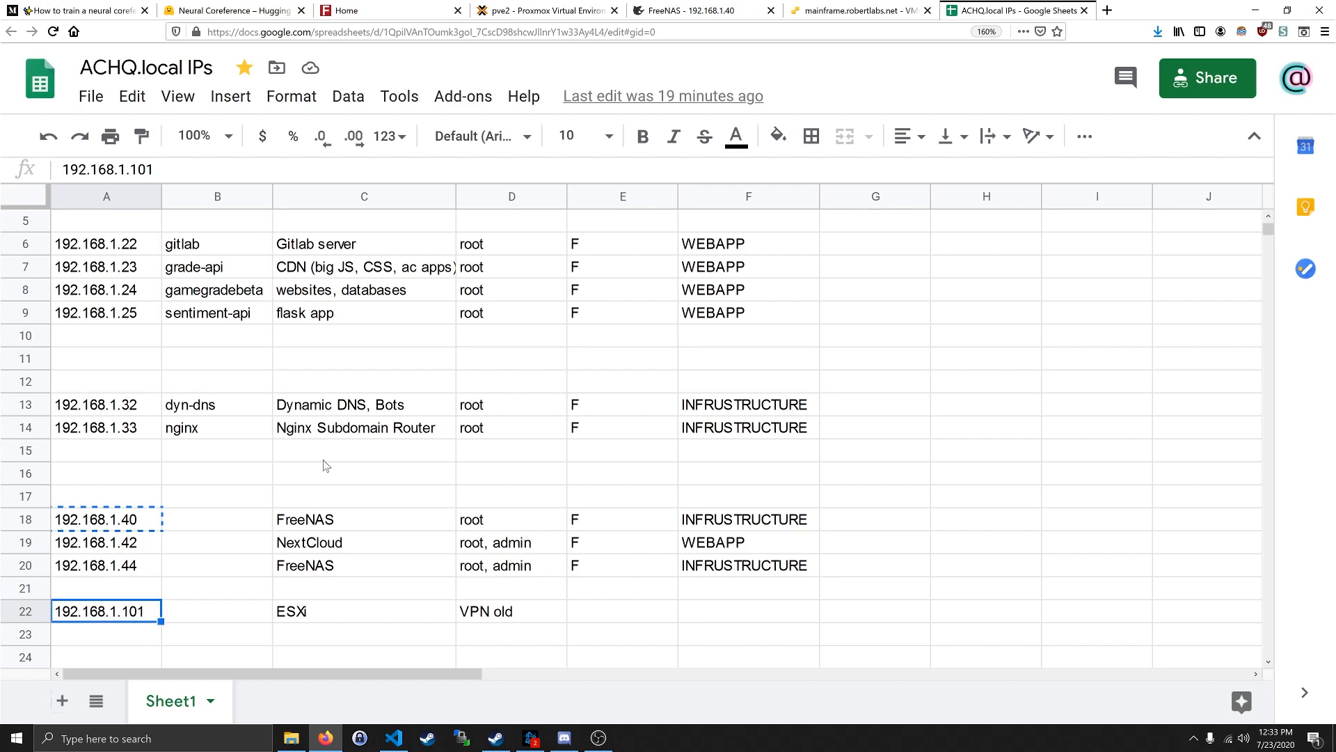
pyautogui.scroll(-3)
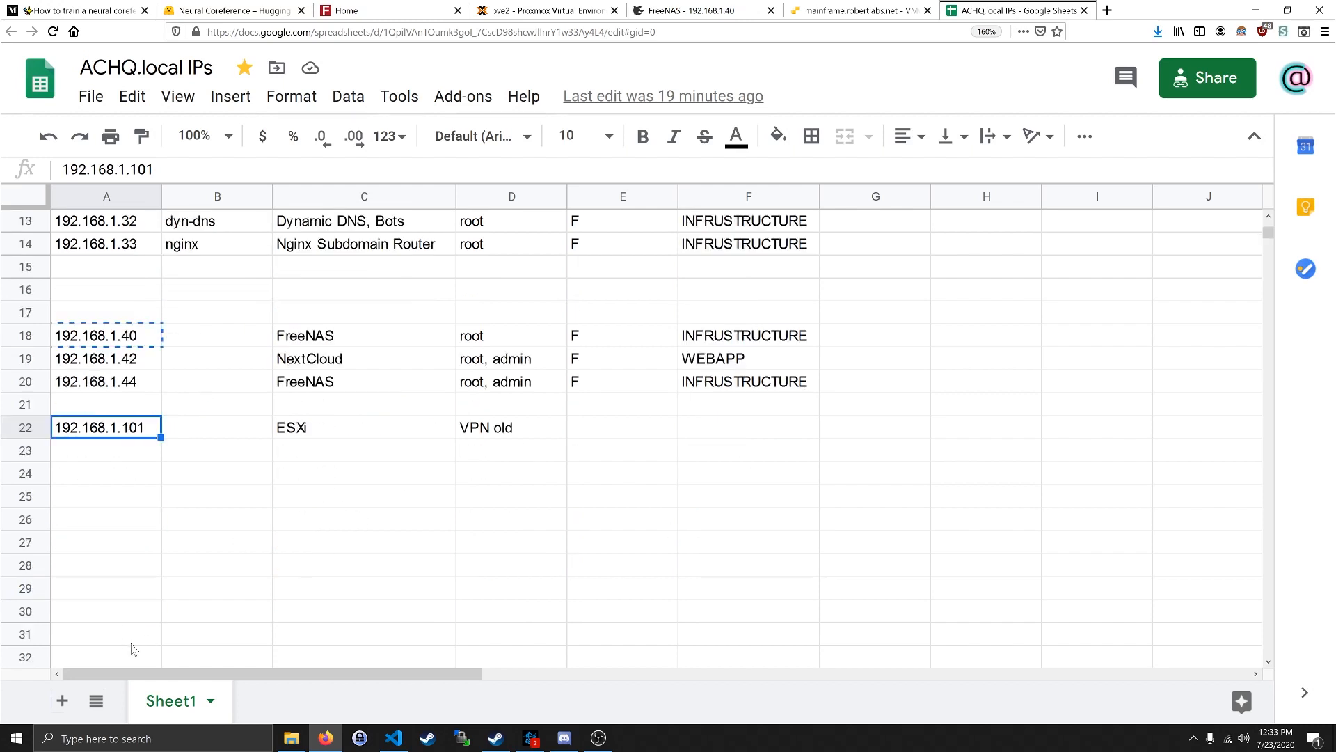
pyautogui.moveTo(139, 469)
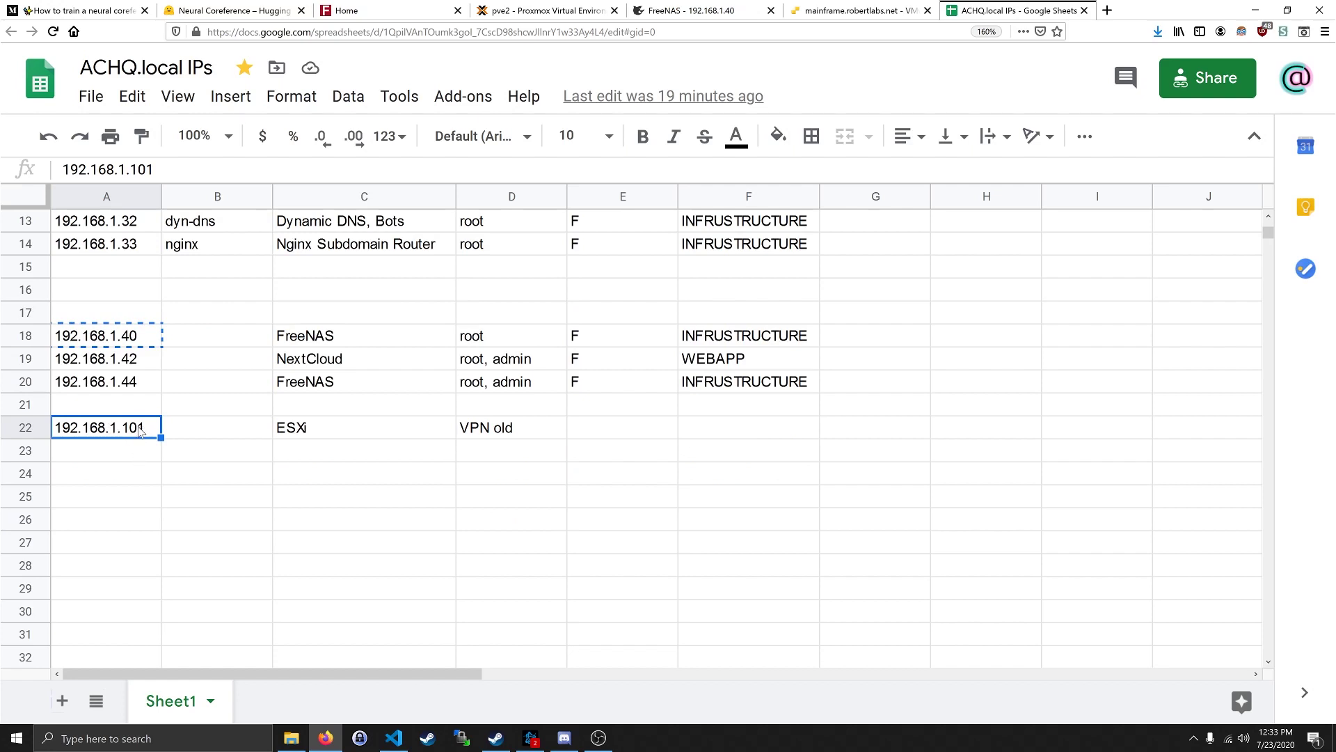
pyautogui.scroll(3)
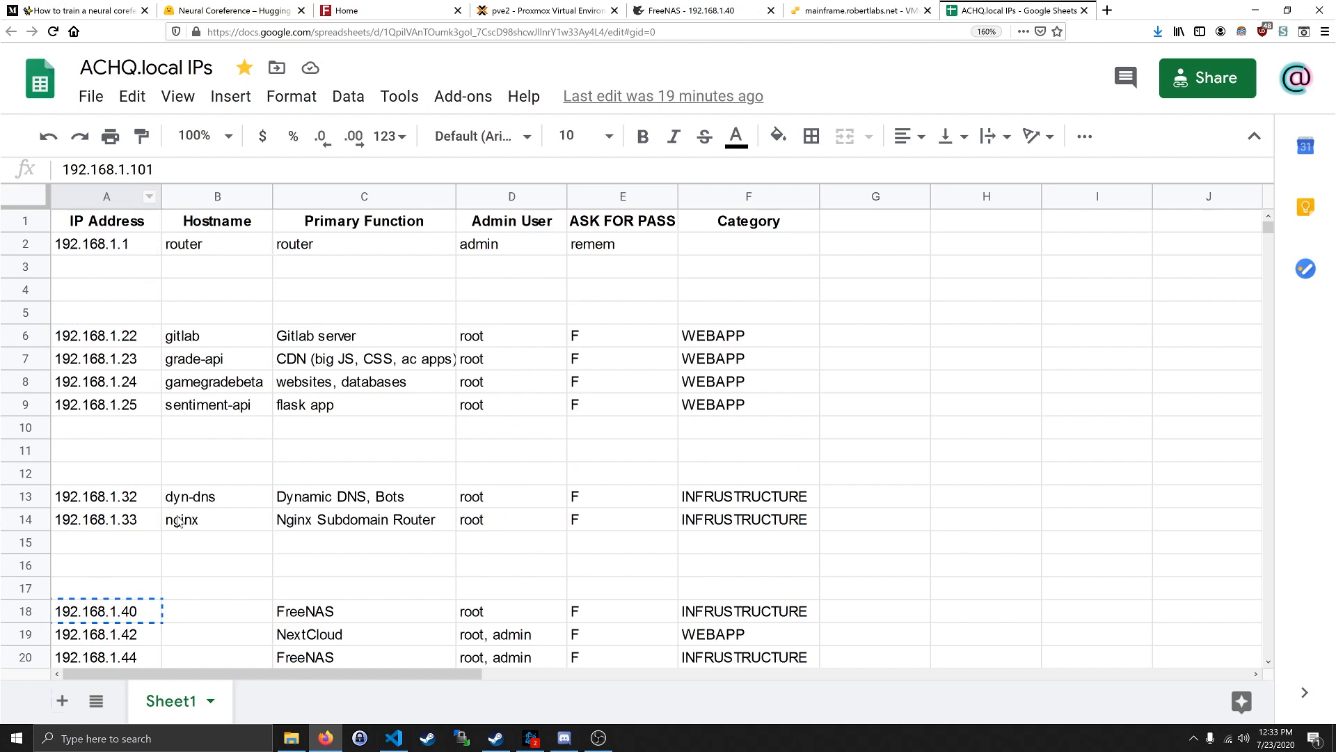
pyautogui.click(106, 427)
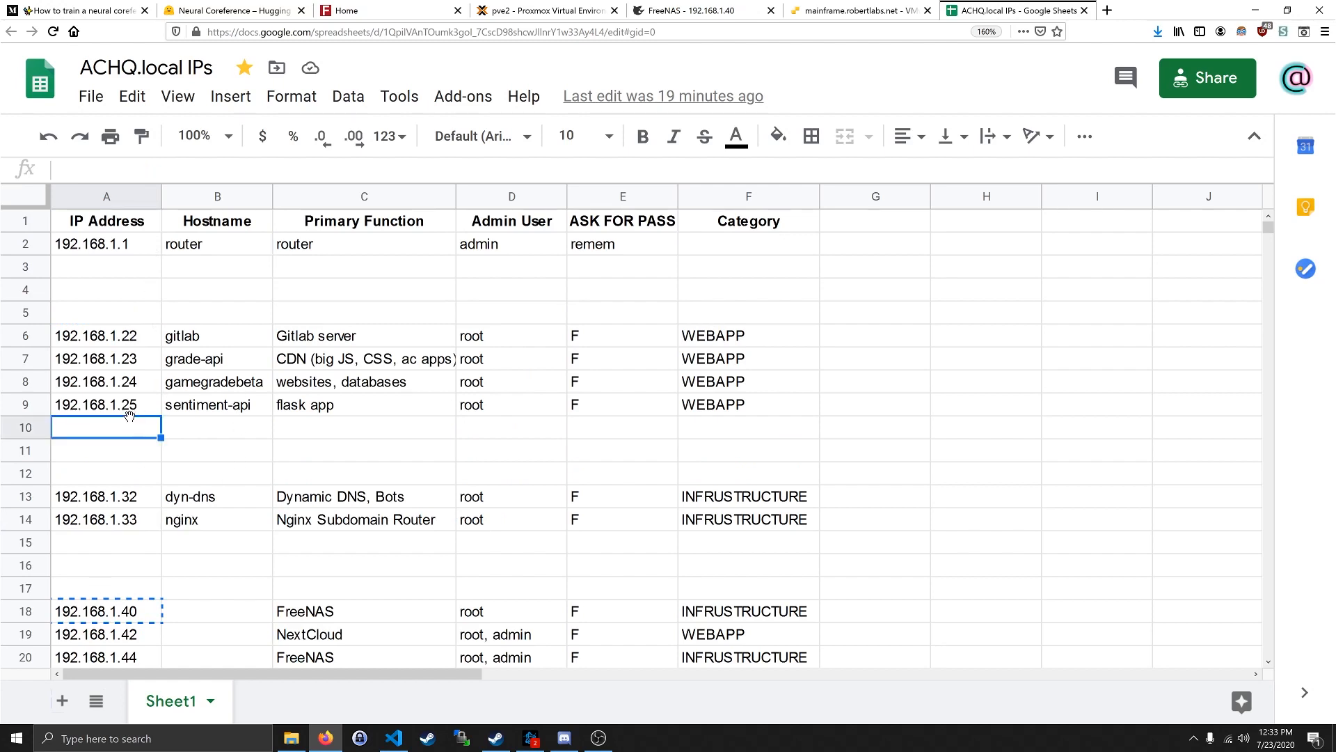
pyautogui.moveTo(135, 409)
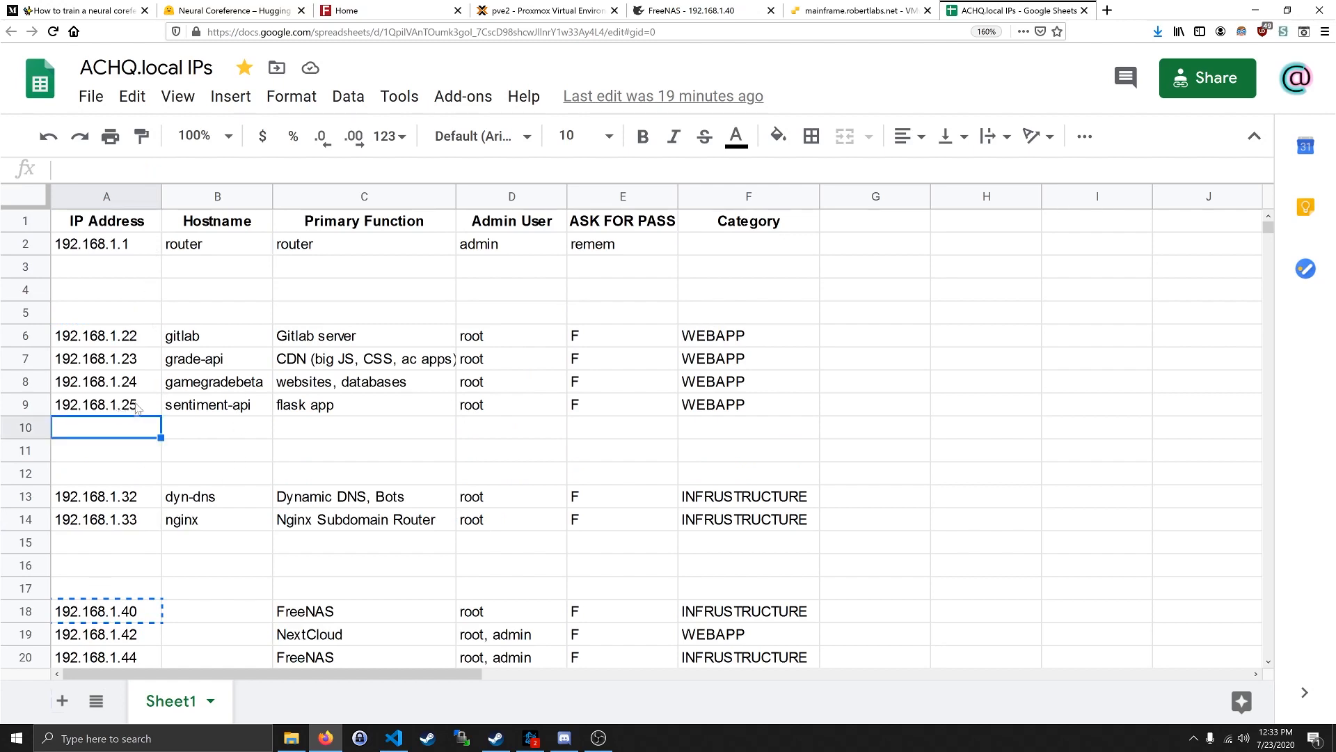
pyautogui.moveTo(610, 461)
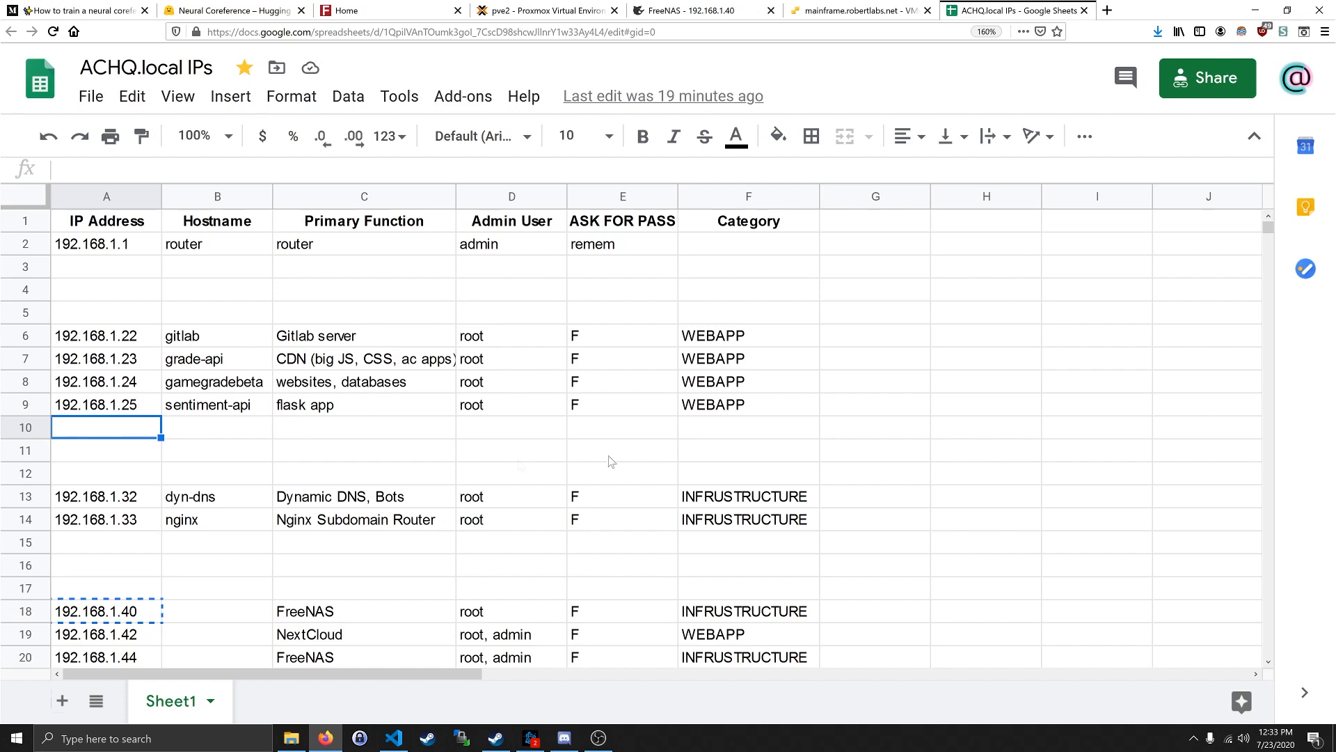
pyautogui.moveTo(511, 411)
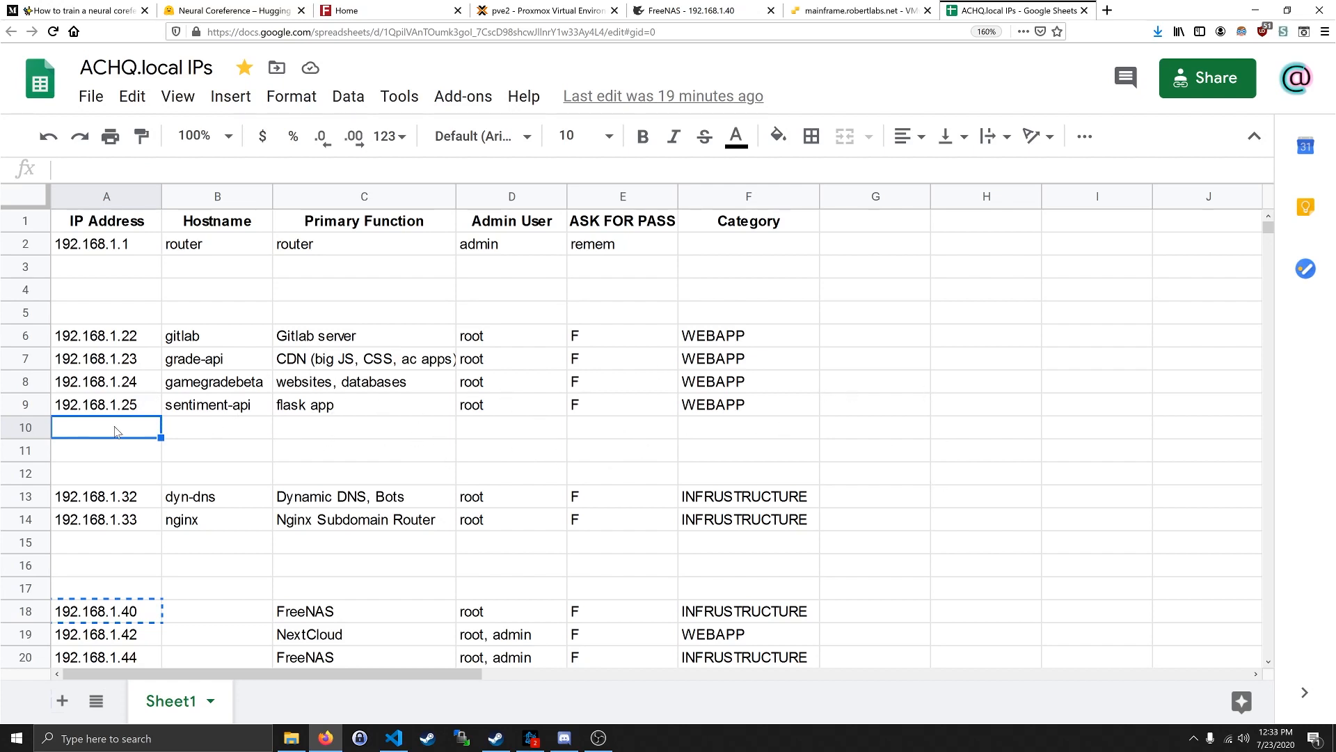
pyautogui.moveTo(698, 9)
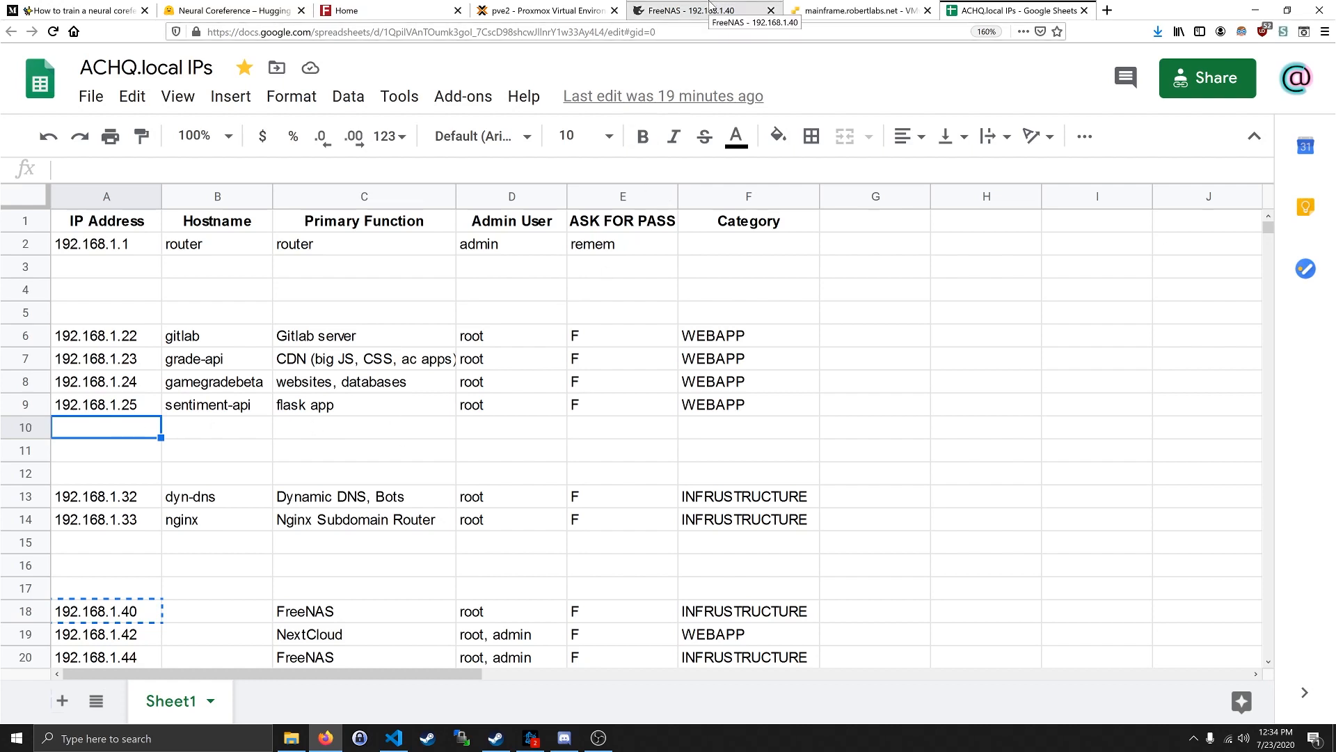
# - Return via FreeNAS to Proxmox pve2 and select container 124, nginx-subdomain-router
pyautogui.click(699, 9)
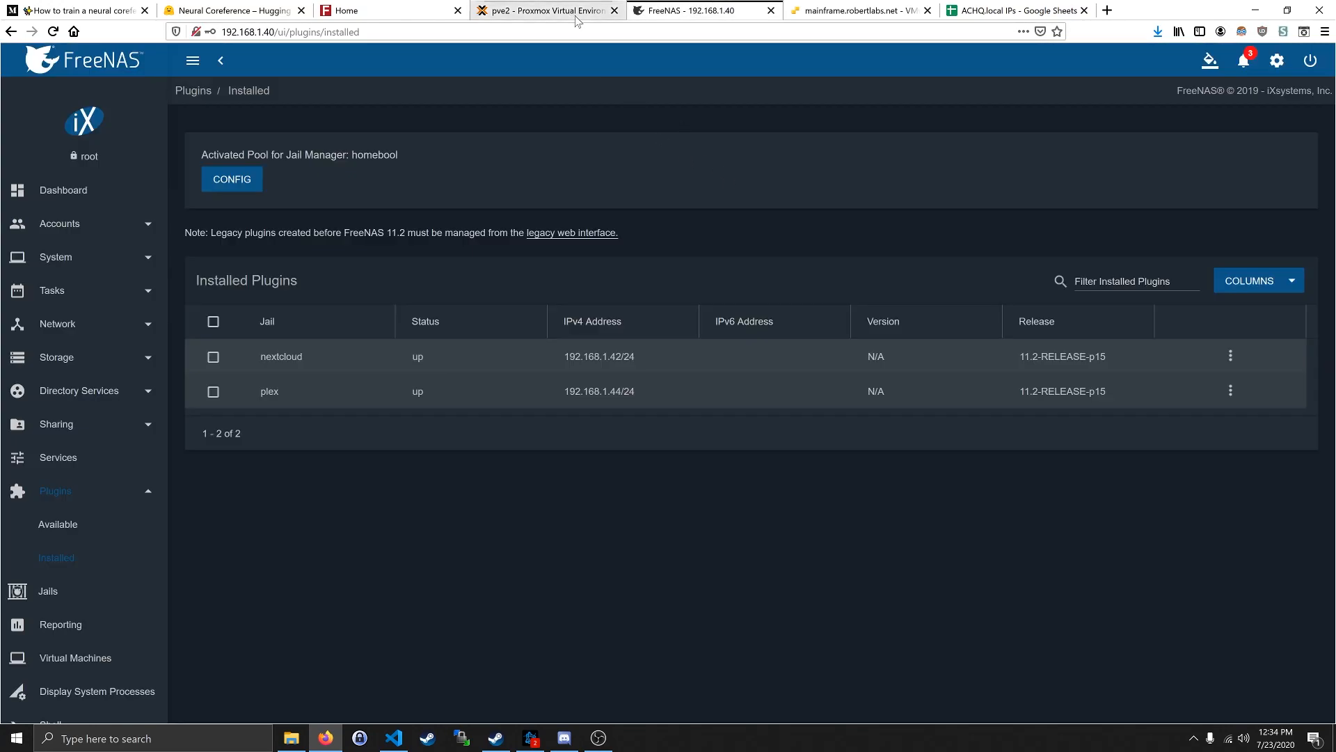
pyautogui.click(545, 10)
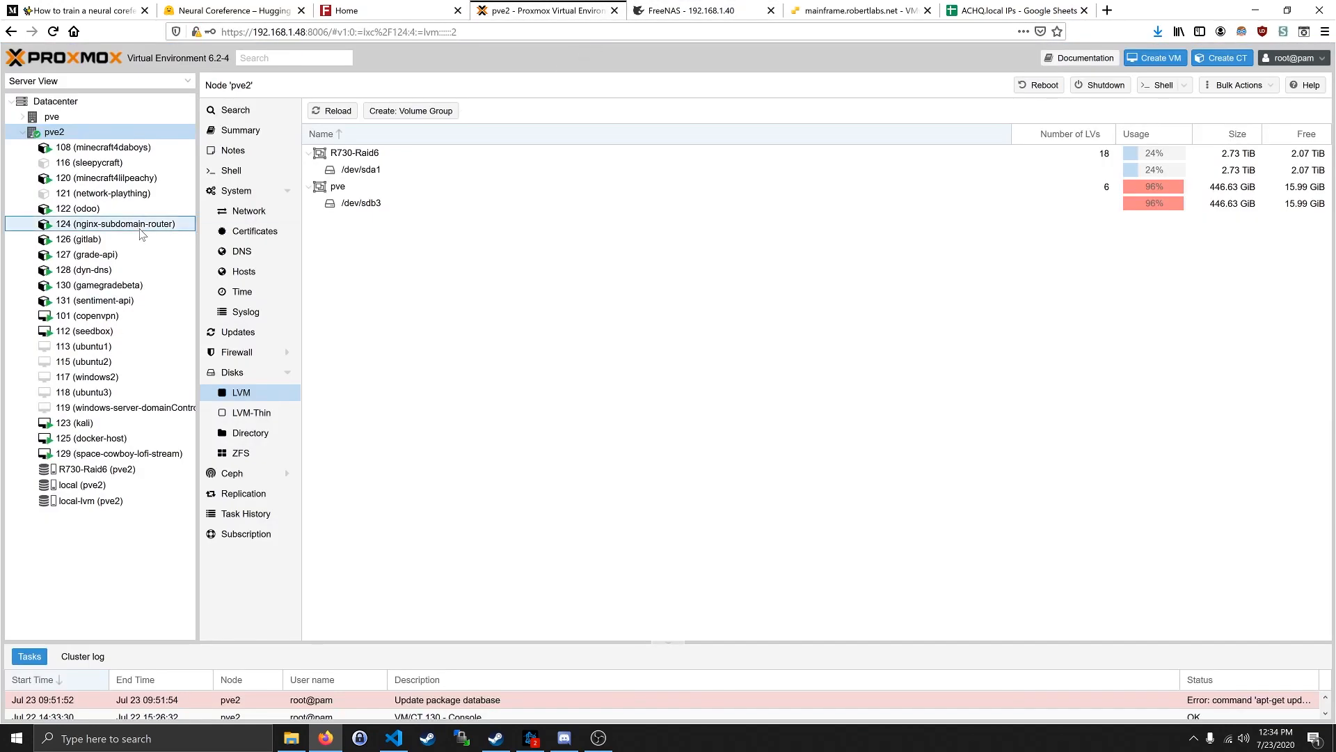
pyautogui.click(117, 223)
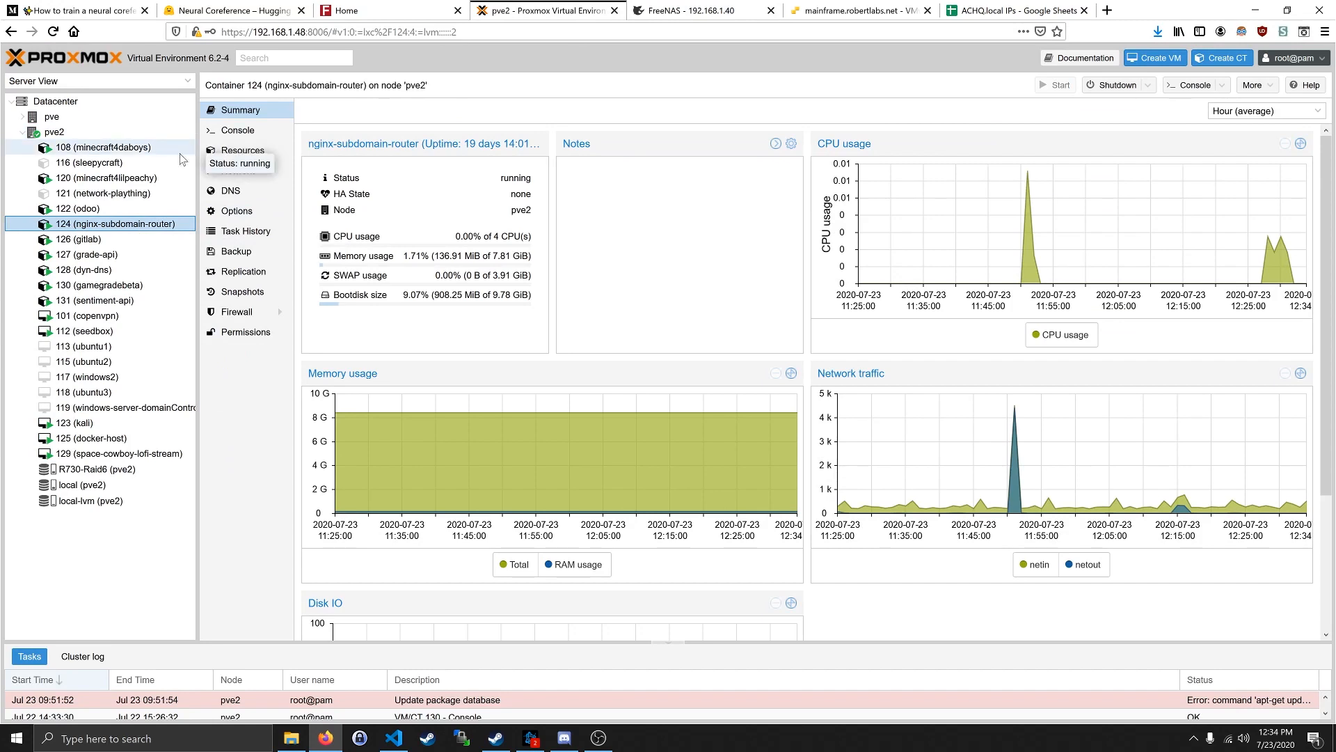
pyautogui.moveTo(169, 164)
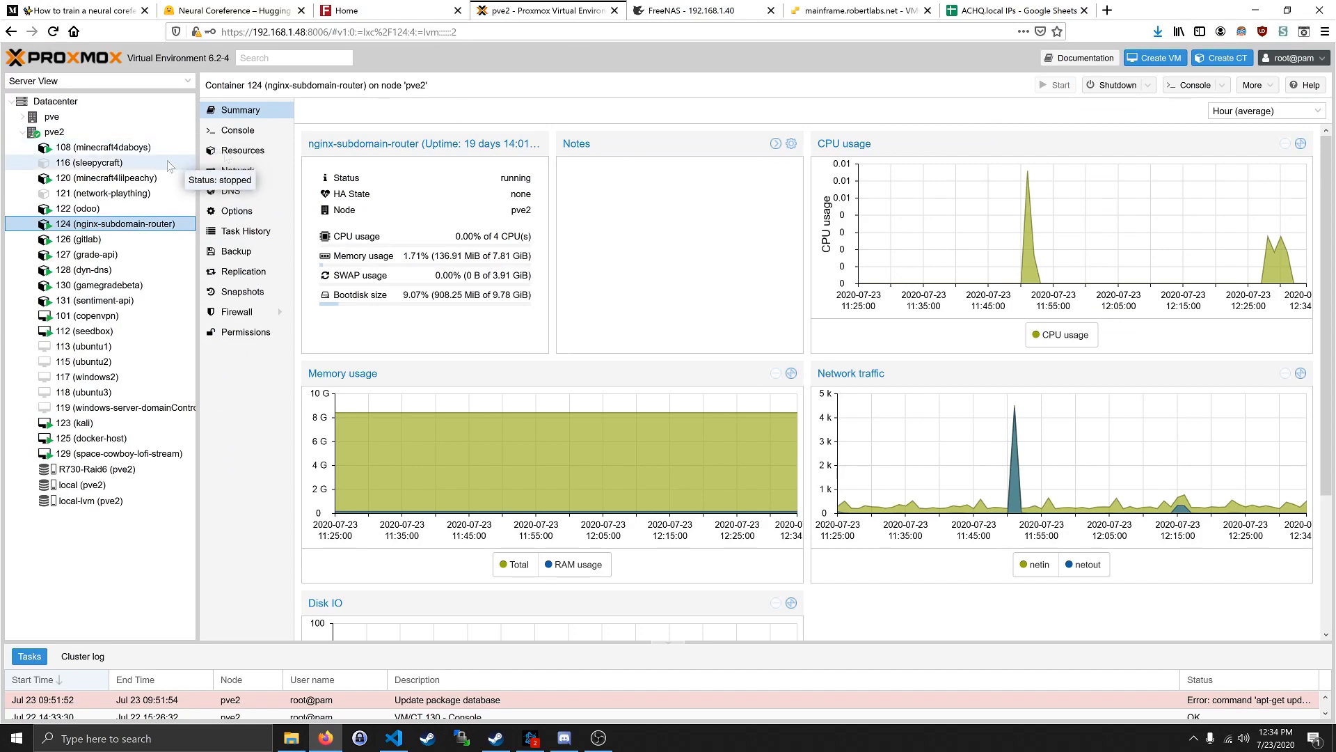
pyautogui.moveTo(237, 250)
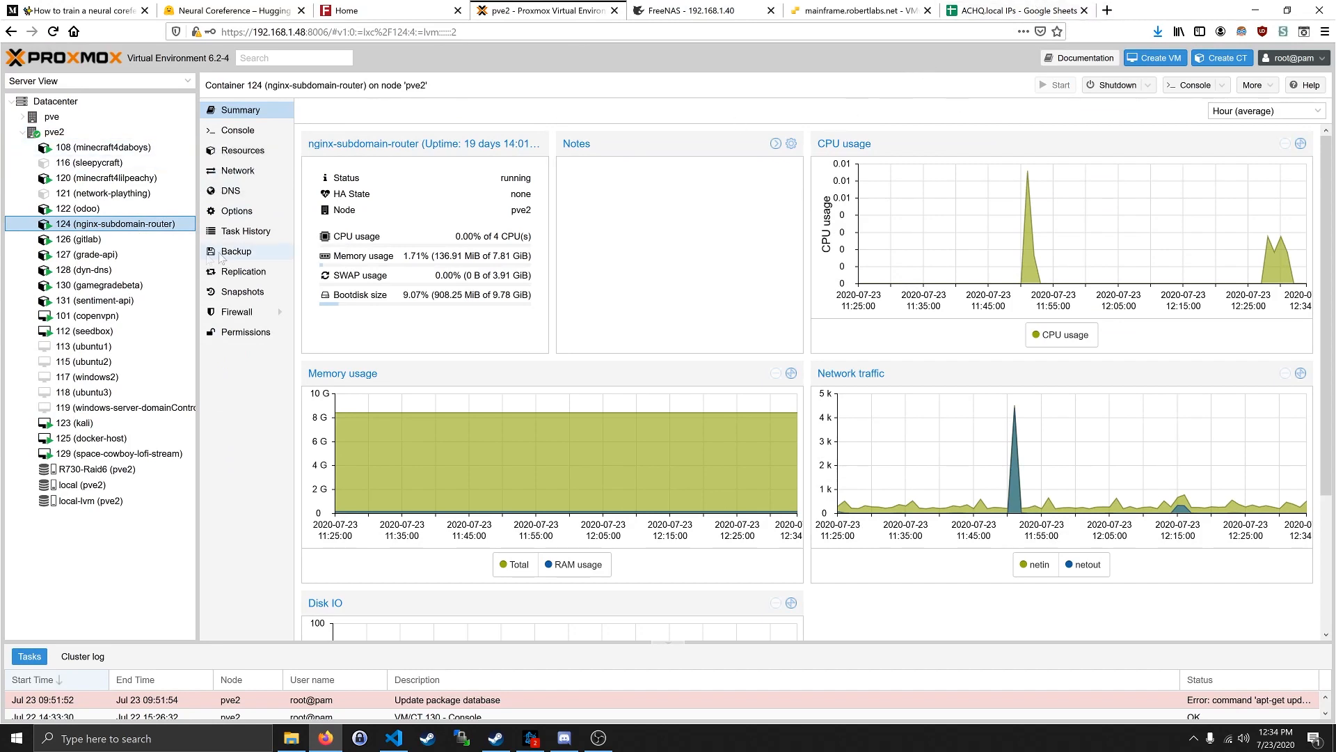
pyautogui.moveTo(457, 99)
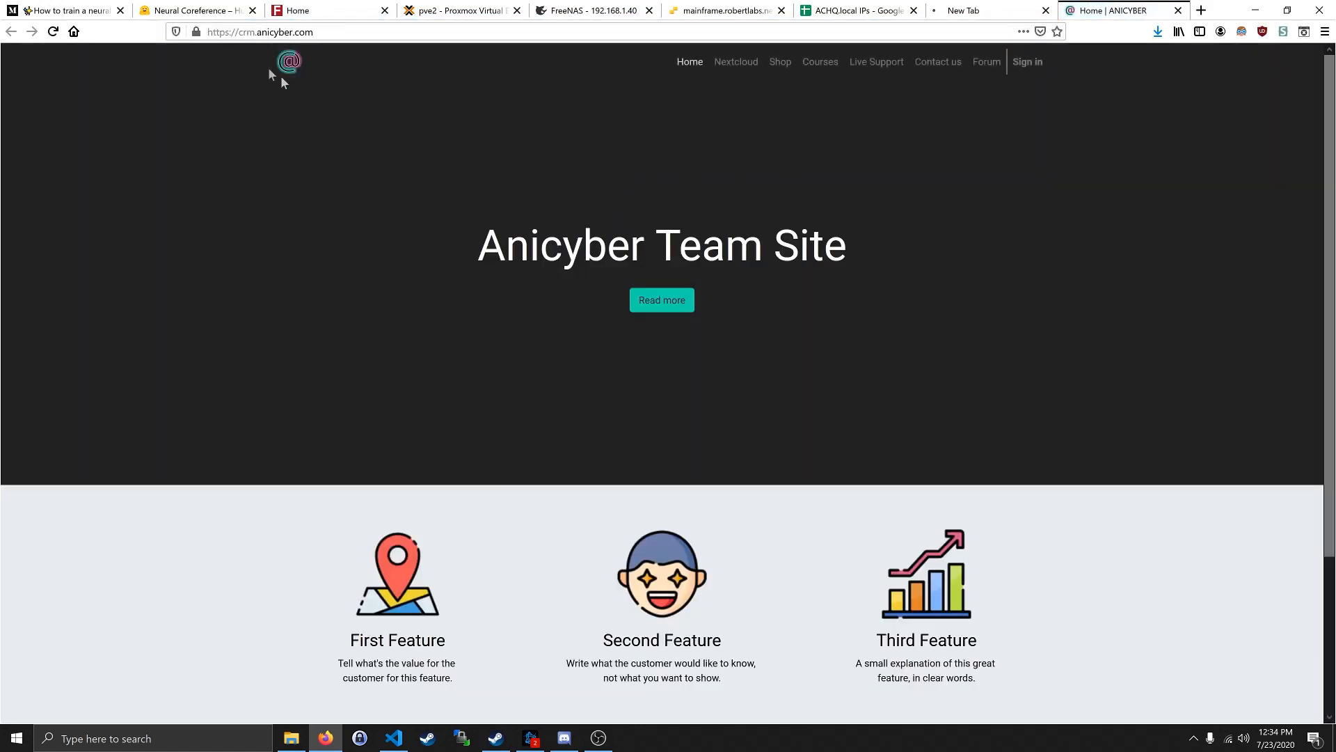
# - Bring up Nextcloud files from the Anicyber site, then return to the container 124 summary
pyautogui.click(988, 10)
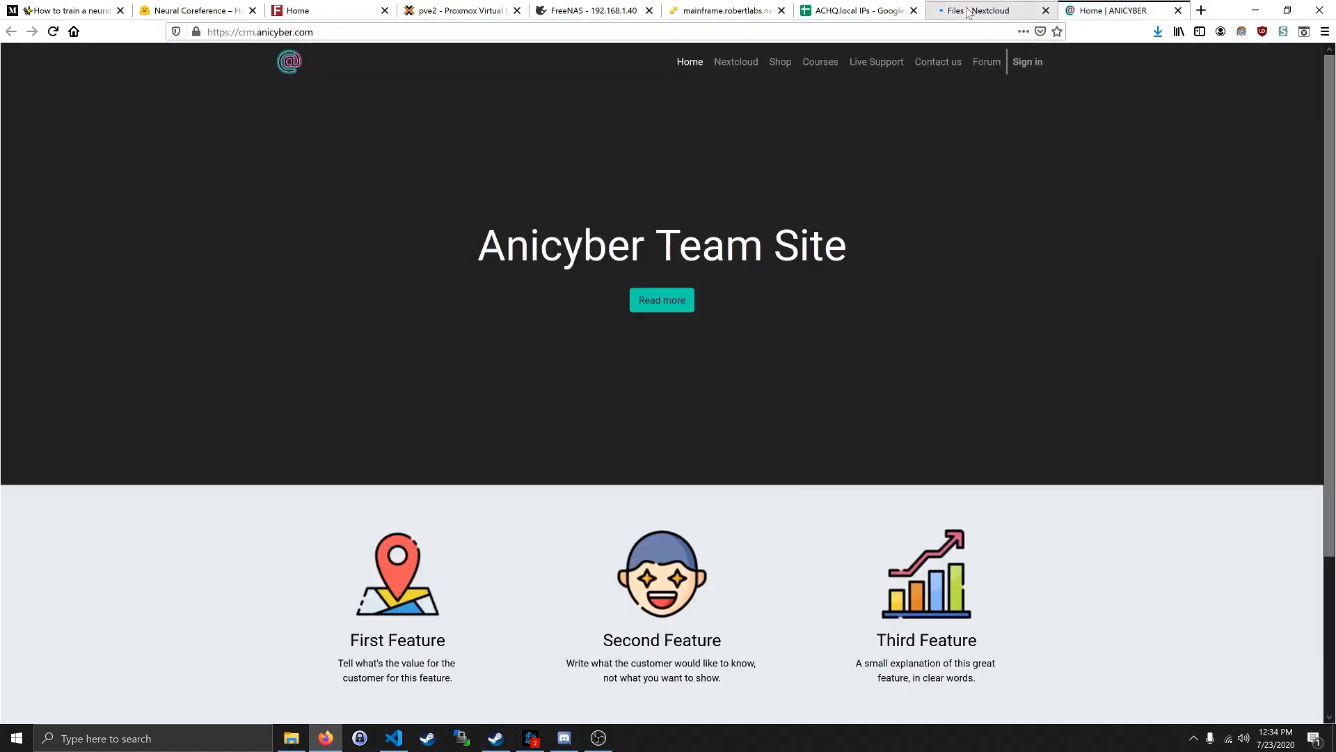
pyautogui.click(980, 10)
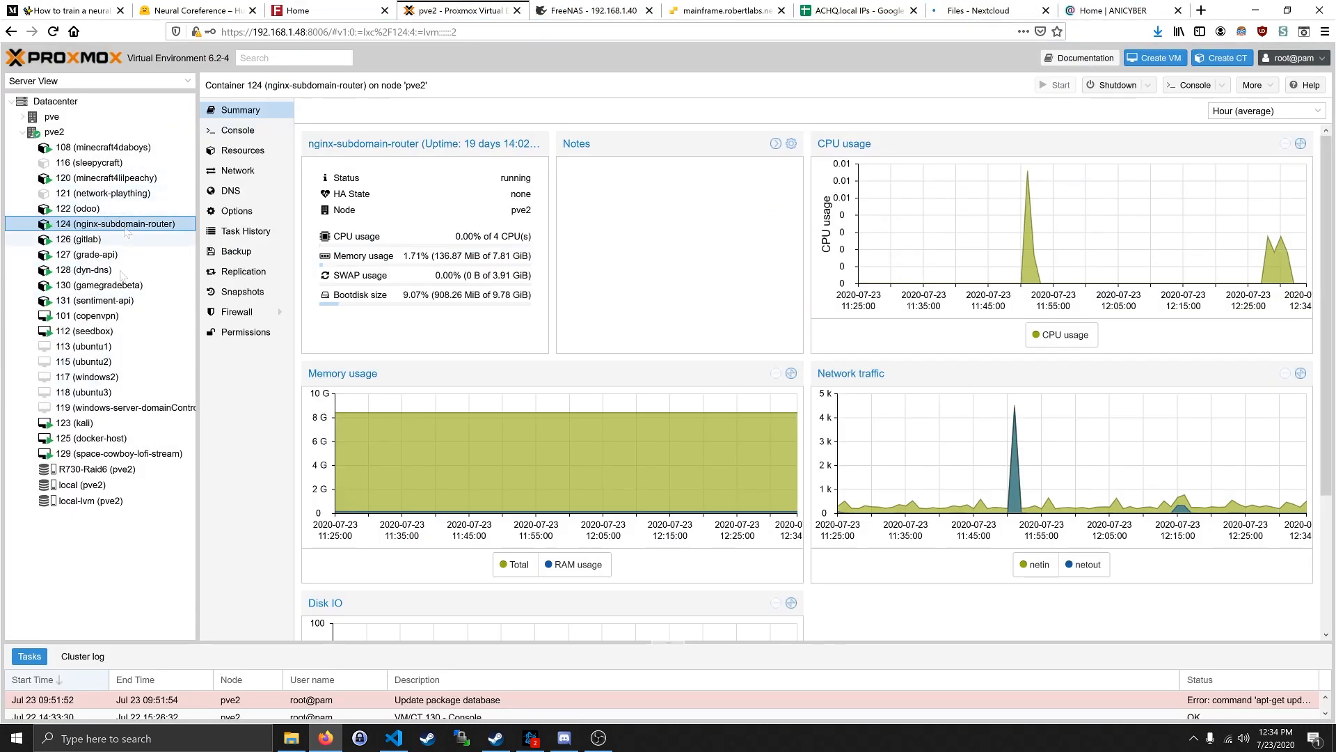
pyautogui.moveTo(213, 77)
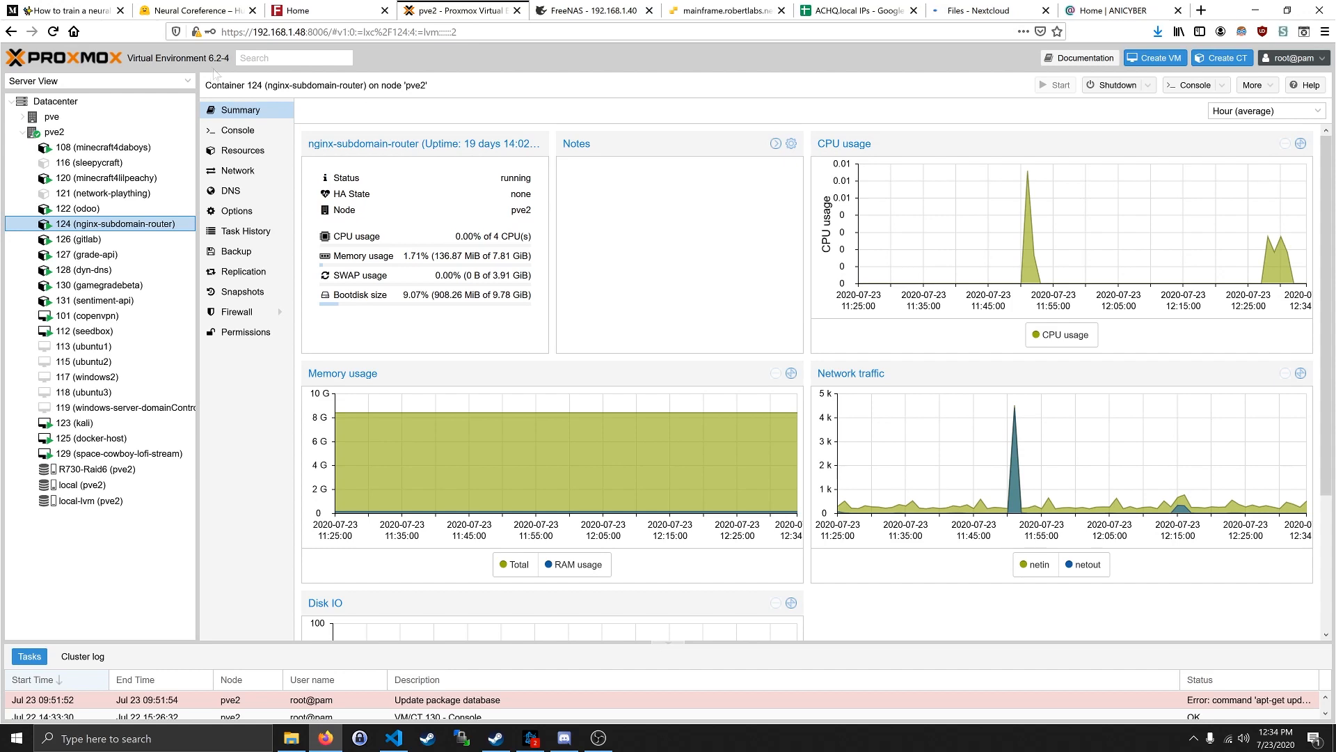
pyautogui.moveTo(358, 9)
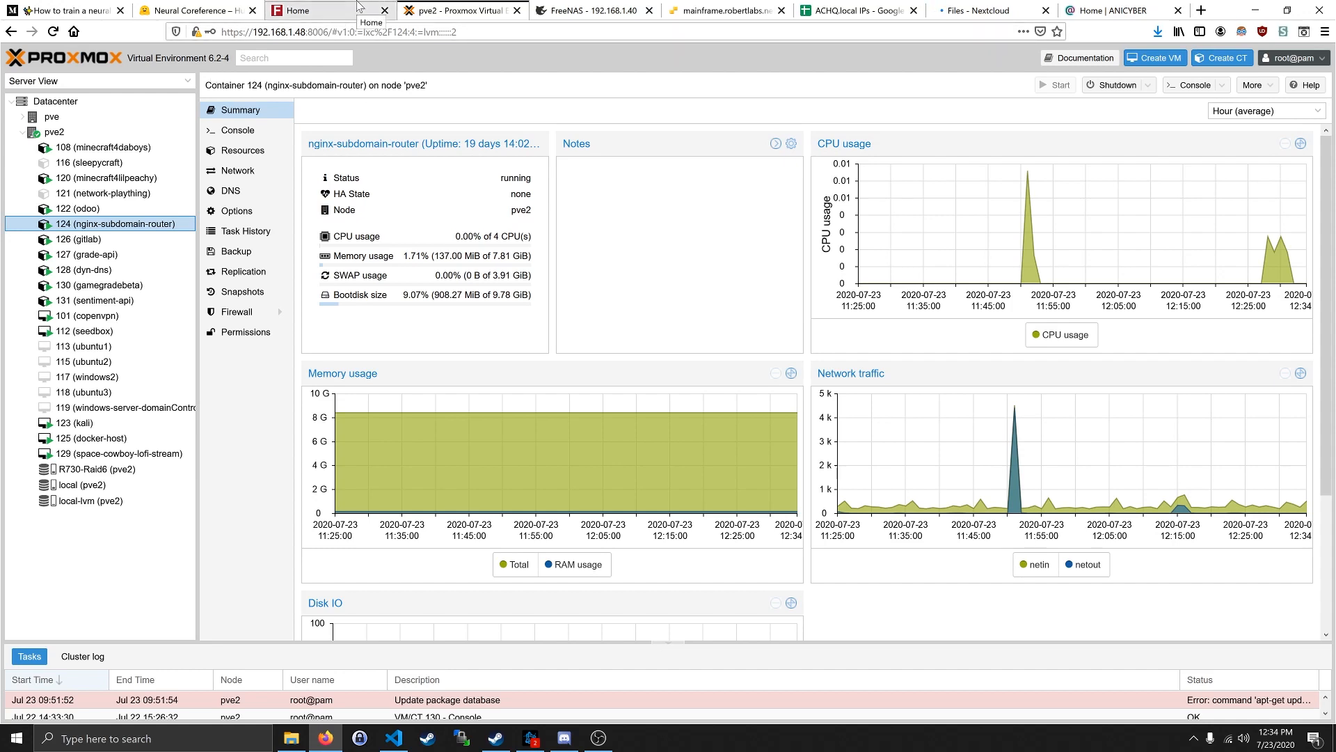
# - Sign in to the router's Firewall section with the admin password, declining Firefox's save prompt
pyautogui.click(307, 10)
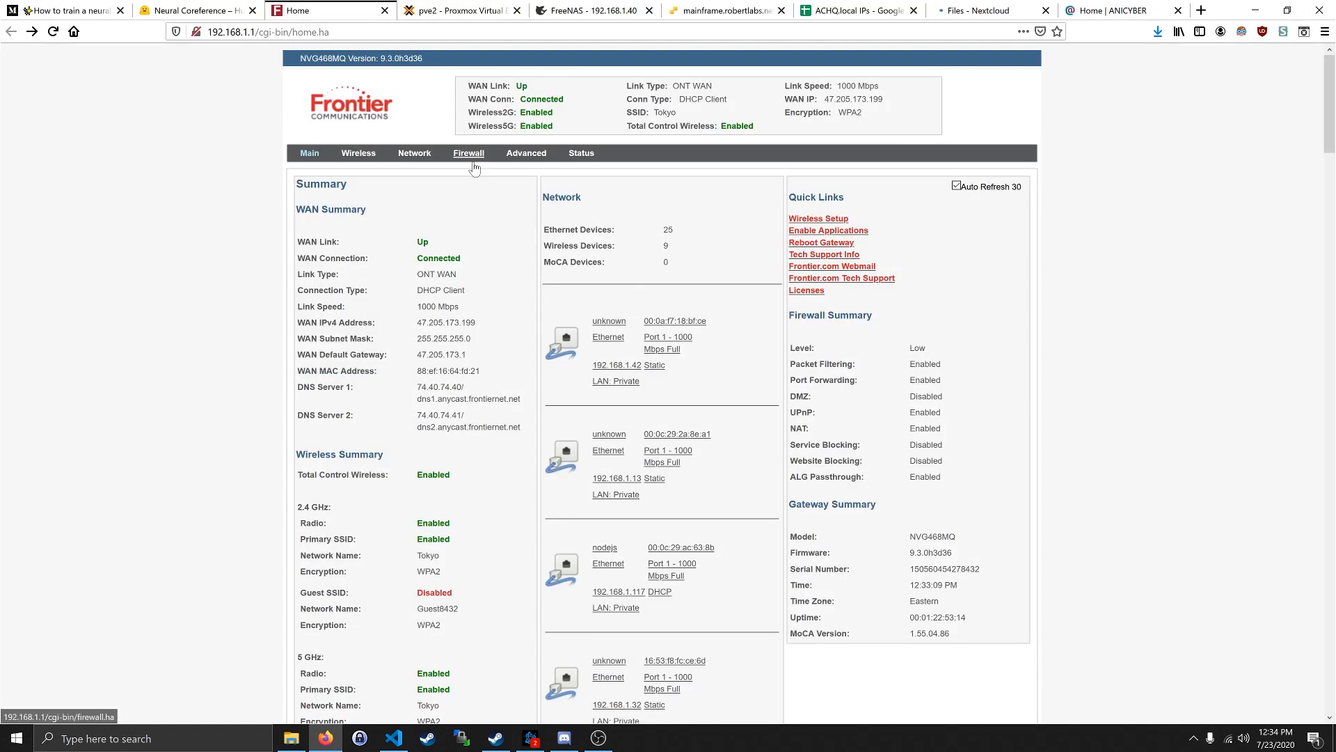
pyautogui.click(467, 153)
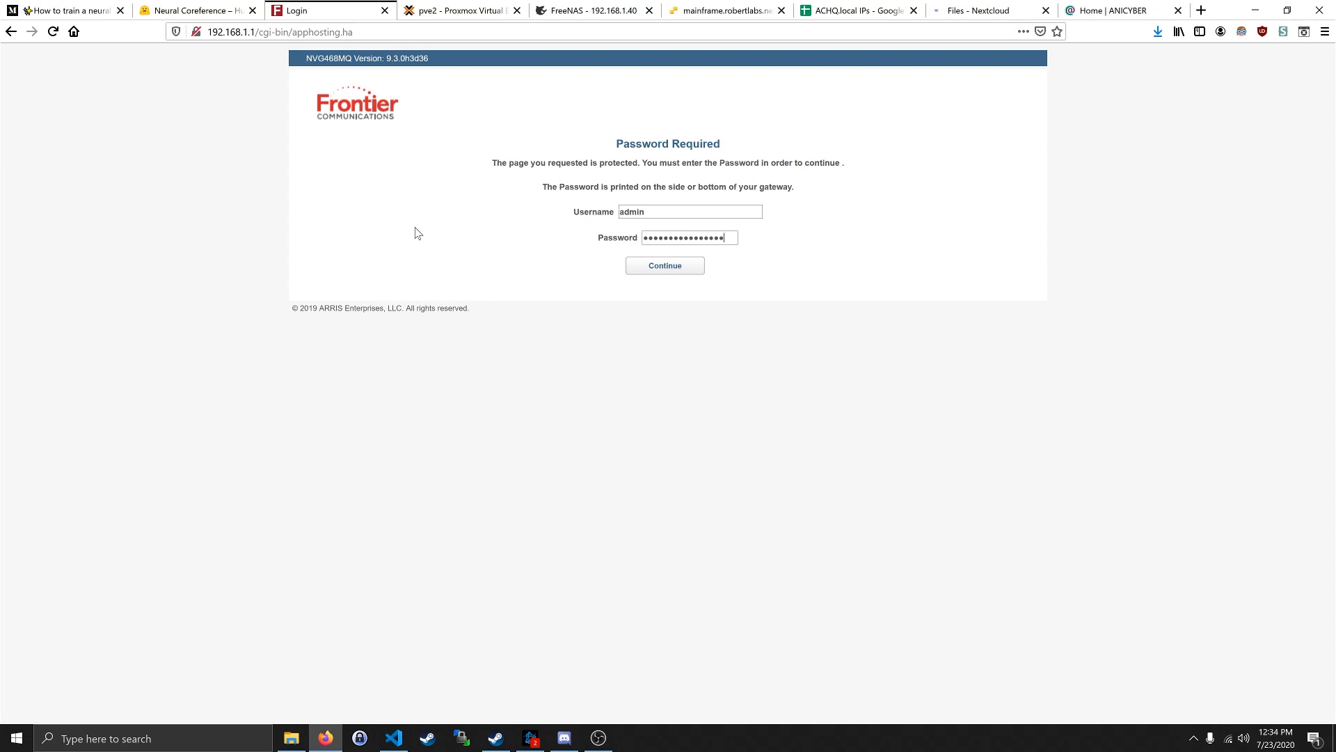
pyautogui.click(665, 265)
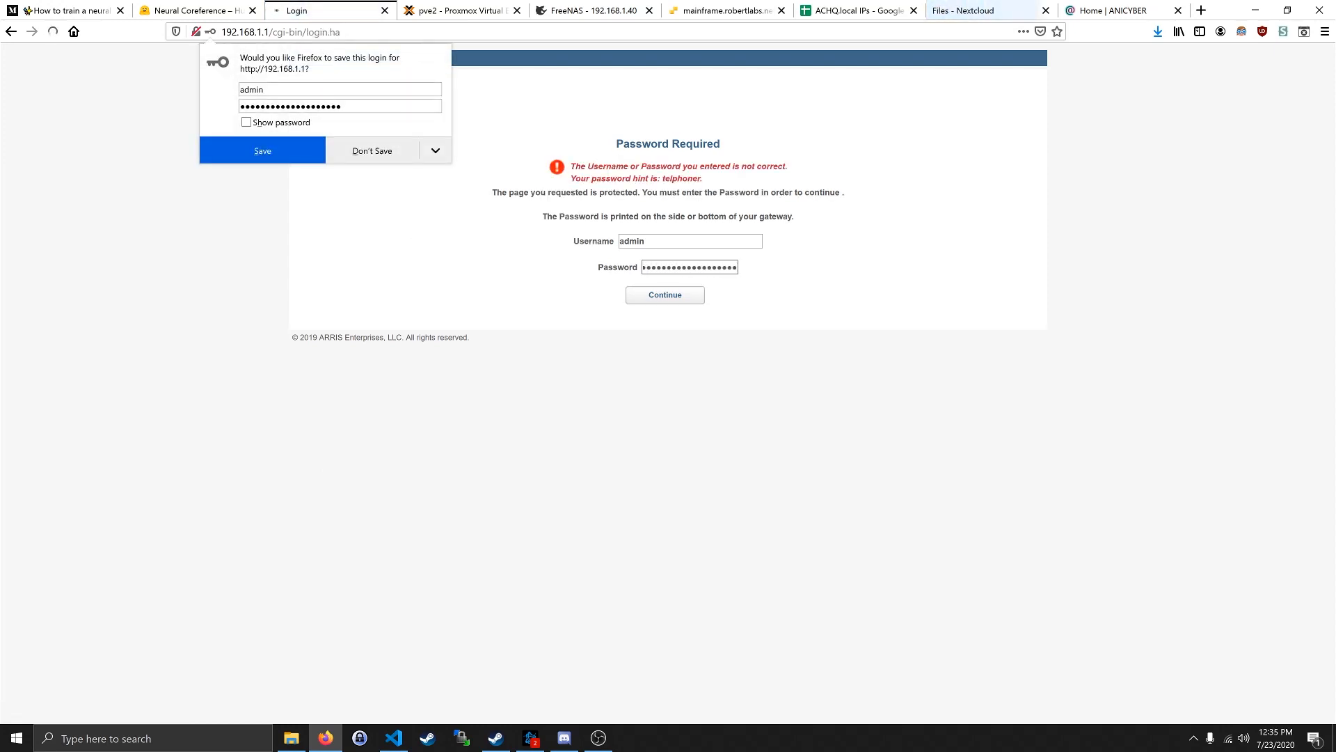
pyautogui.click(664, 293)
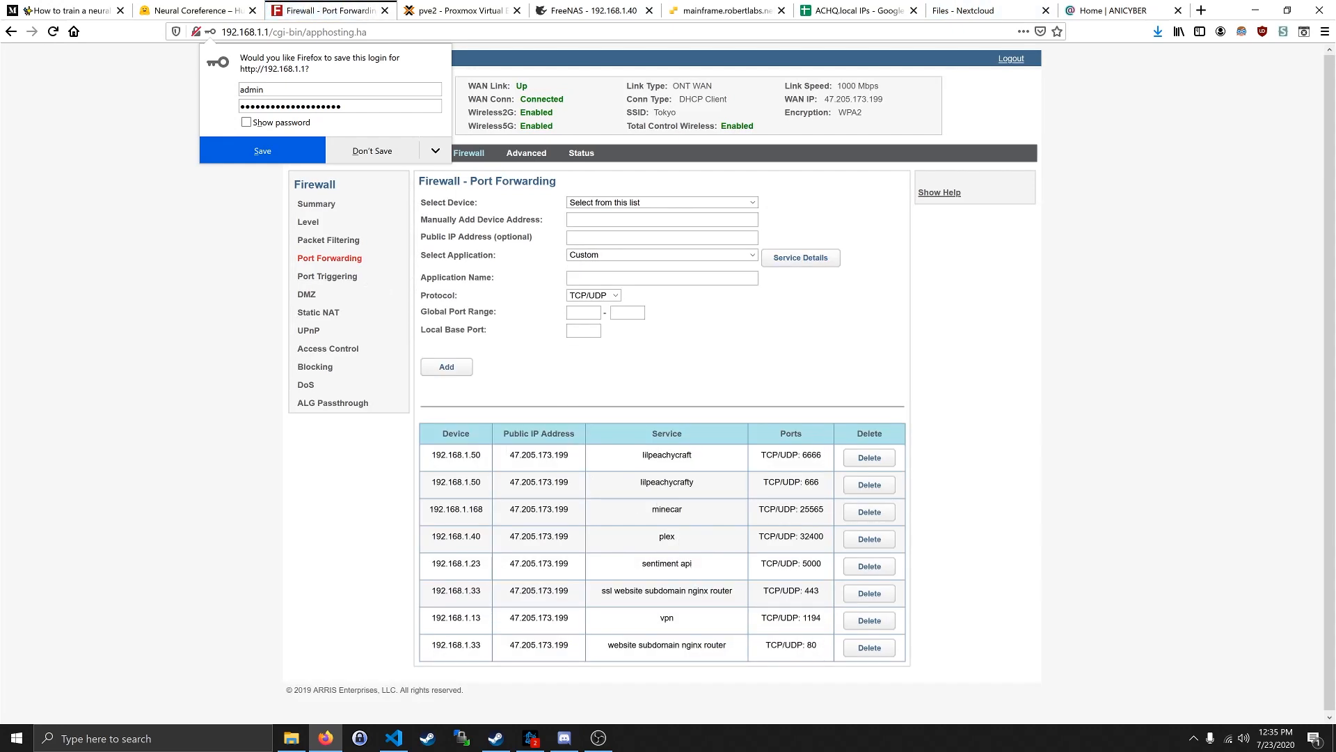
pyautogui.click(371, 150)
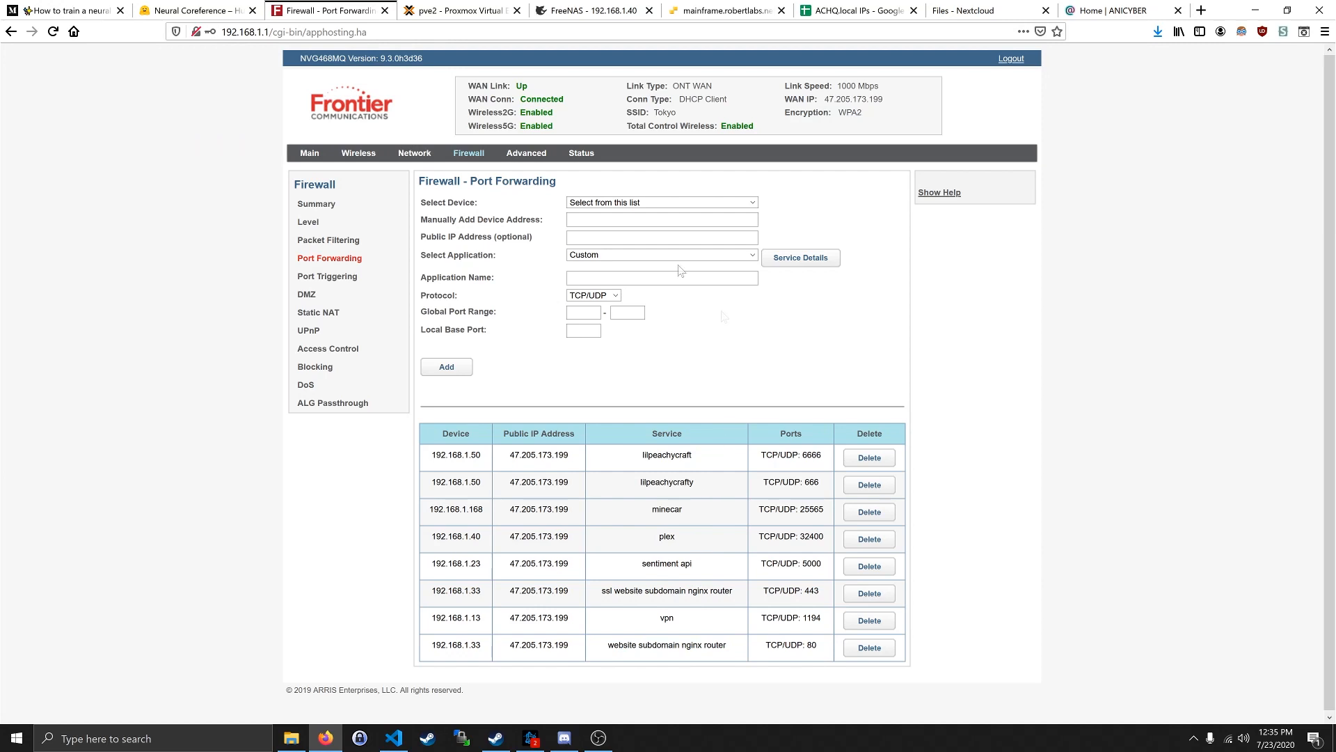
pyautogui.moveTo(913, 322)
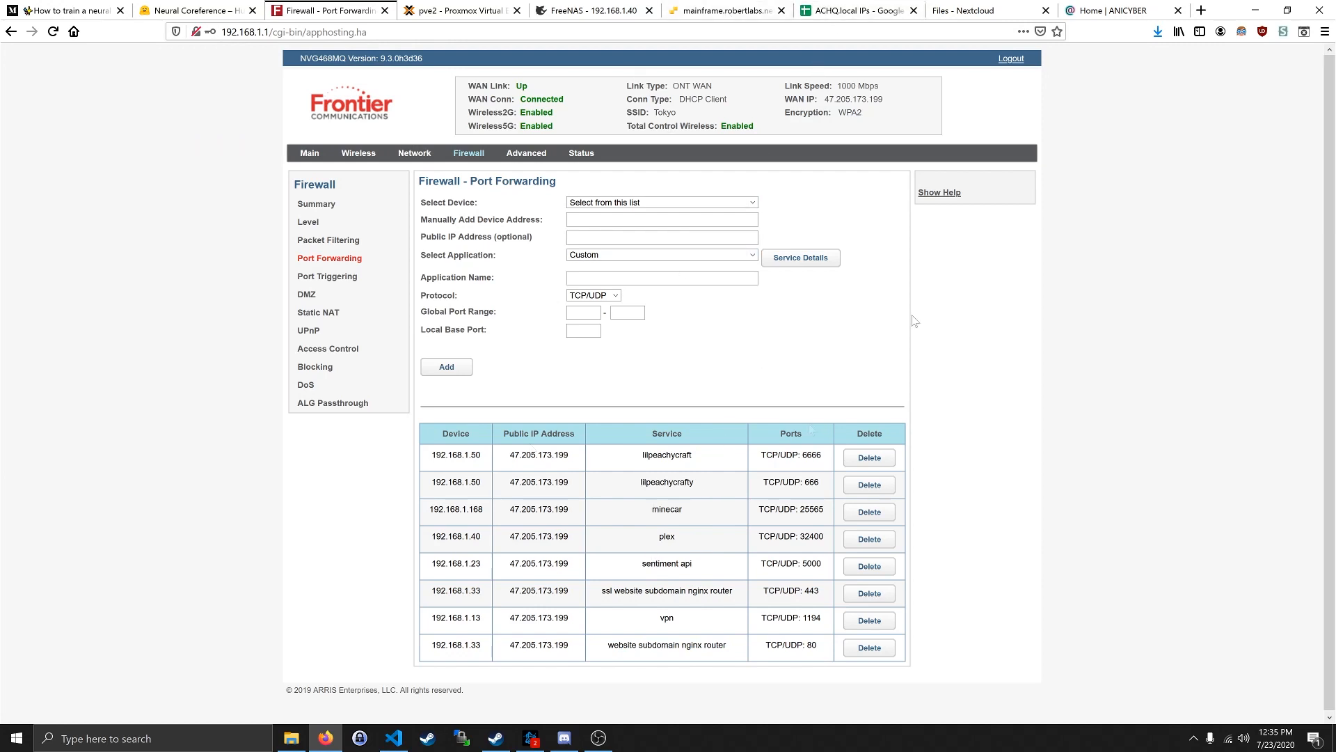
# - View Nextcloud files at cloud.anicyber.com sorted by name descending and select its address
pyautogui.click(1117, 9)
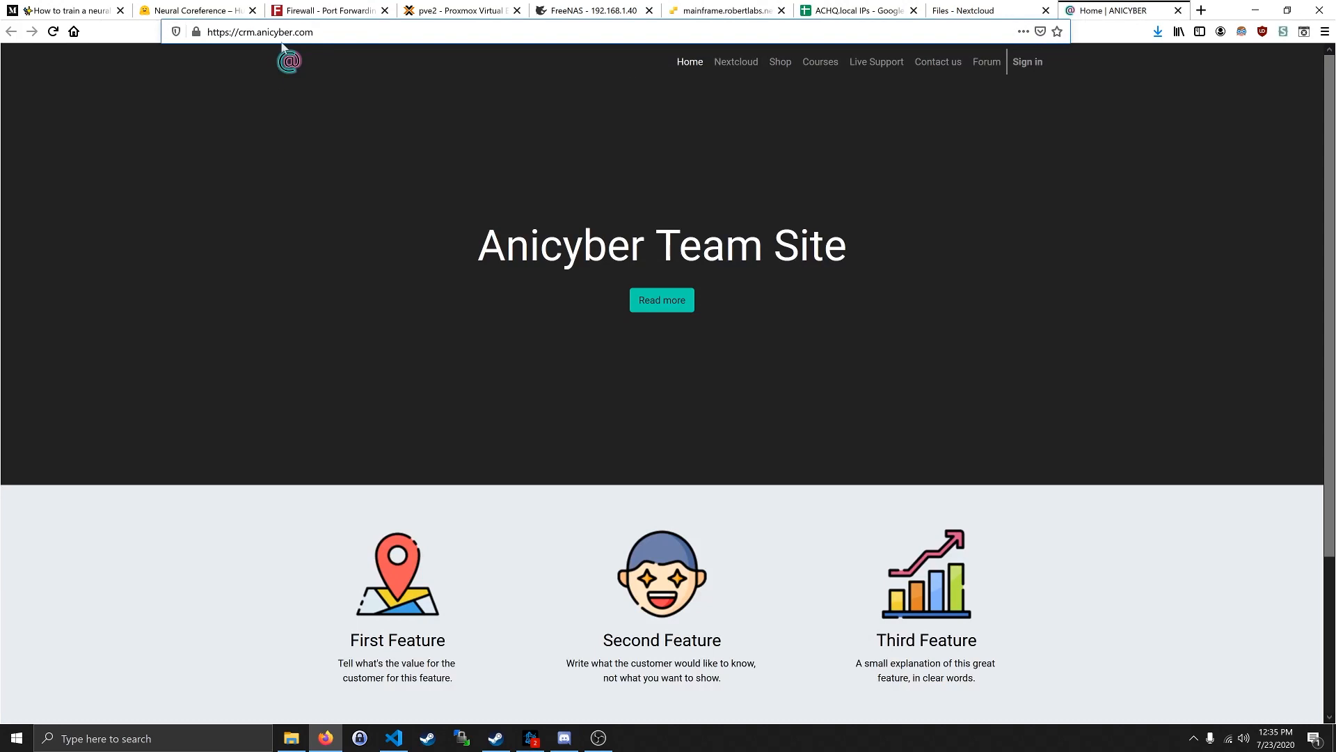
pyautogui.click(963, 10)
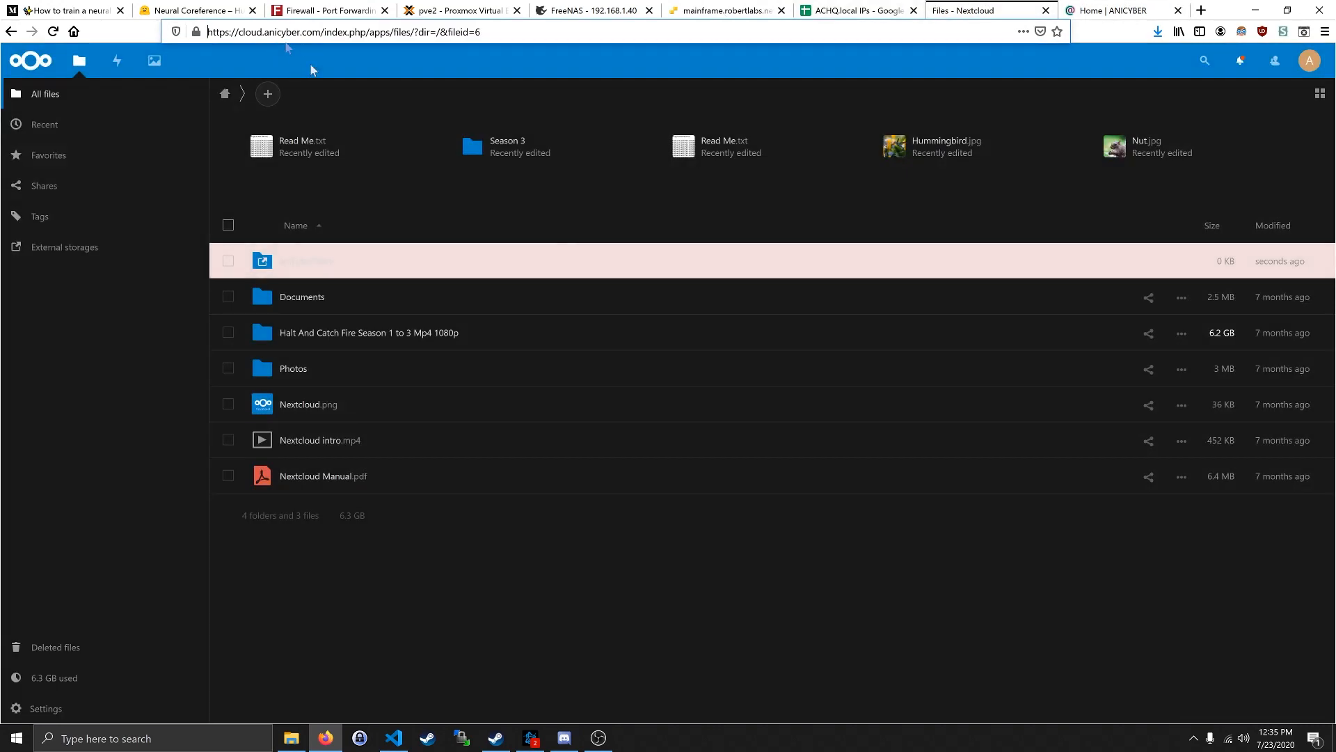
pyautogui.click(295, 226)
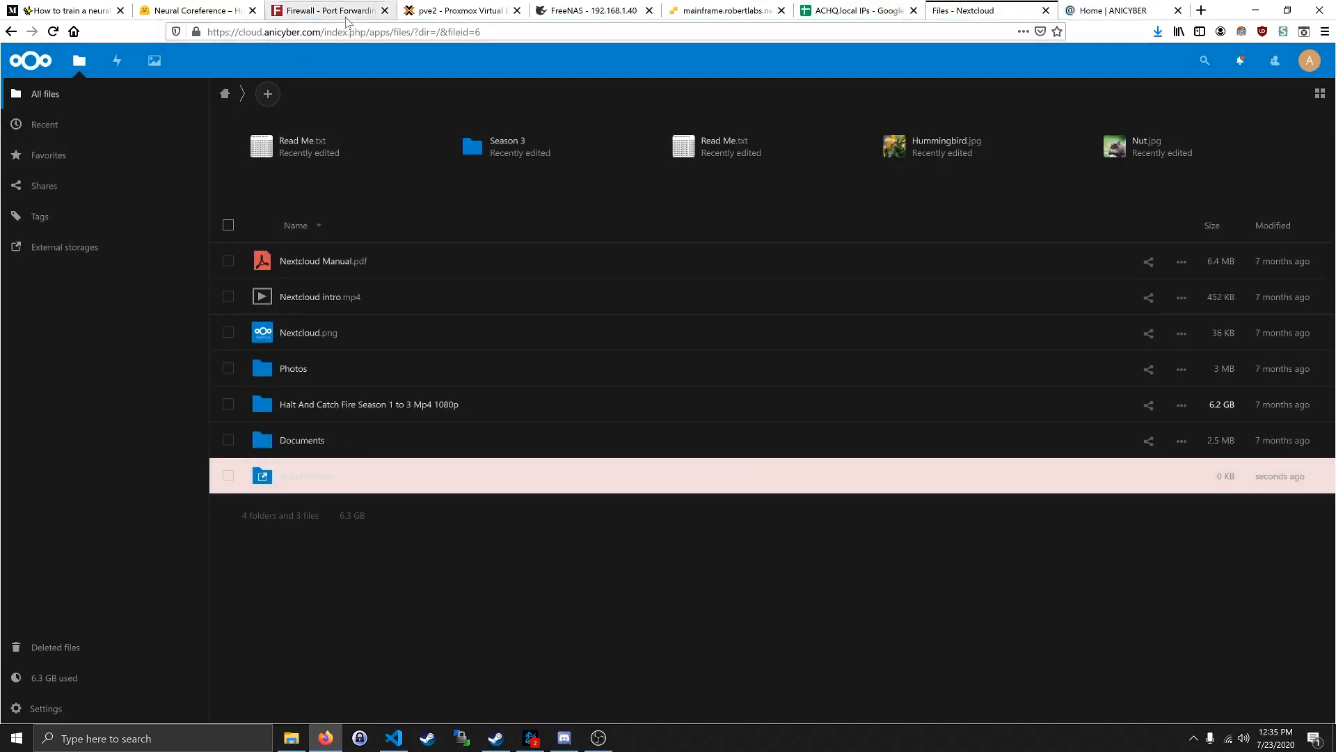
pyautogui.click(341, 32)
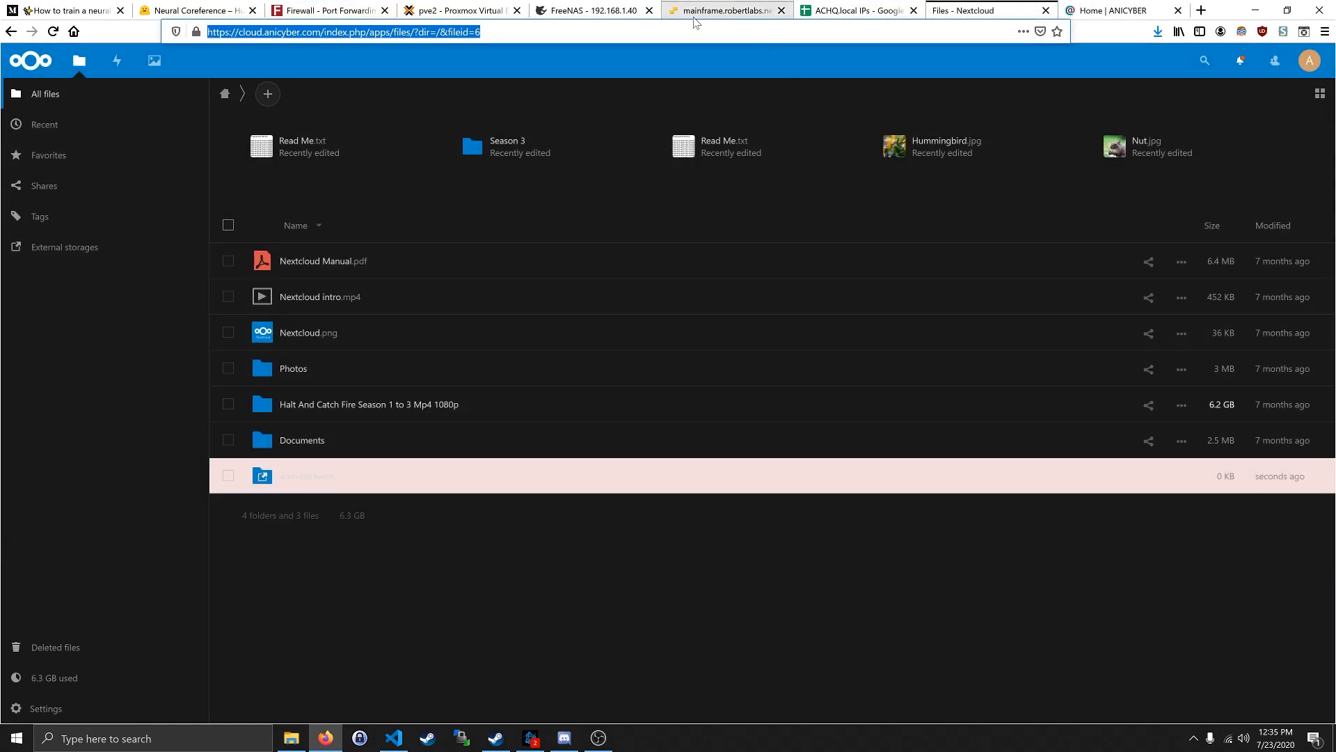
# - Flip between the router's port-forwarding rules and the nginx-subdomain-router container summary
pyautogui.click(461, 9)
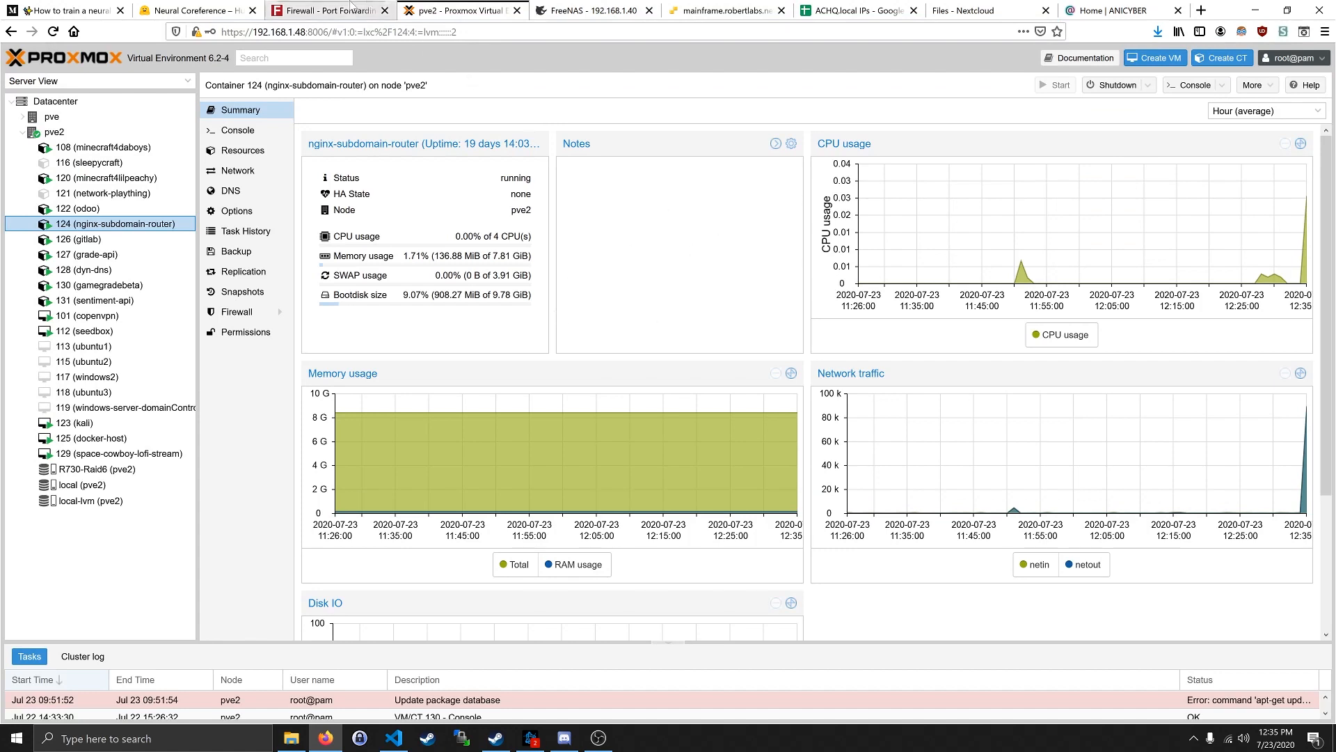
pyautogui.click(329, 10)
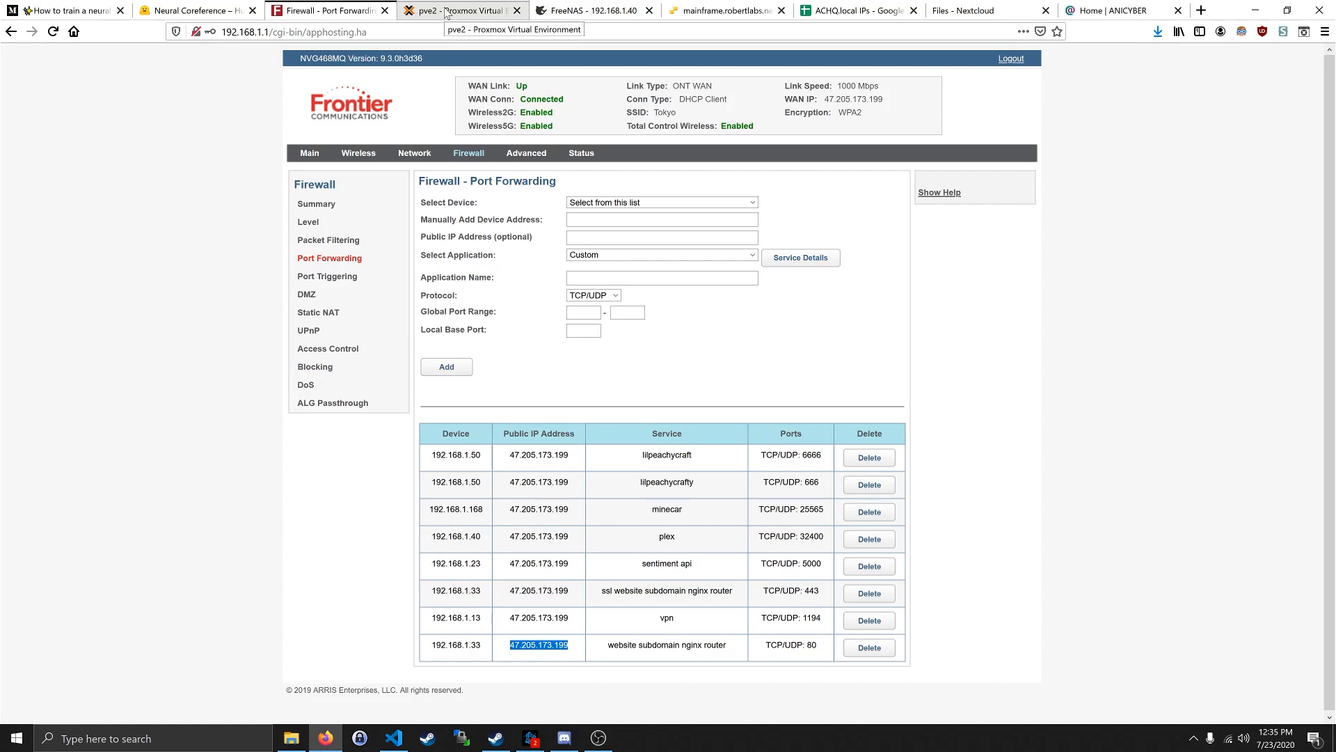
pyautogui.click(461, 10)
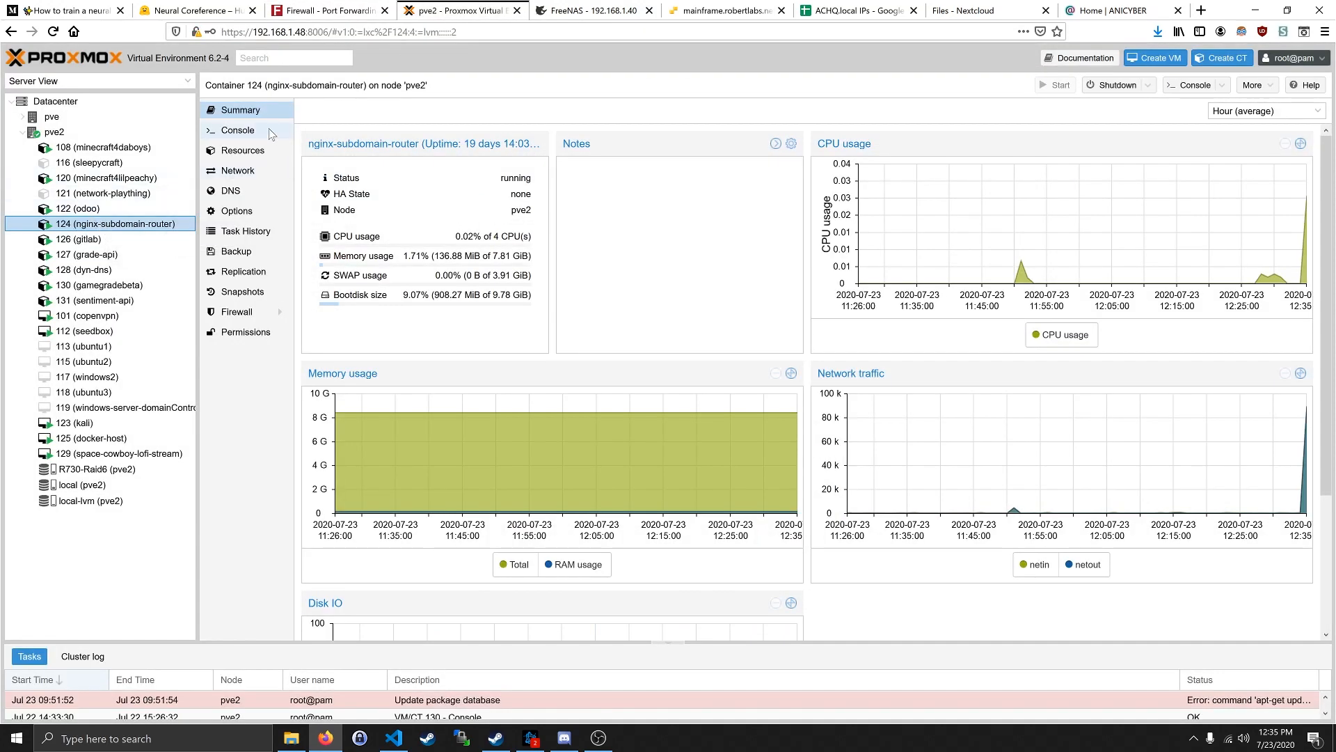
# - In container 124's console, run nano /etc/nginx/sites-available/default using tab completion
pyautogui.click(236, 130)
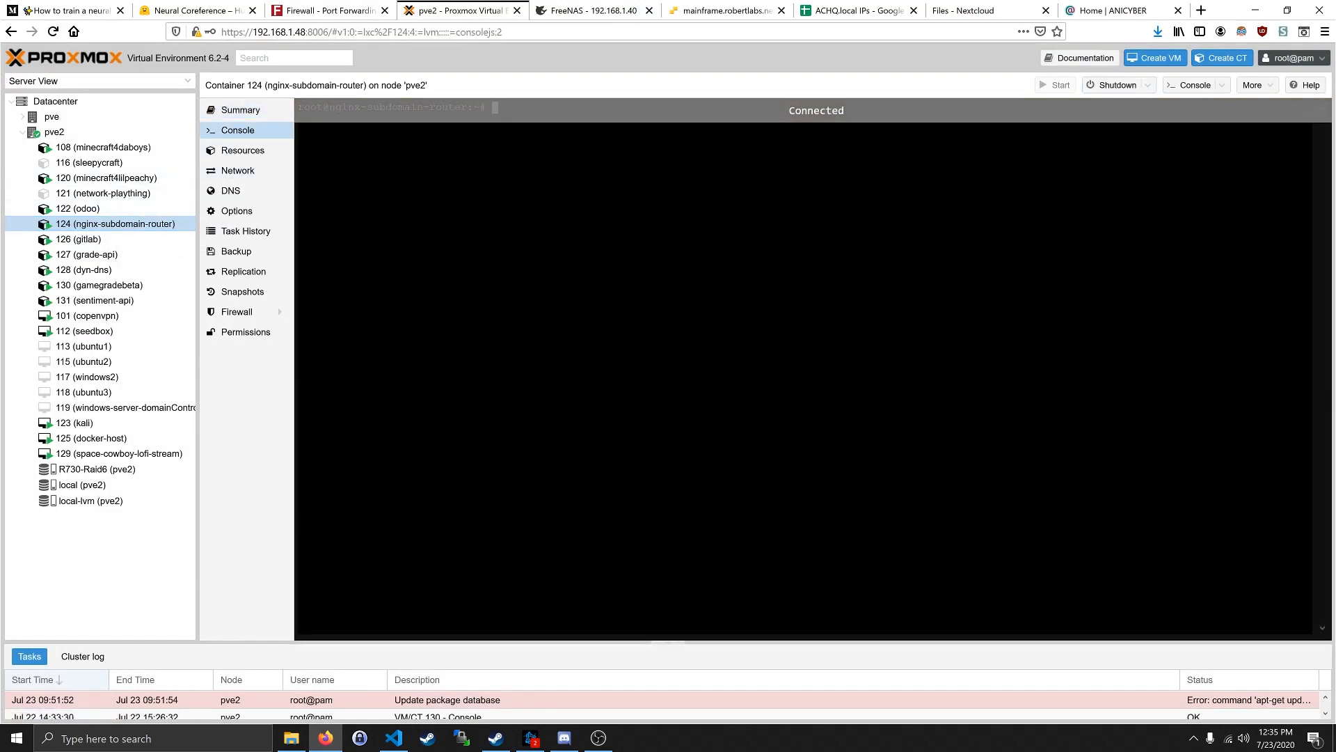
pyautogui.write('nano /etc/')
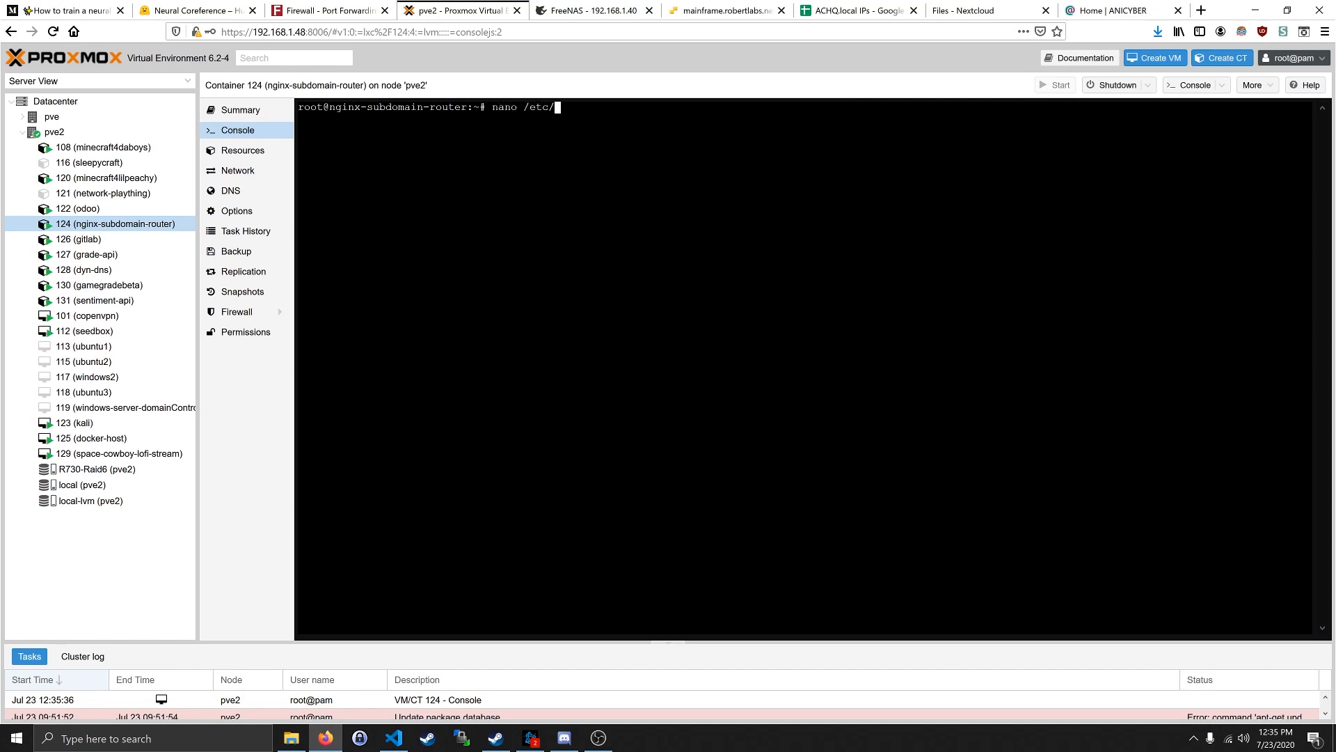
pyautogui.write('nginx/si')
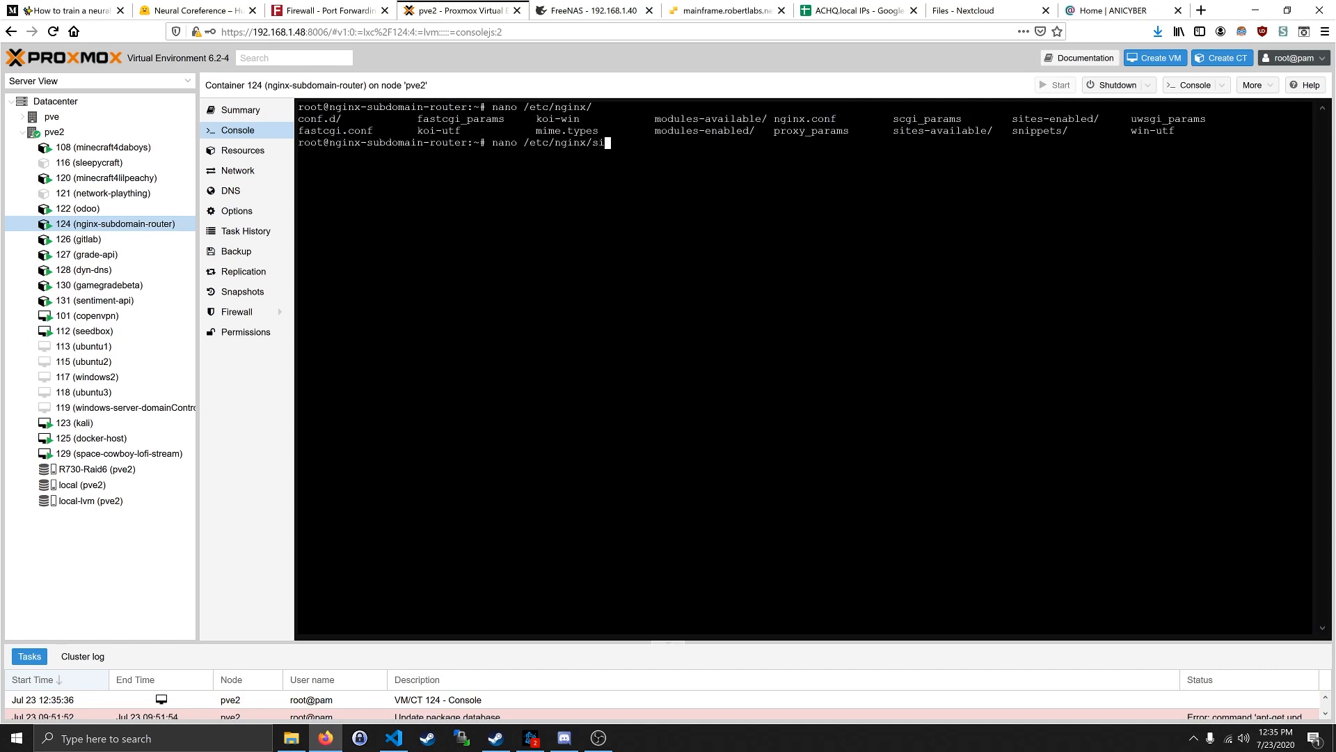
pyautogui.press('Return')
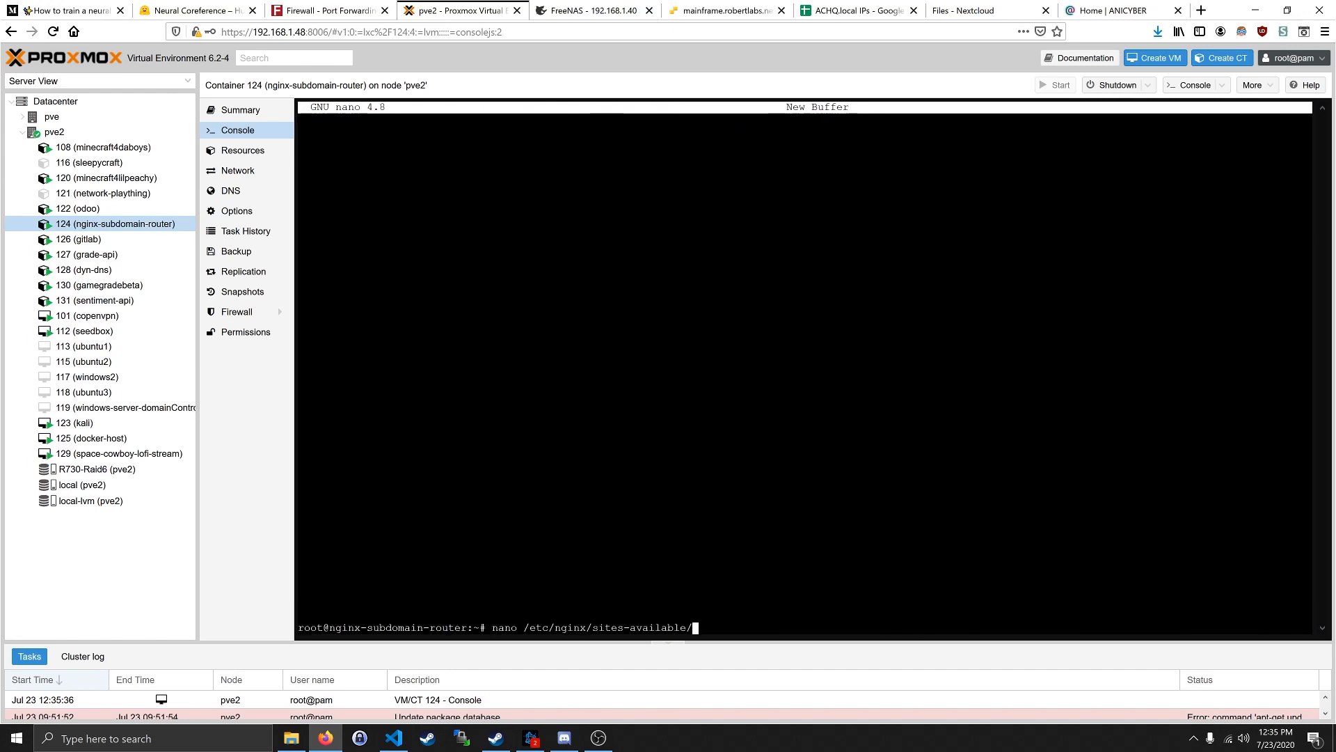
pyautogui.write('defaa')
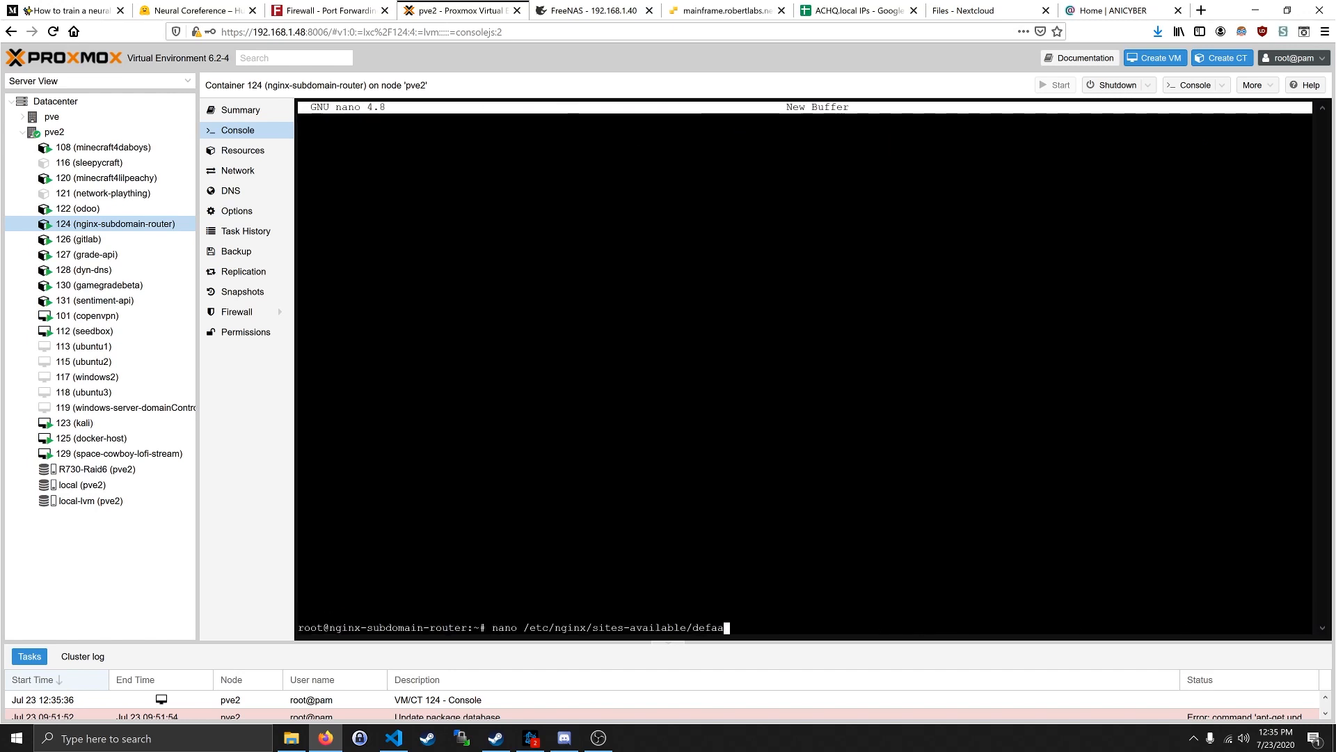
pyautogui.press('Return')
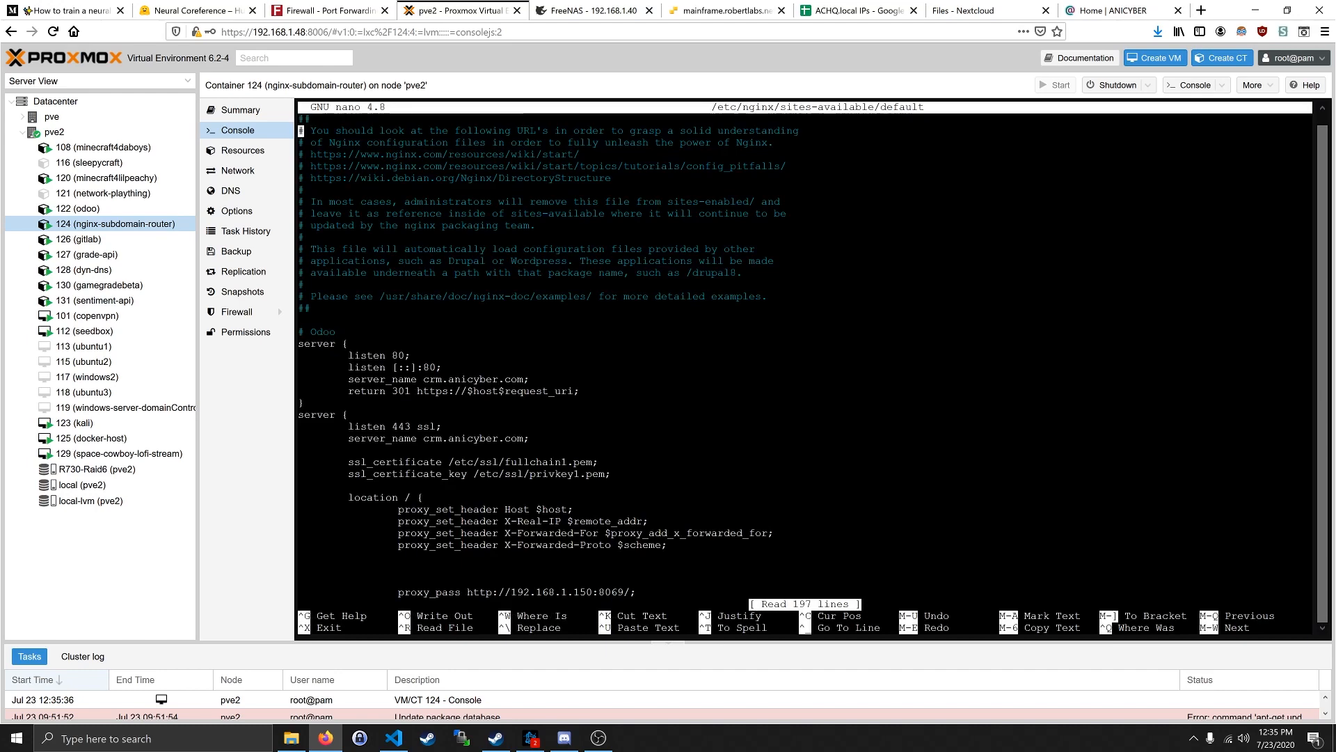
# - Scroll through the reverse-proxy server blocks down to NextCloud's cloud.anicyber.com
pyautogui.scroll(-3)
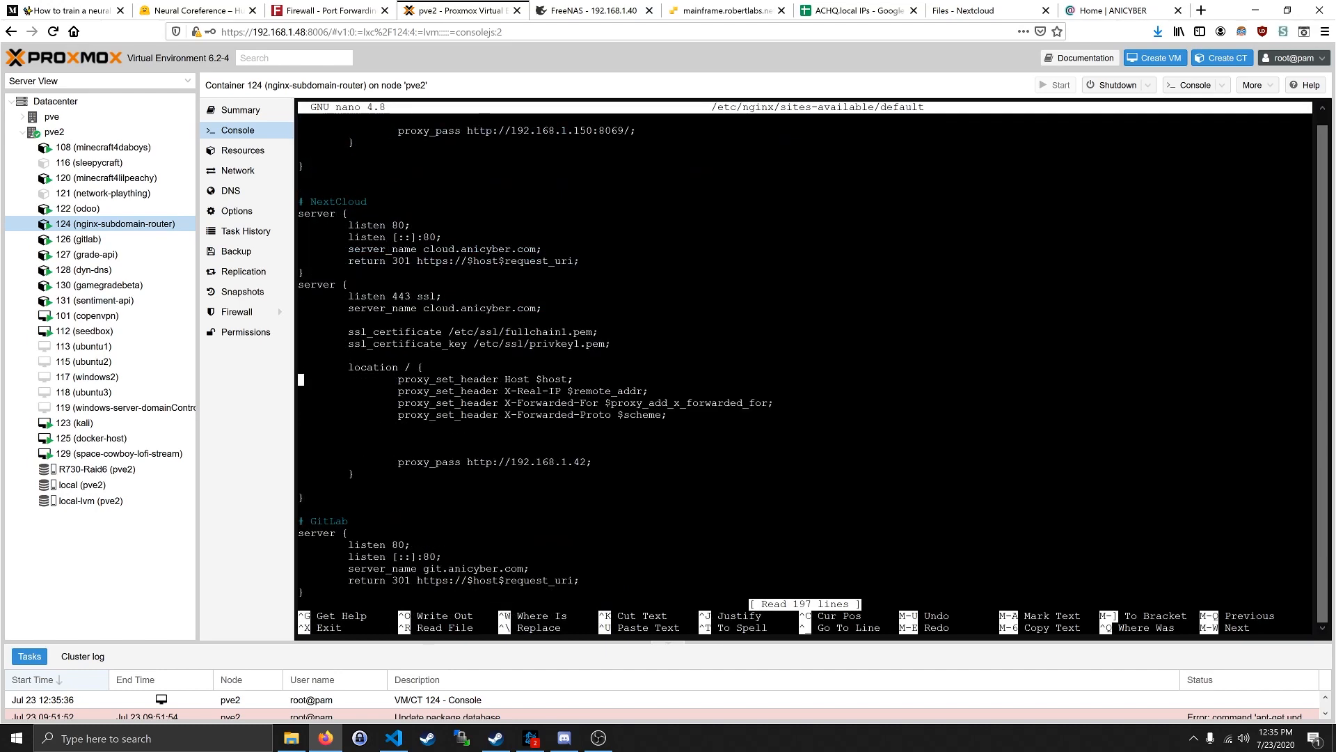
pyautogui.scroll(-3)
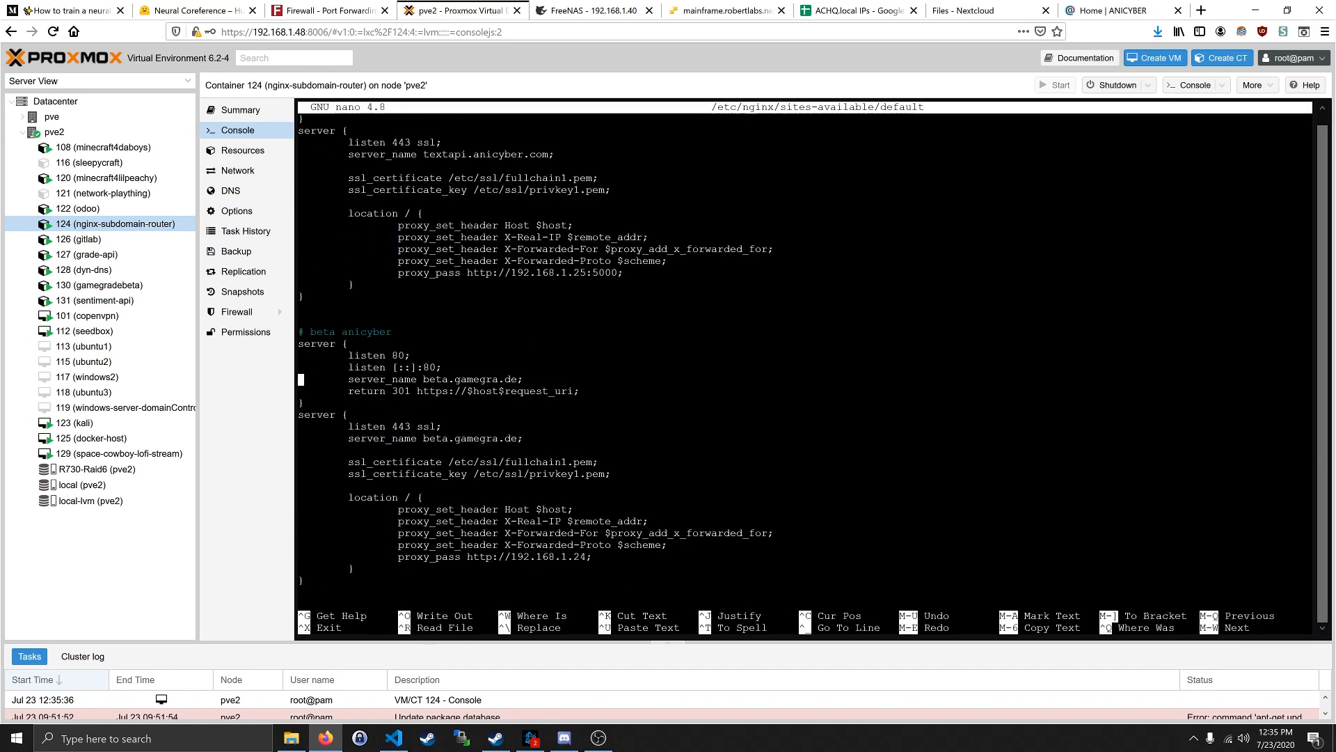
pyautogui.scroll(-3)
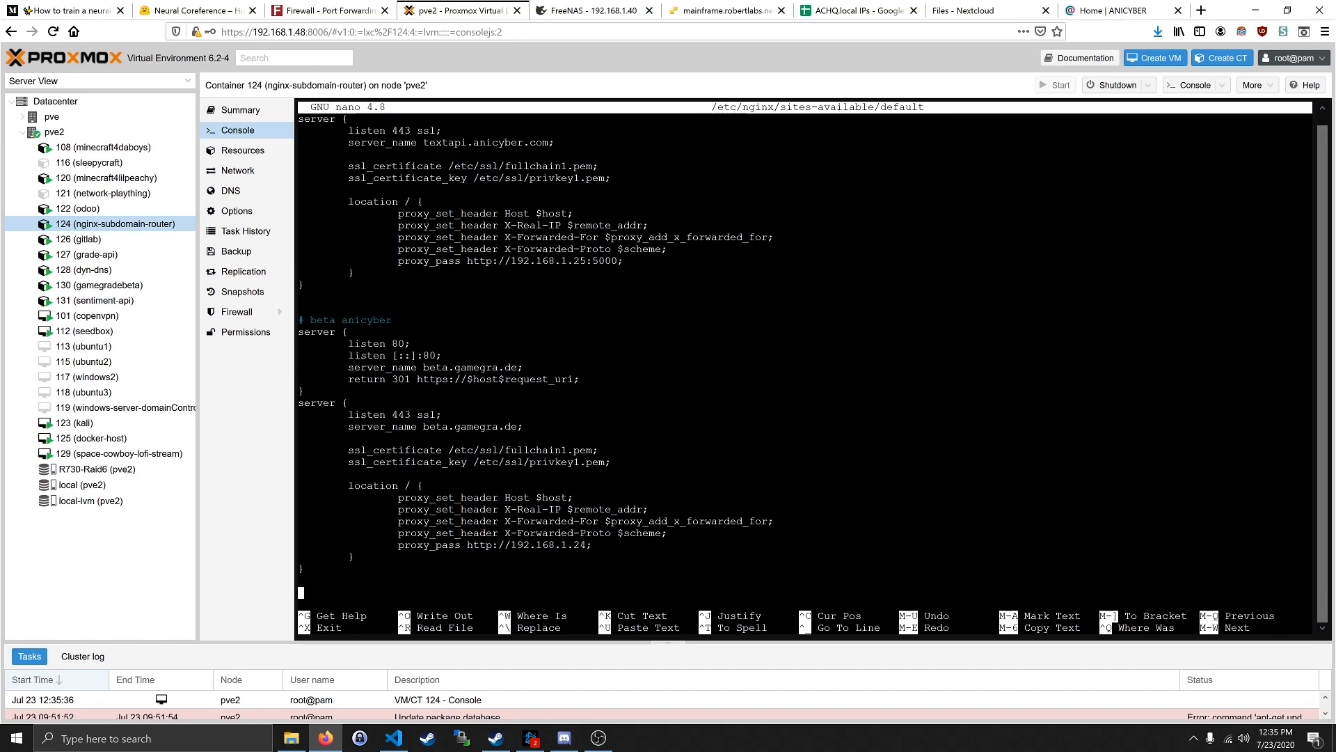
pyautogui.scroll(-3)
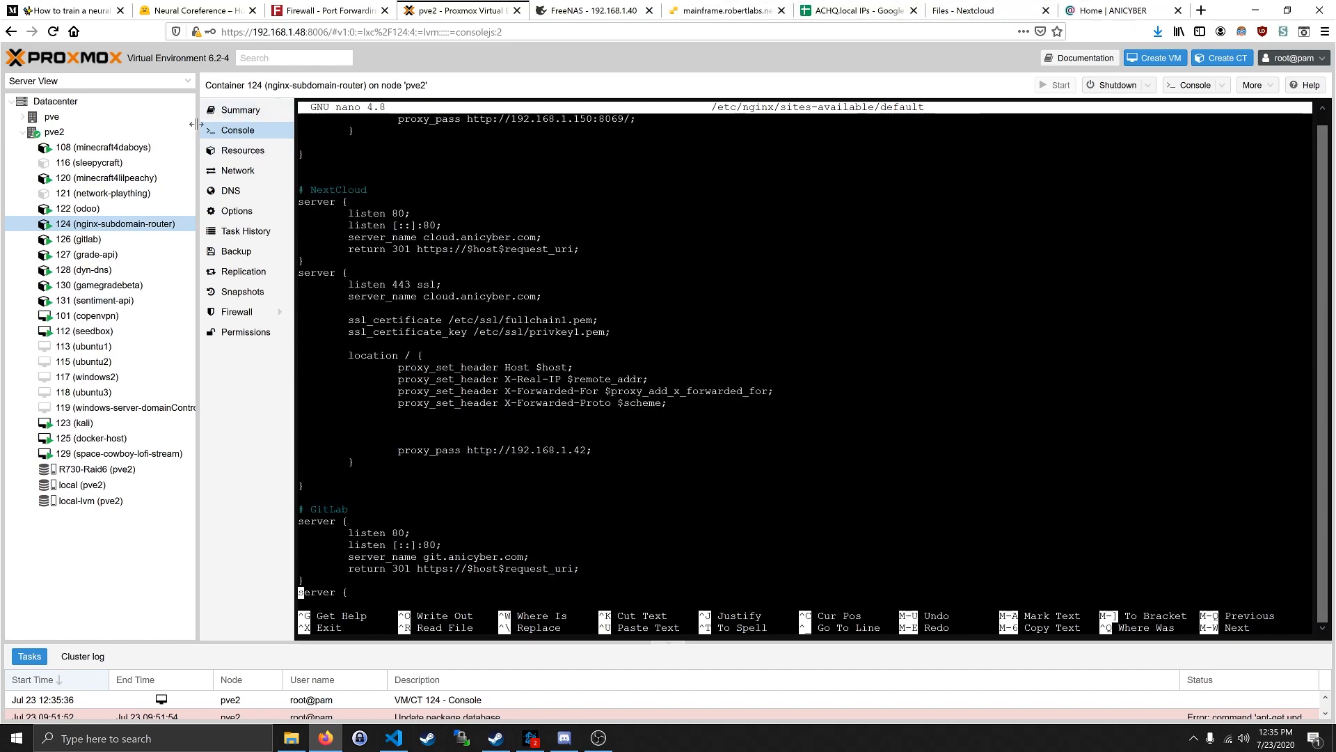
pyautogui.moveTo(116, 210)
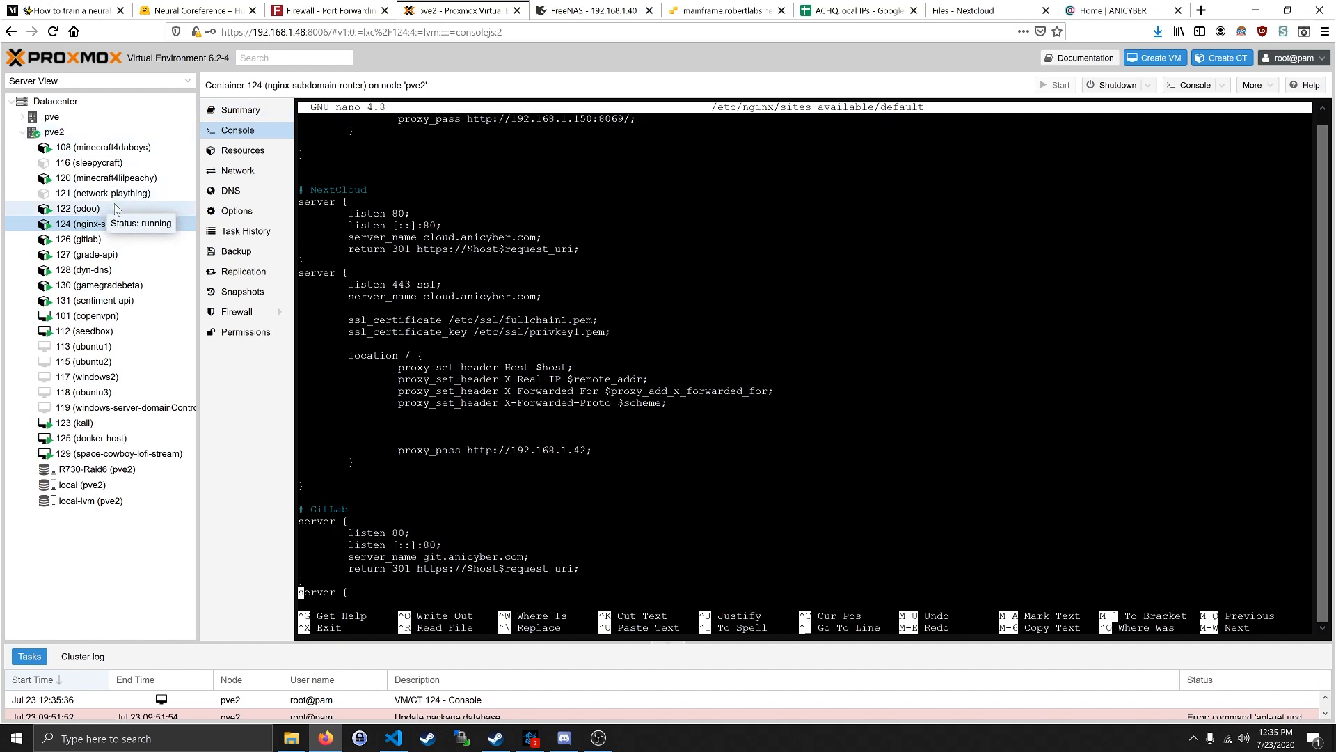
pyautogui.moveTo(117, 238)
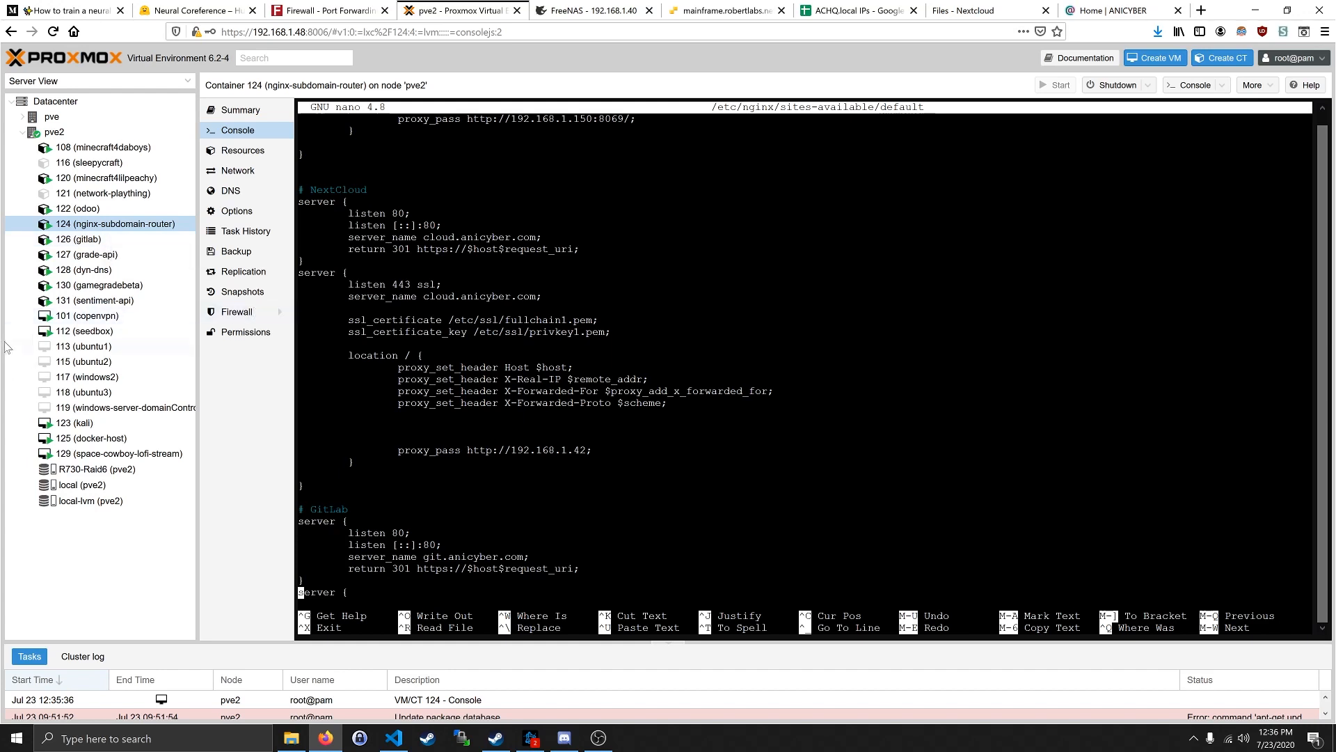
# - Flip between the minecraft4daboys, copenvpn, nginx router and sentiment-api guests' consoles and summaries
pyautogui.click(104, 146)
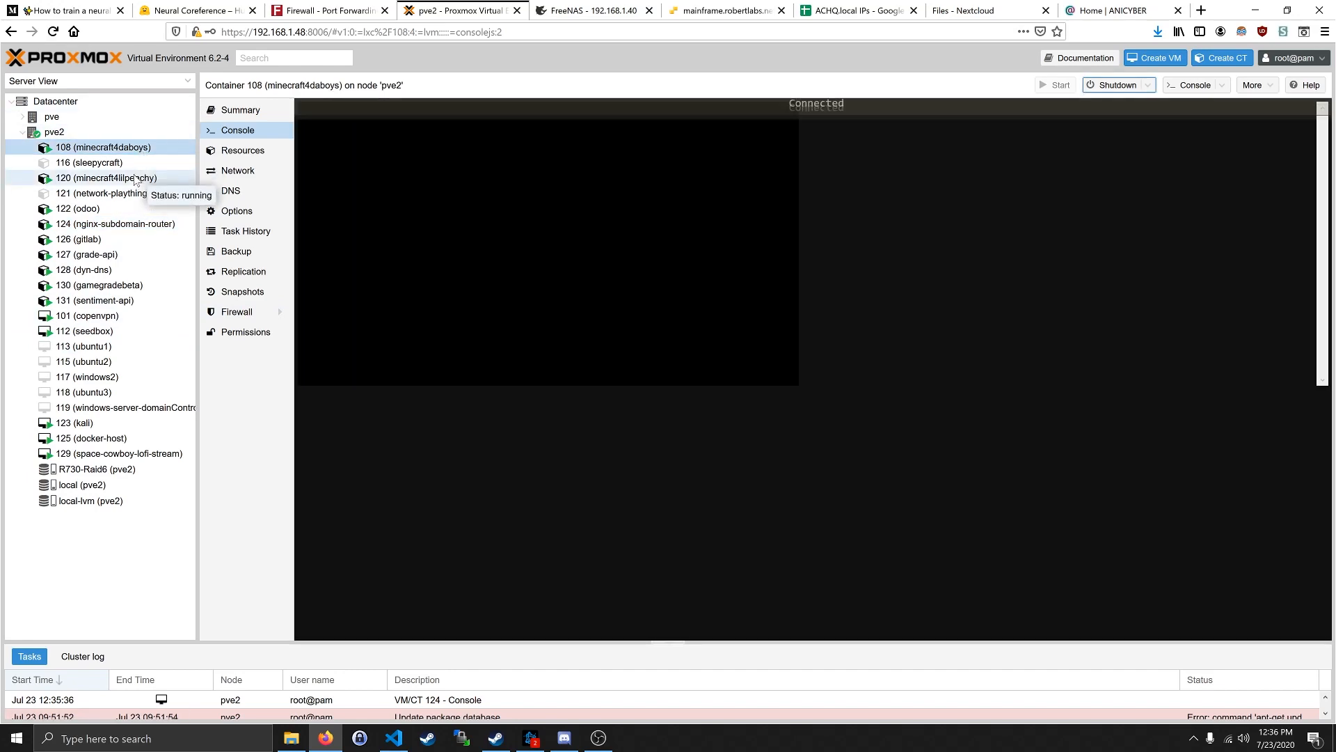
pyautogui.click(88, 316)
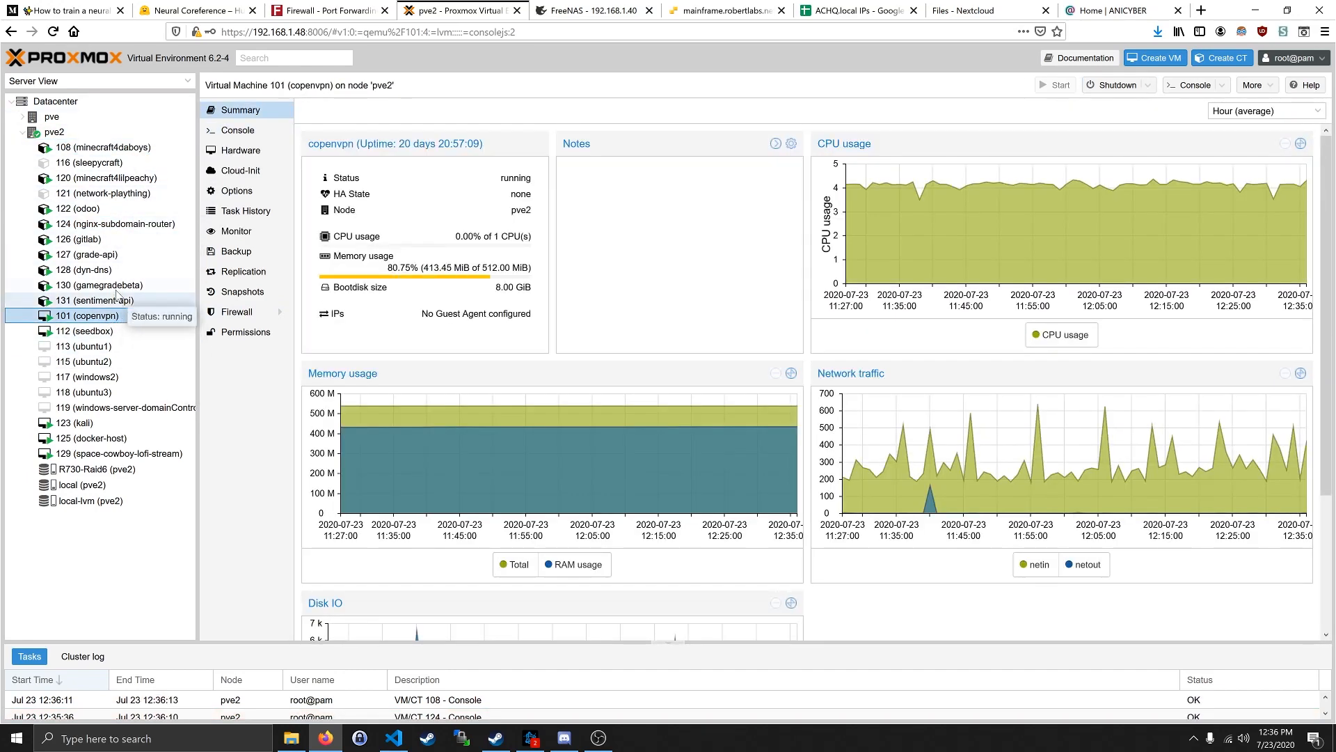
pyautogui.click(115, 223)
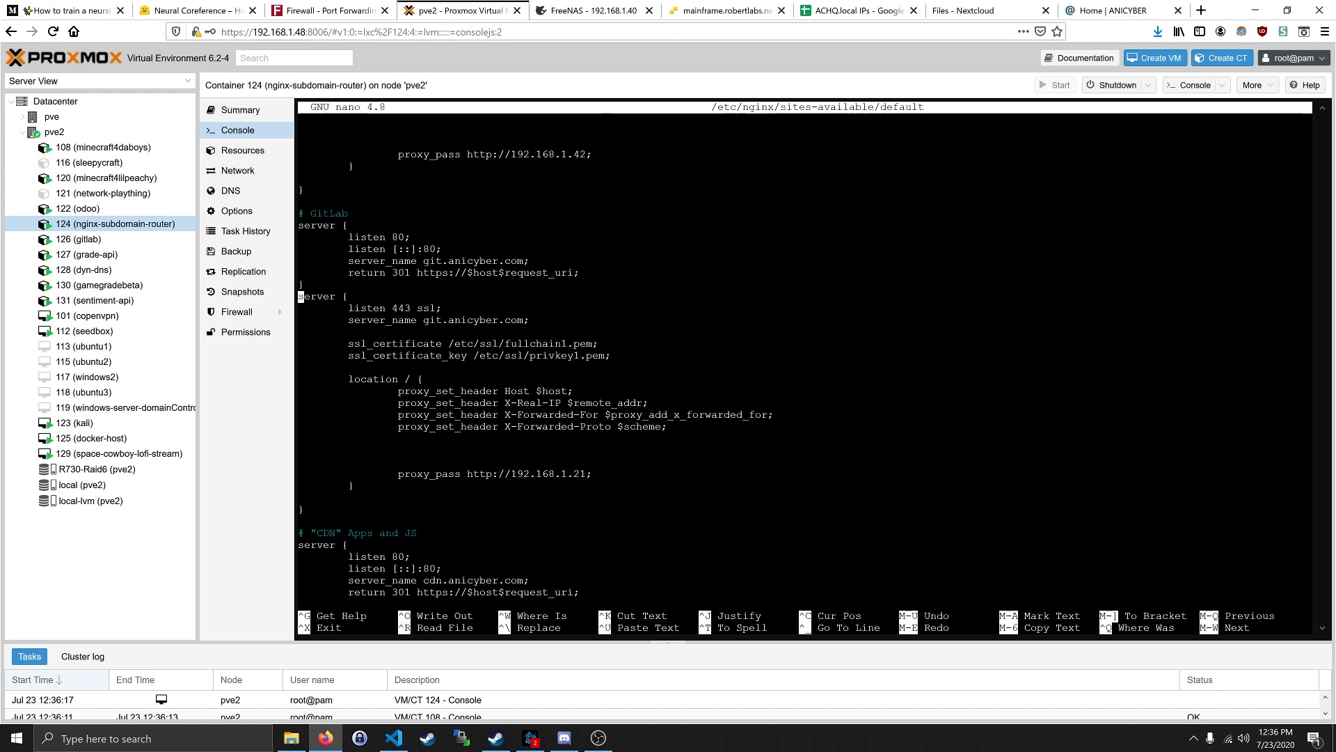
pyautogui.click(88, 316)
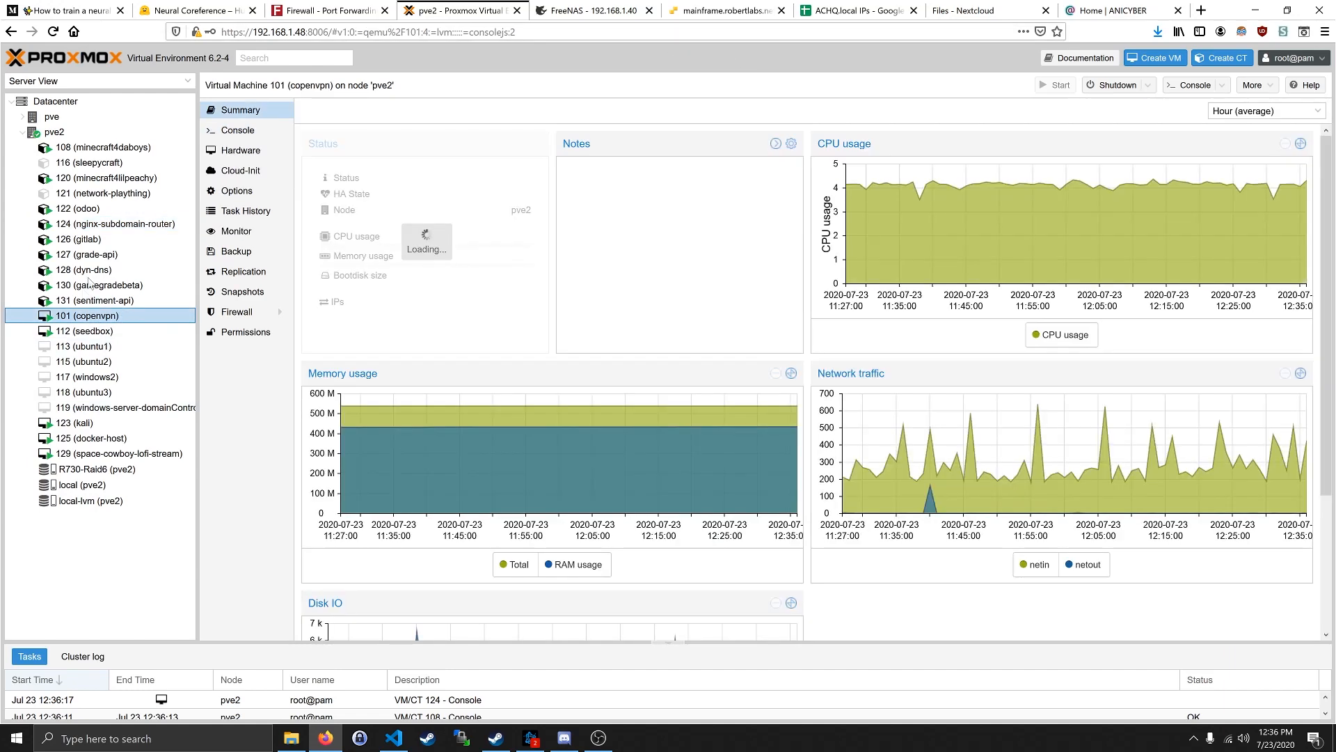
pyautogui.click(92, 301)
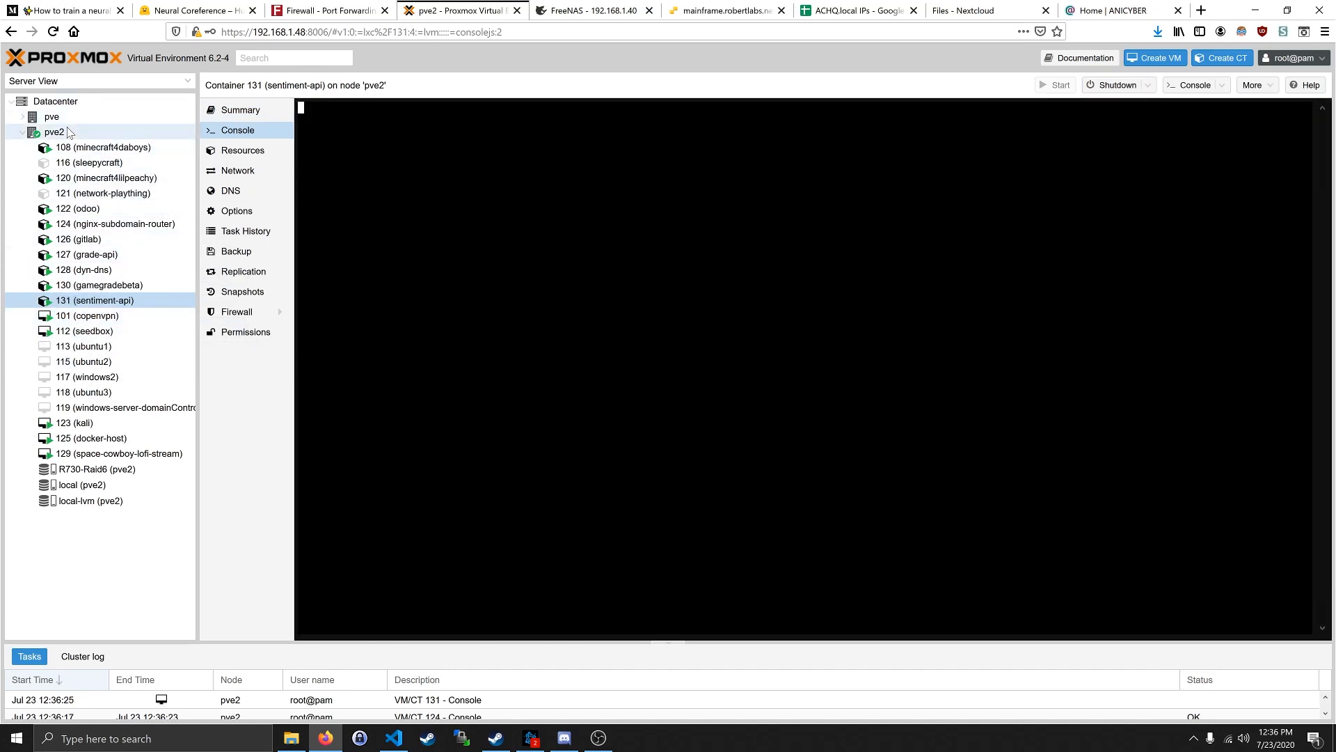
# - Show pve2's LVM volume groups R730-Raid6 and pve, glancing at the LVM-Thin pools
pyautogui.click(55, 131)
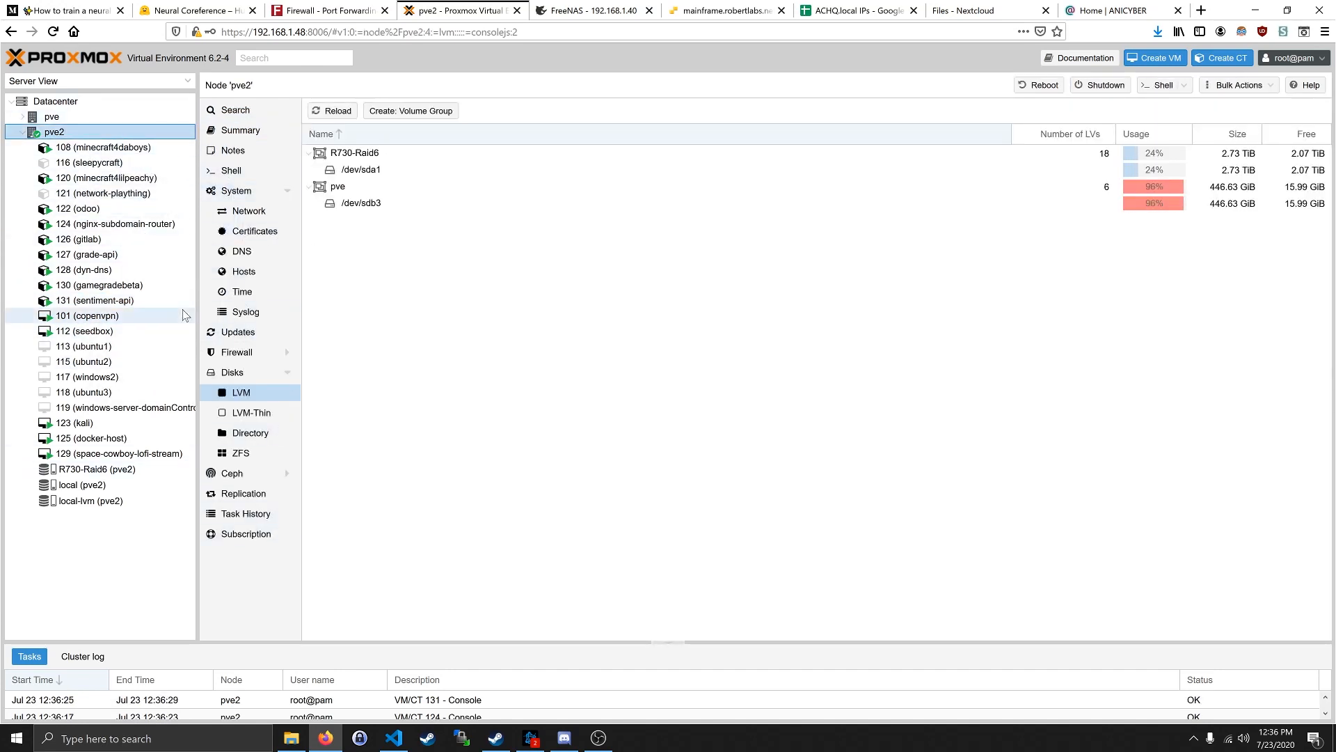
pyautogui.click(251, 412)
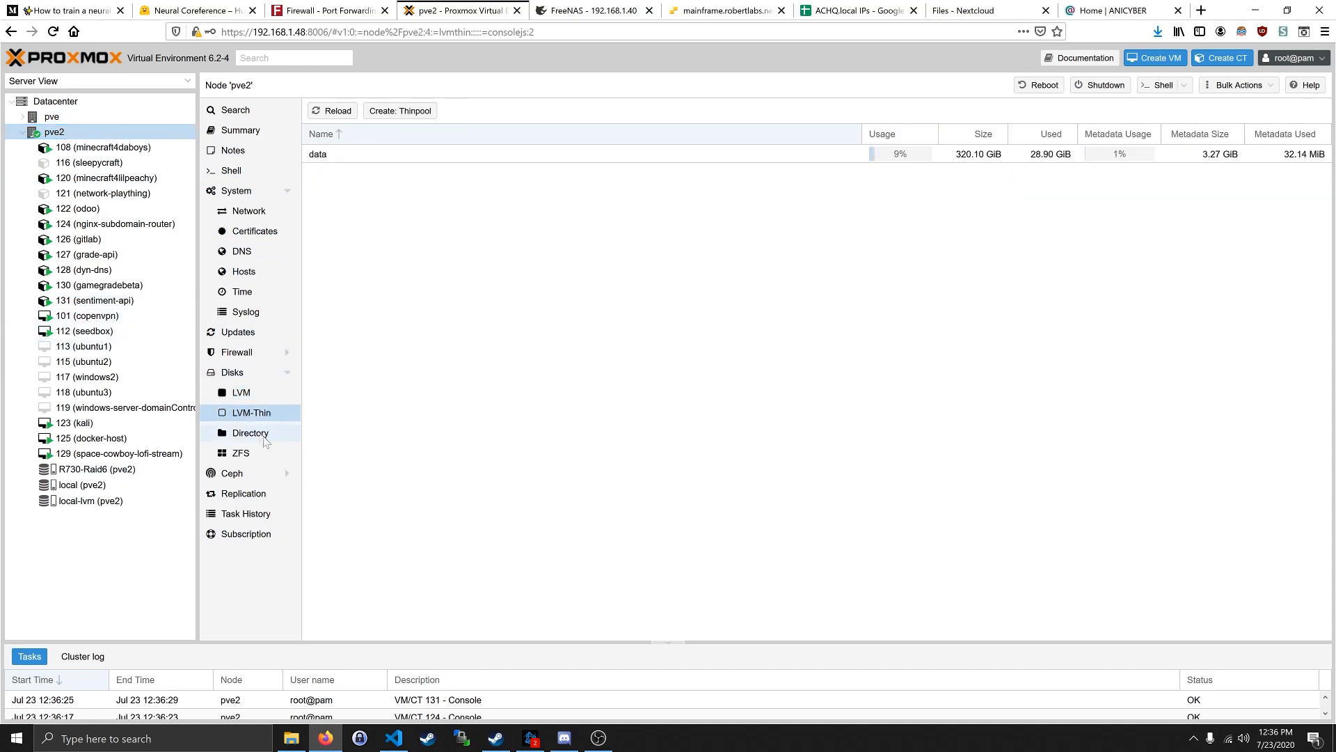
pyautogui.click(240, 392)
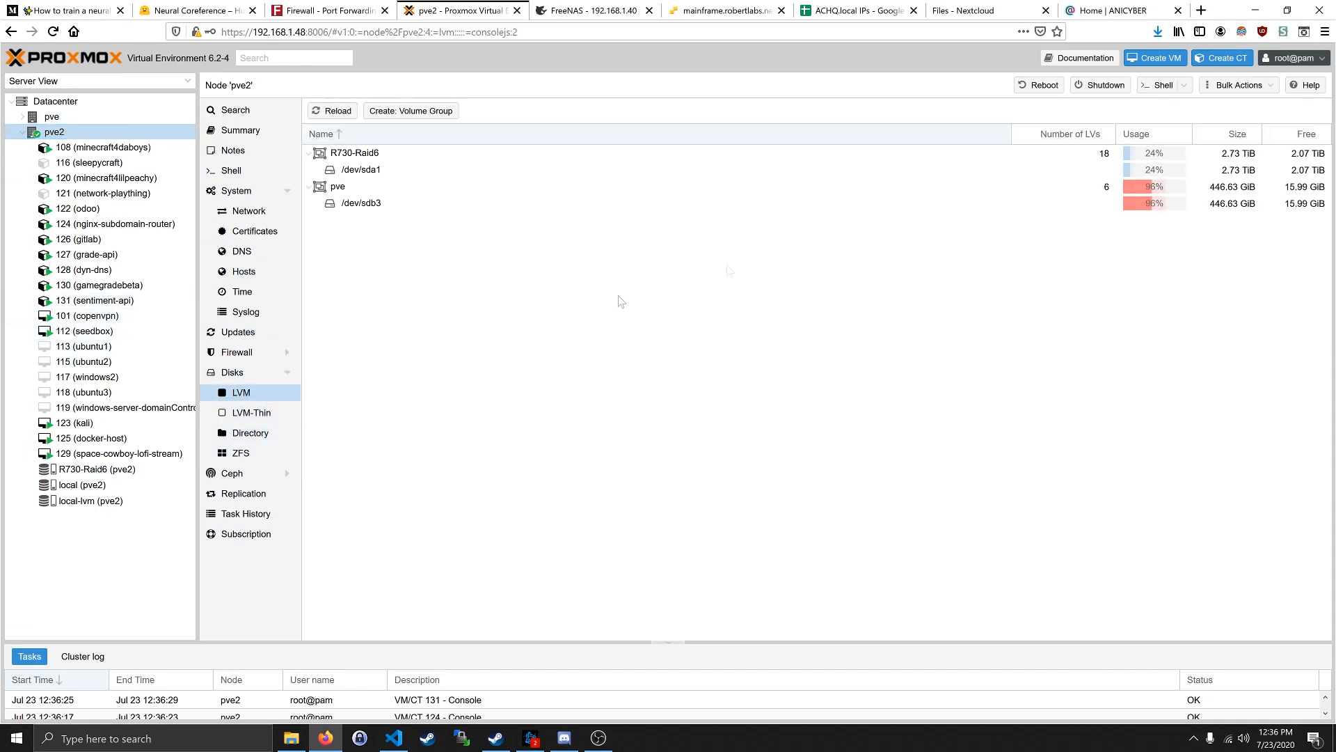
# - Review the ESXi mainframe host's hardware summary and its virtual machine list
pyautogui.click(725, 9)
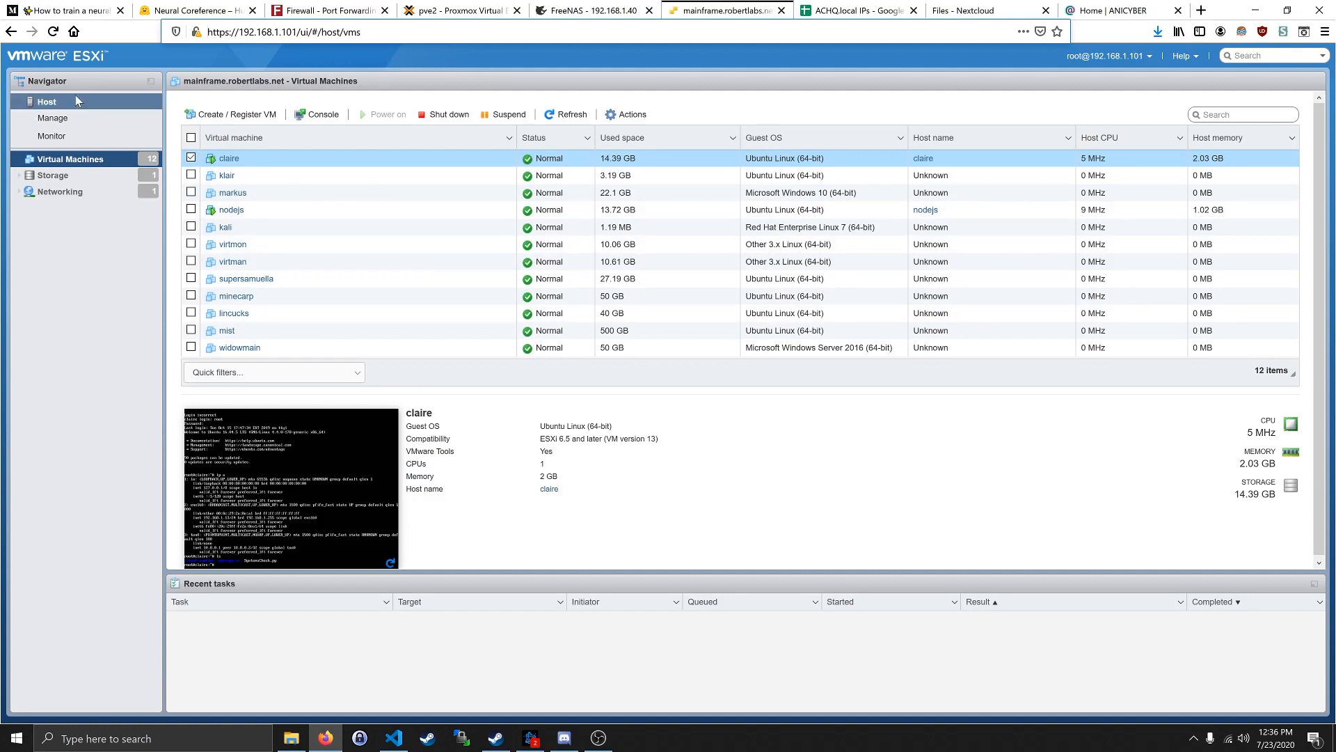
pyautogui.click(47, 102)
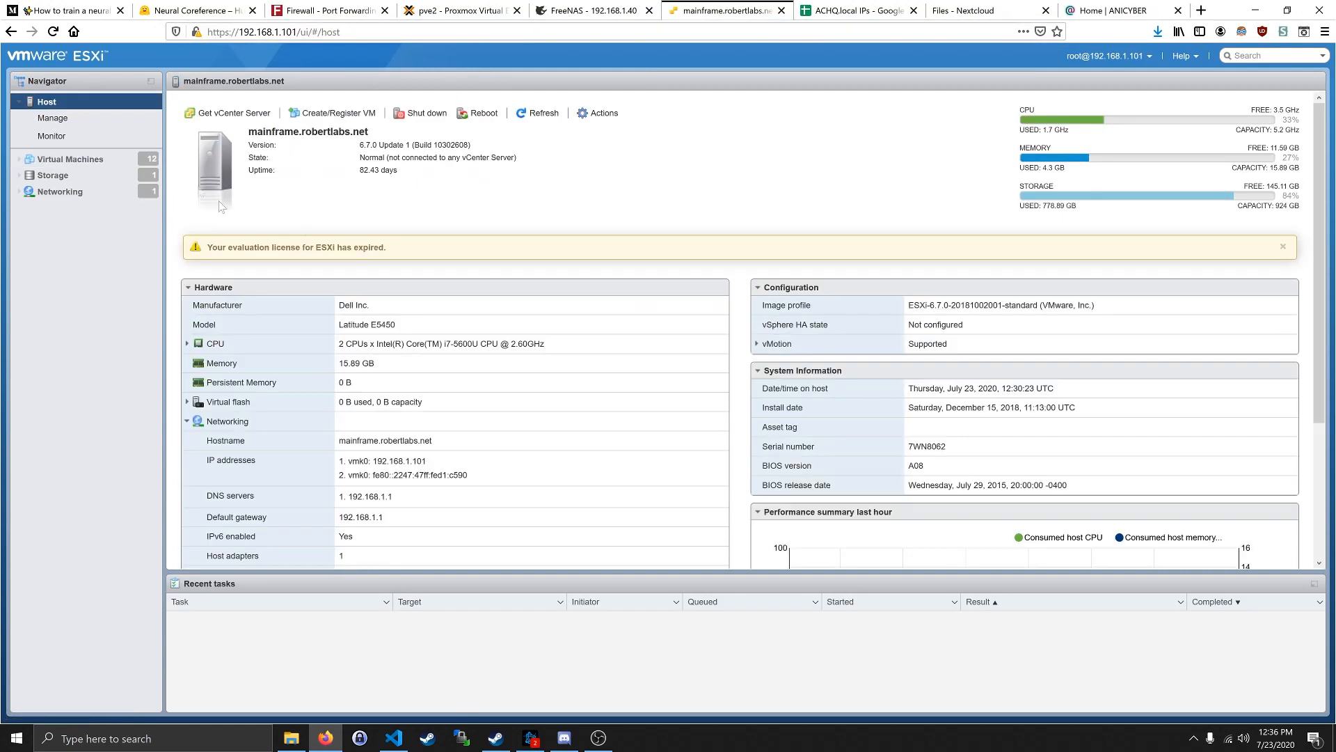
pyautogui.click(71, 158)
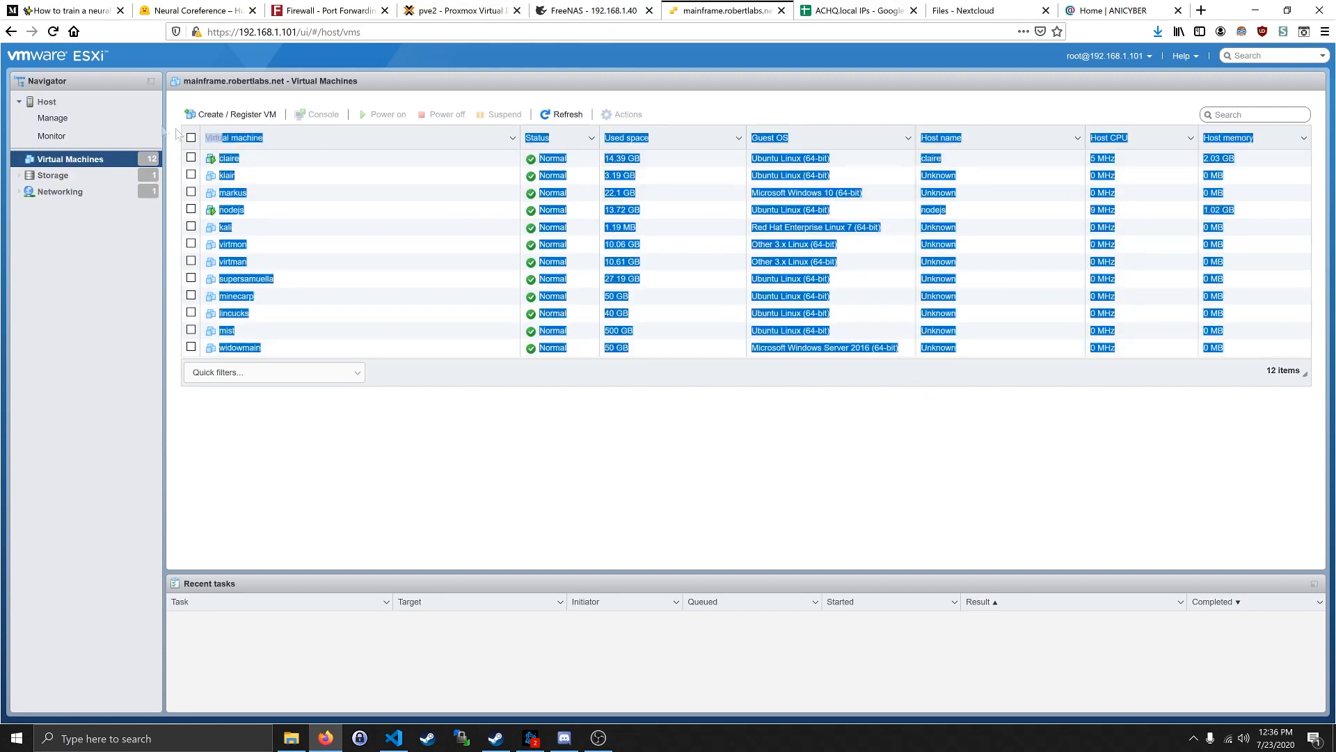
pyautogui.click(1020, 394)
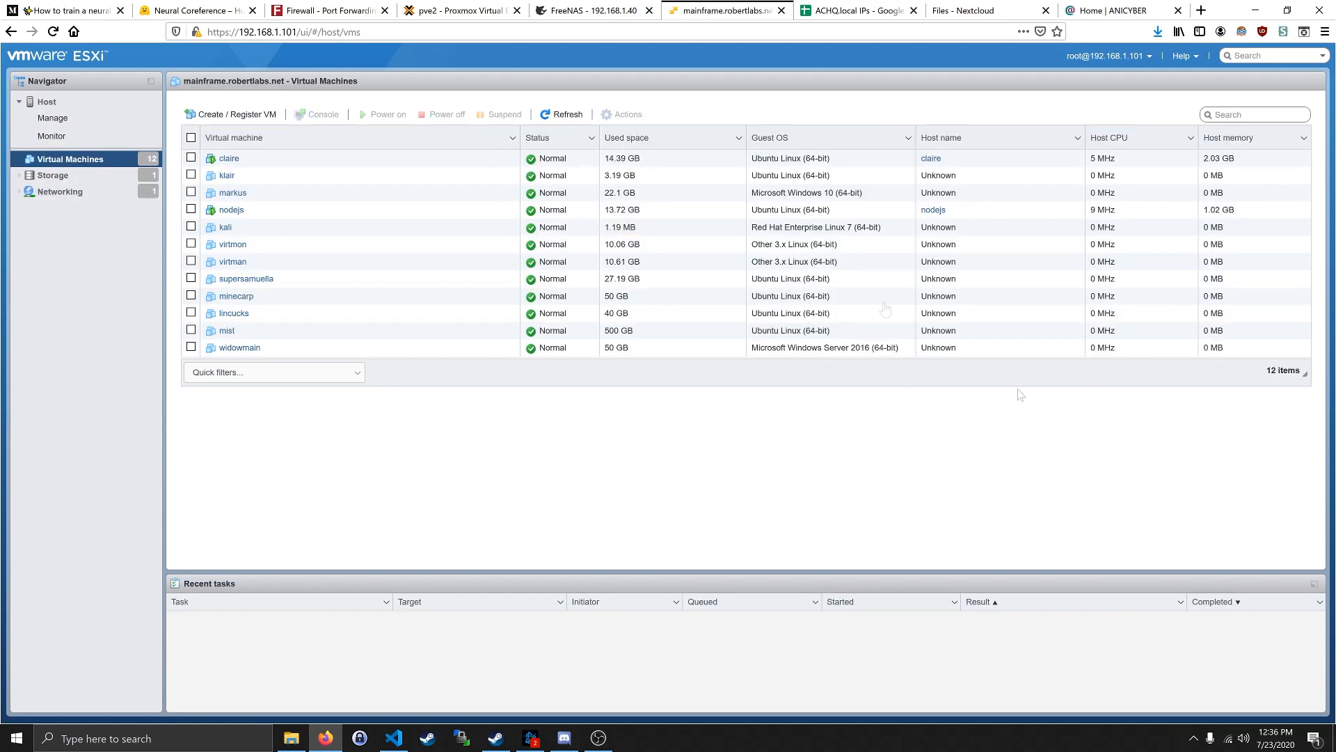
pyautogui.moveTo(405, 515)
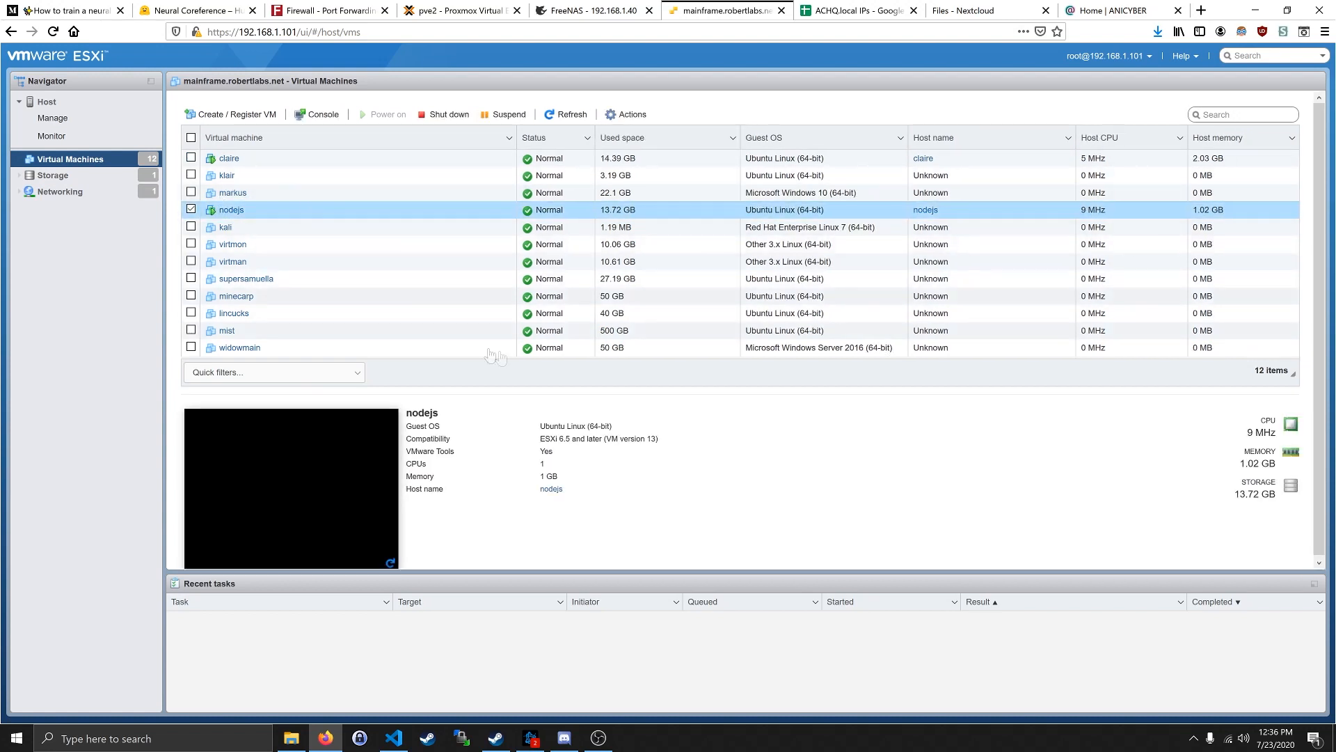
pyautogui.moveTo(256, 225)
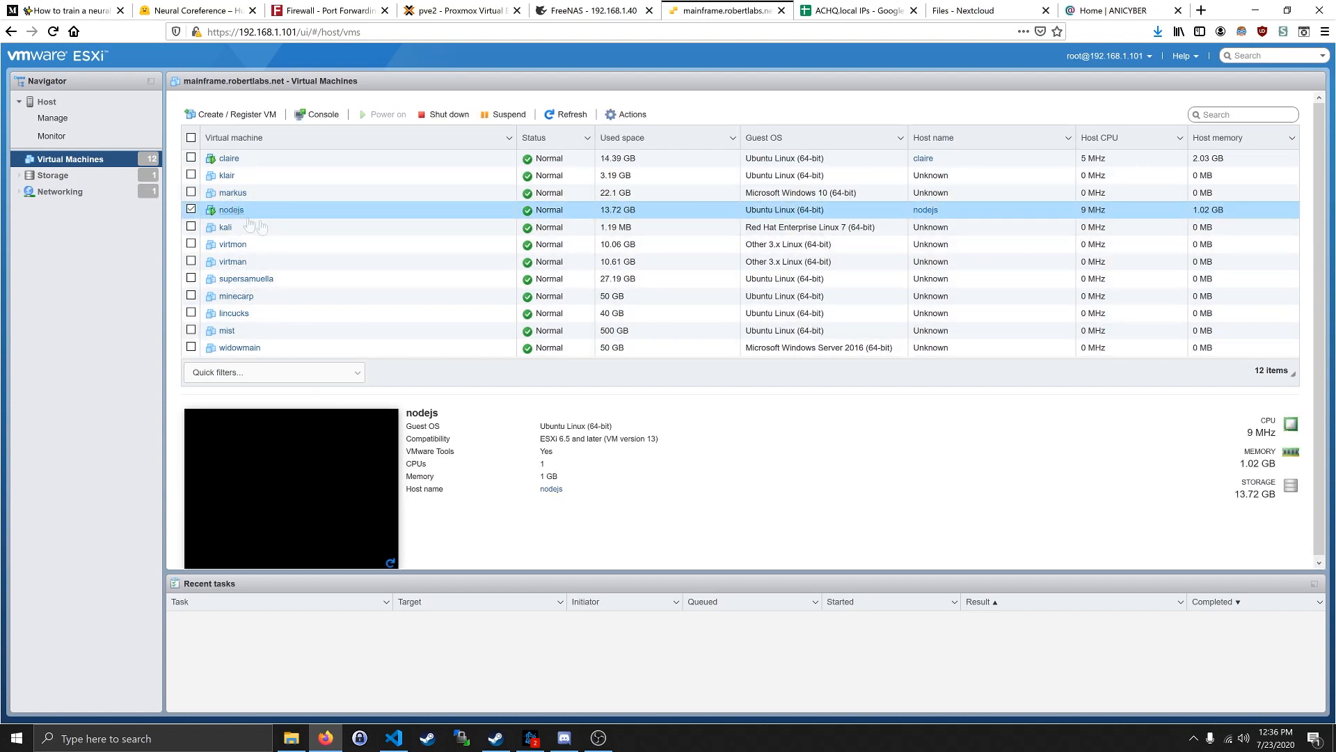
pyautogui.moveTo(513, 738)
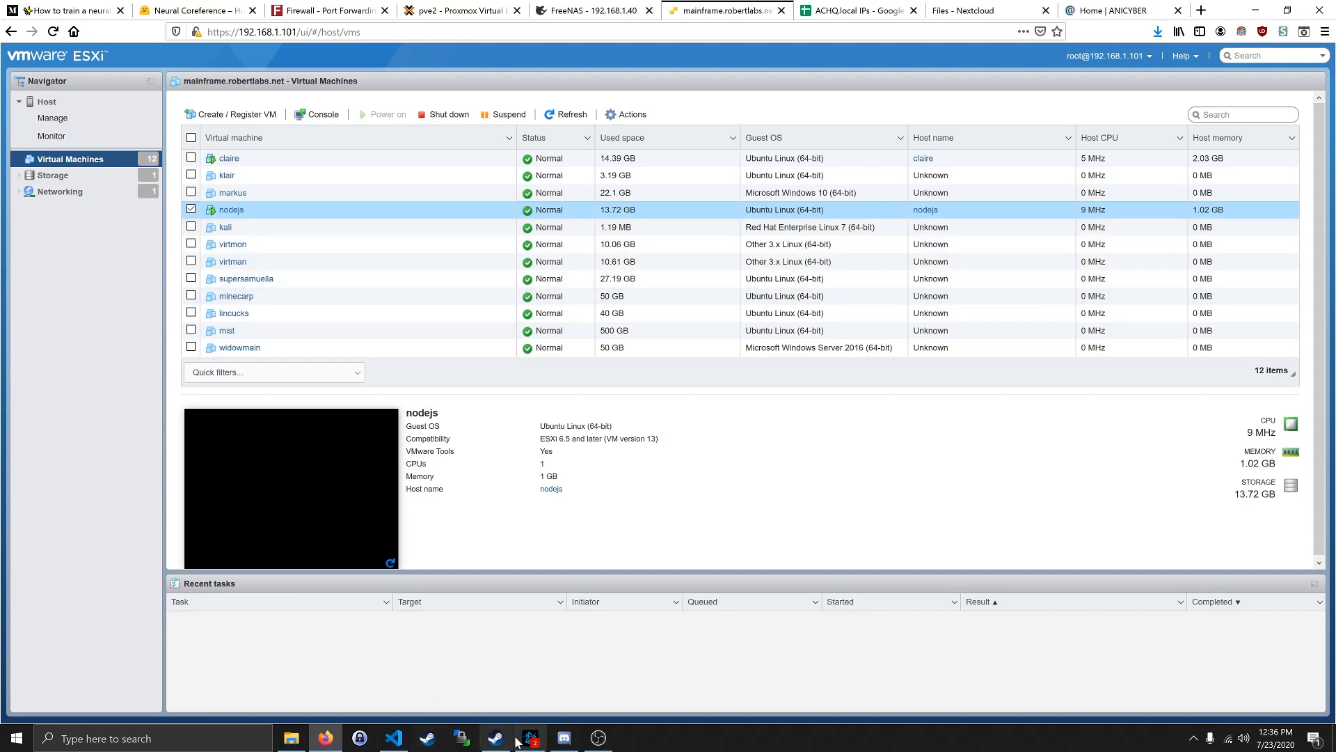
pyautogui.moveTo(548, 690)
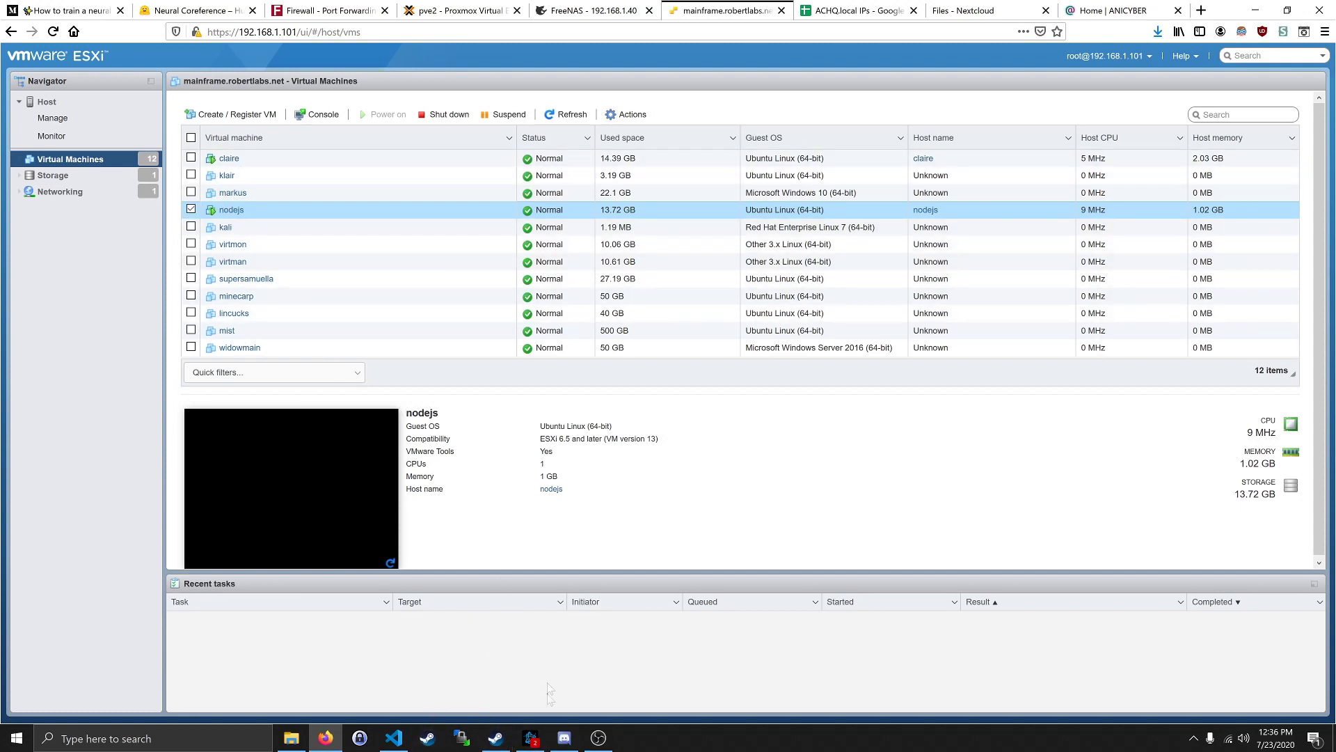
# - Show details for the claire virtual machine and select the page text
pyautogui.click(227, 157)
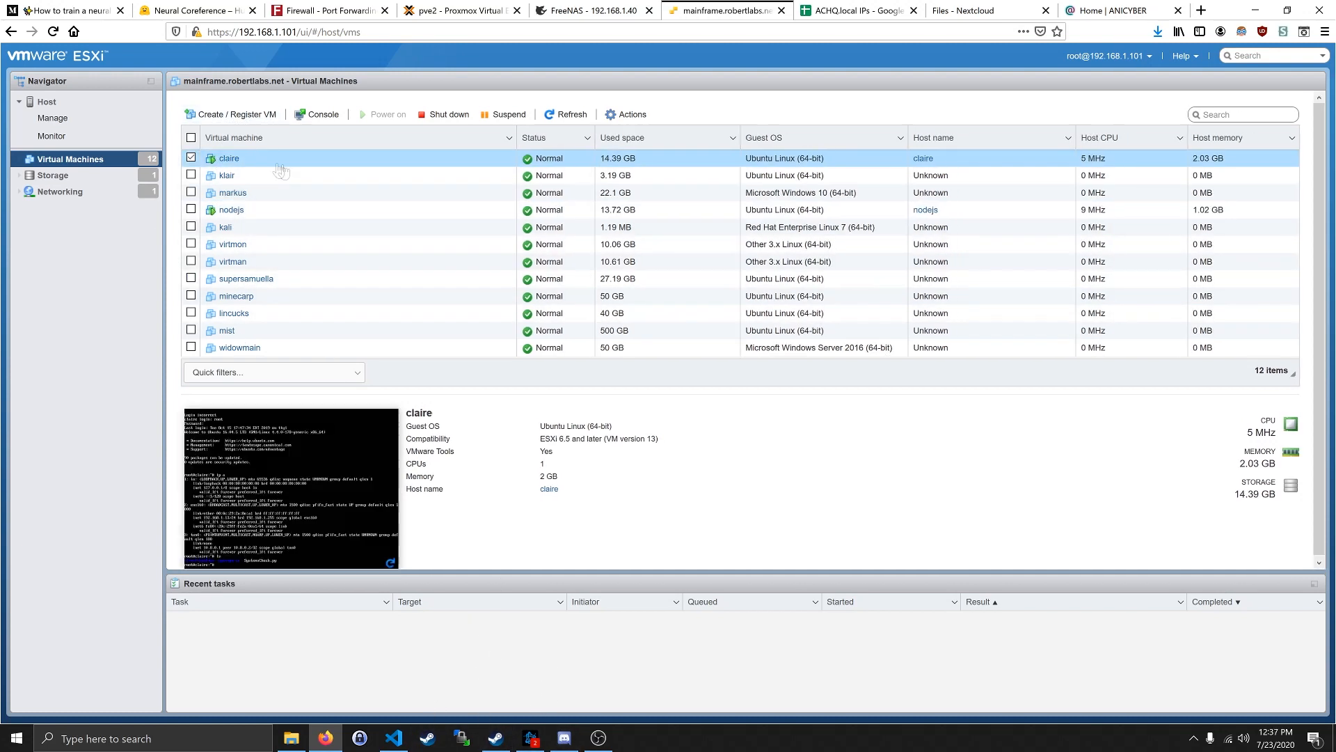
pyautogui.moveTo(347, 511)
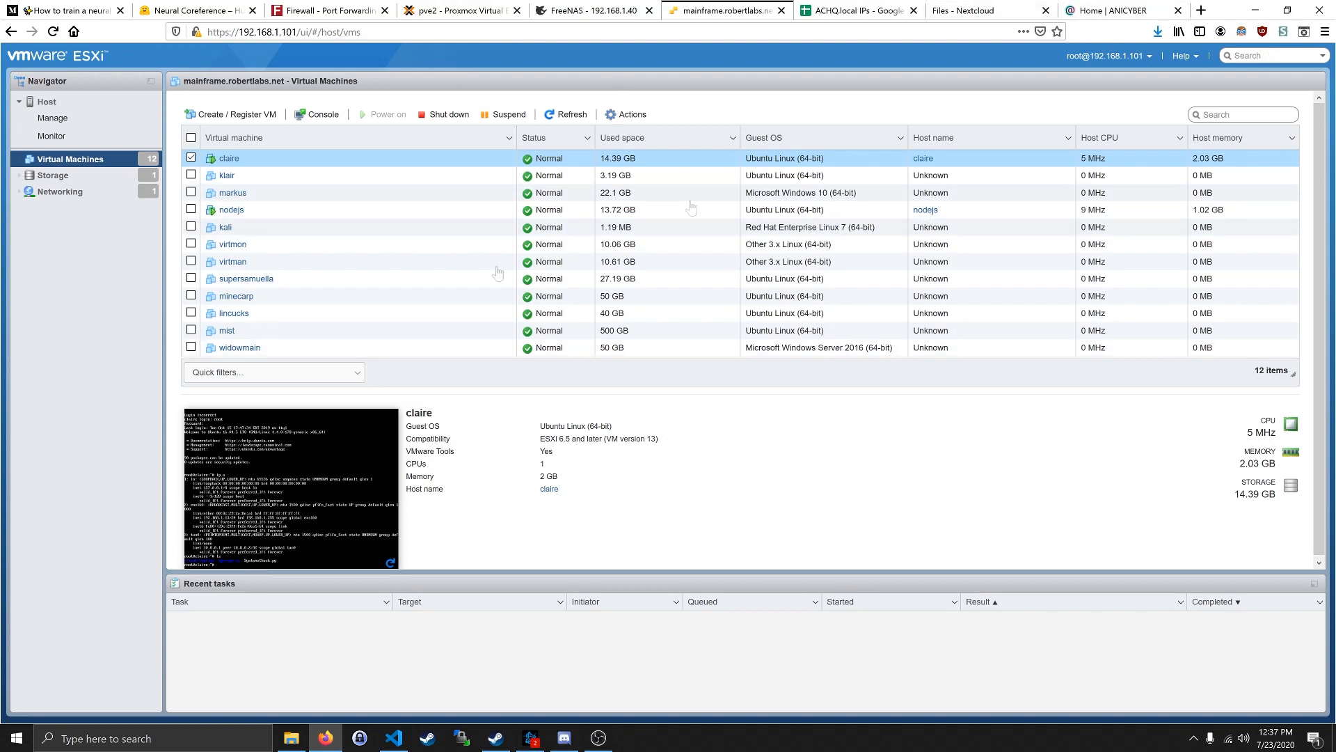
pyautogui.press('ctrl+a')
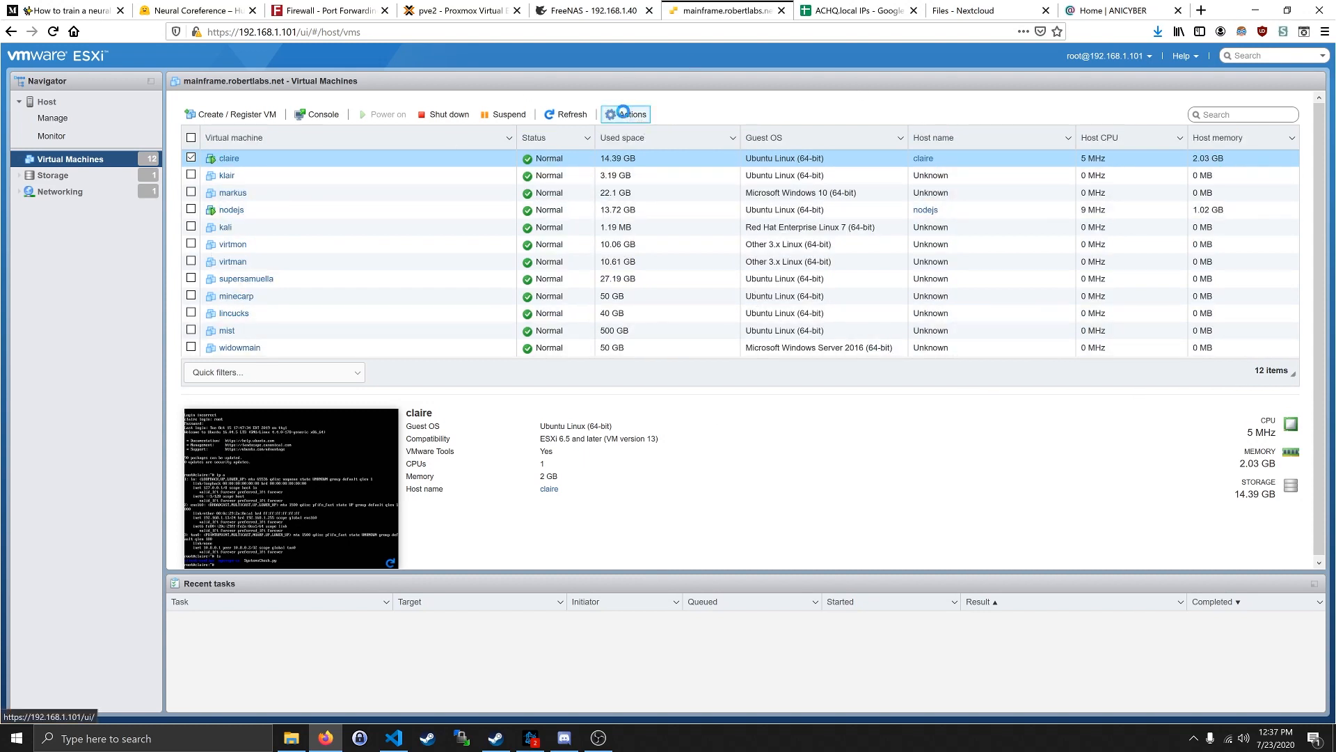
pyautogui.moveTo(664, 103)
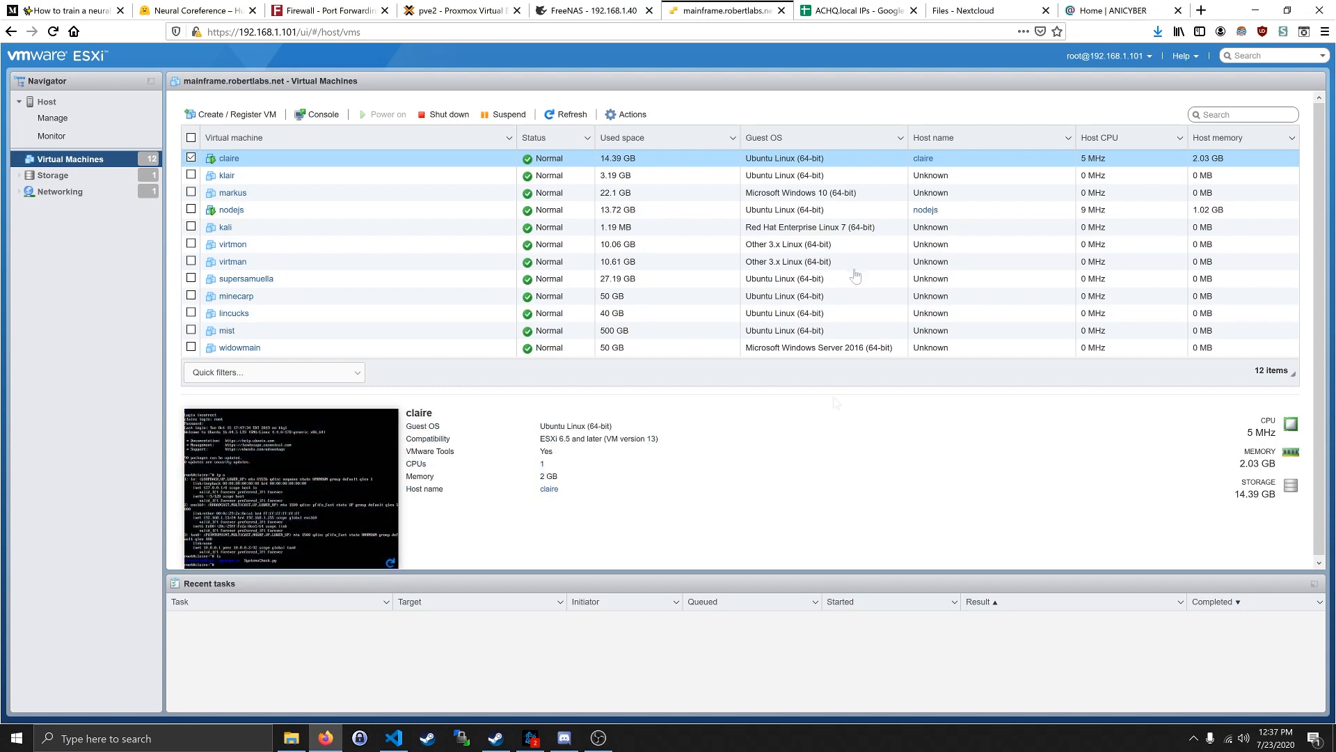
# - Glance at Proxmox storage and the nginx router console, then return via ESXi to Proxmox
pyautogui.click(461, 10)
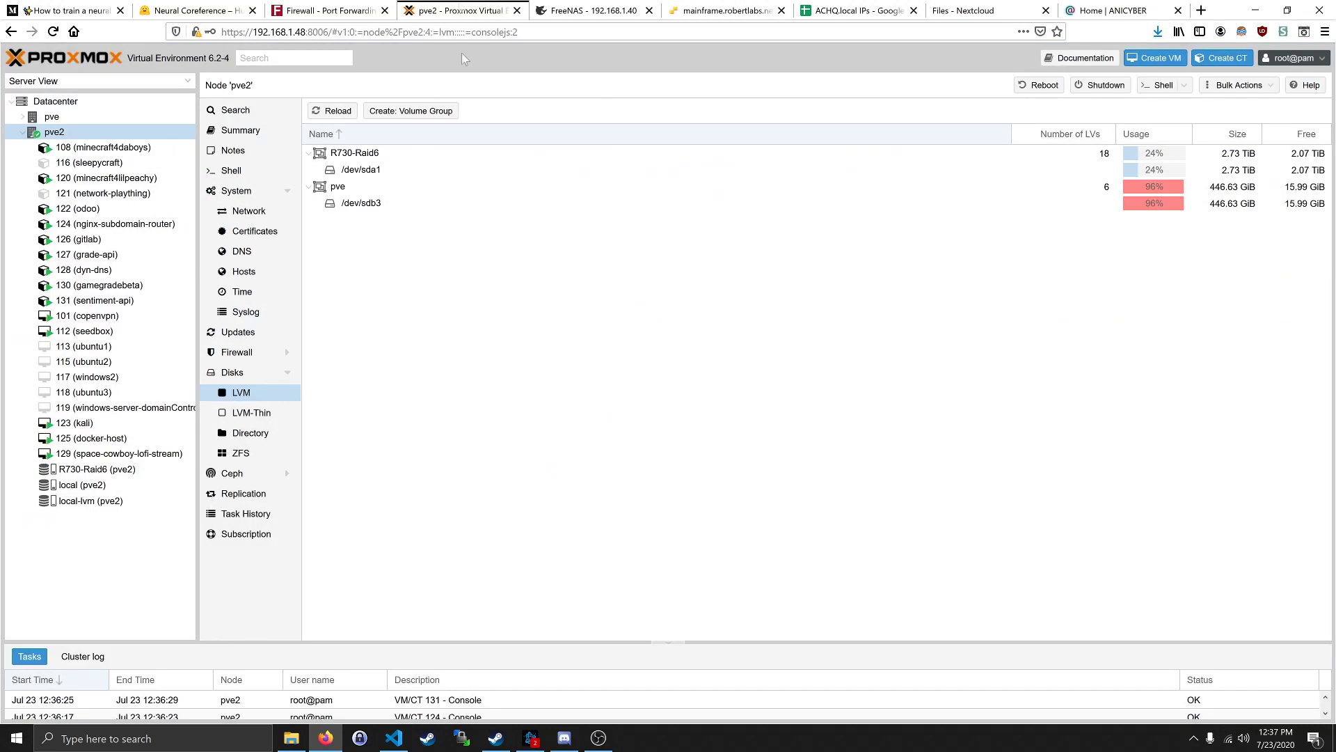
pyautogui.click(115, 223)
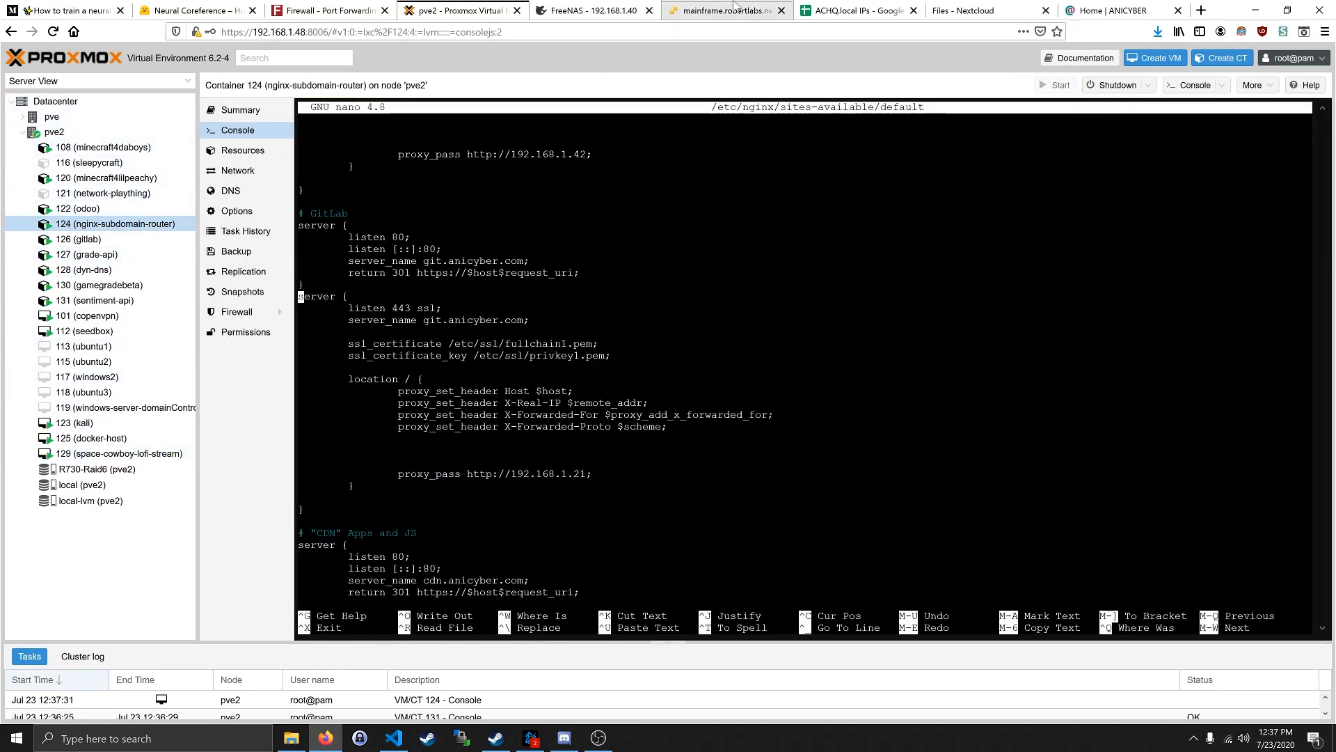
pyautogui.click(724, 10)
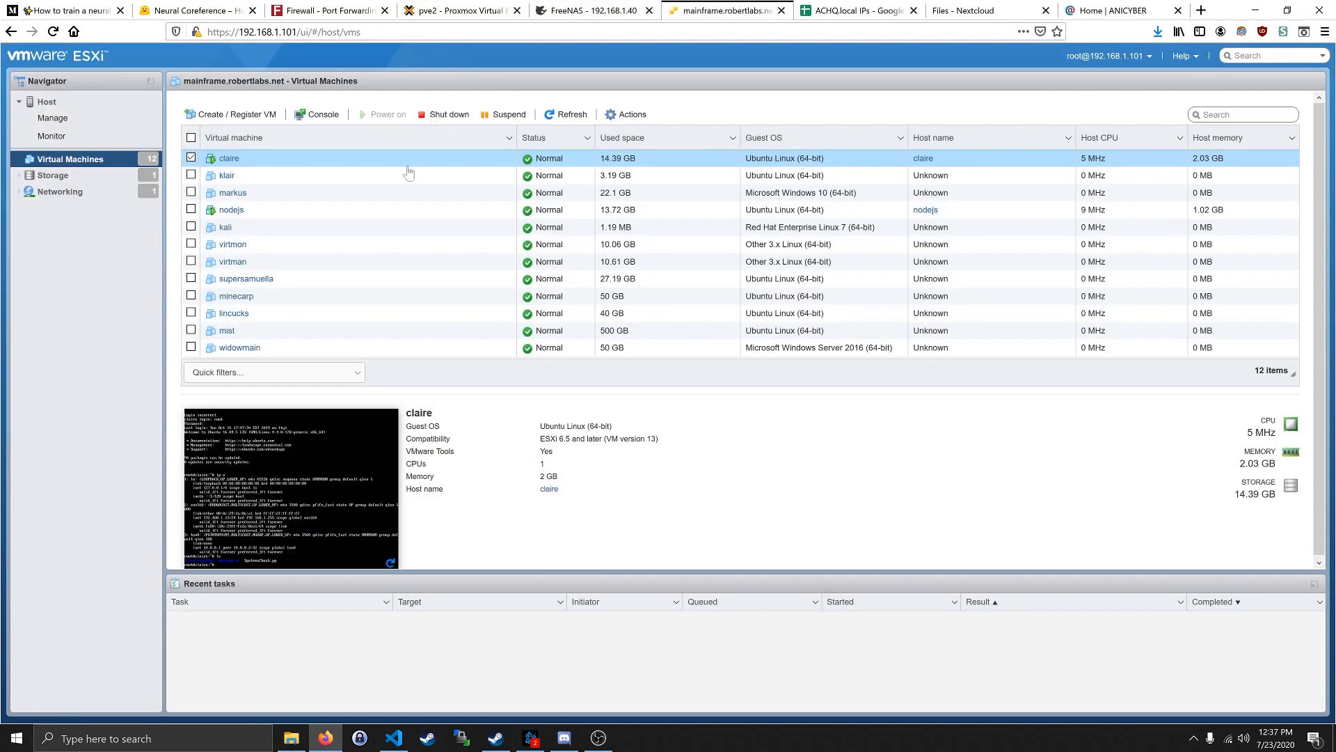
pyautogui.moveTo(472, 129)
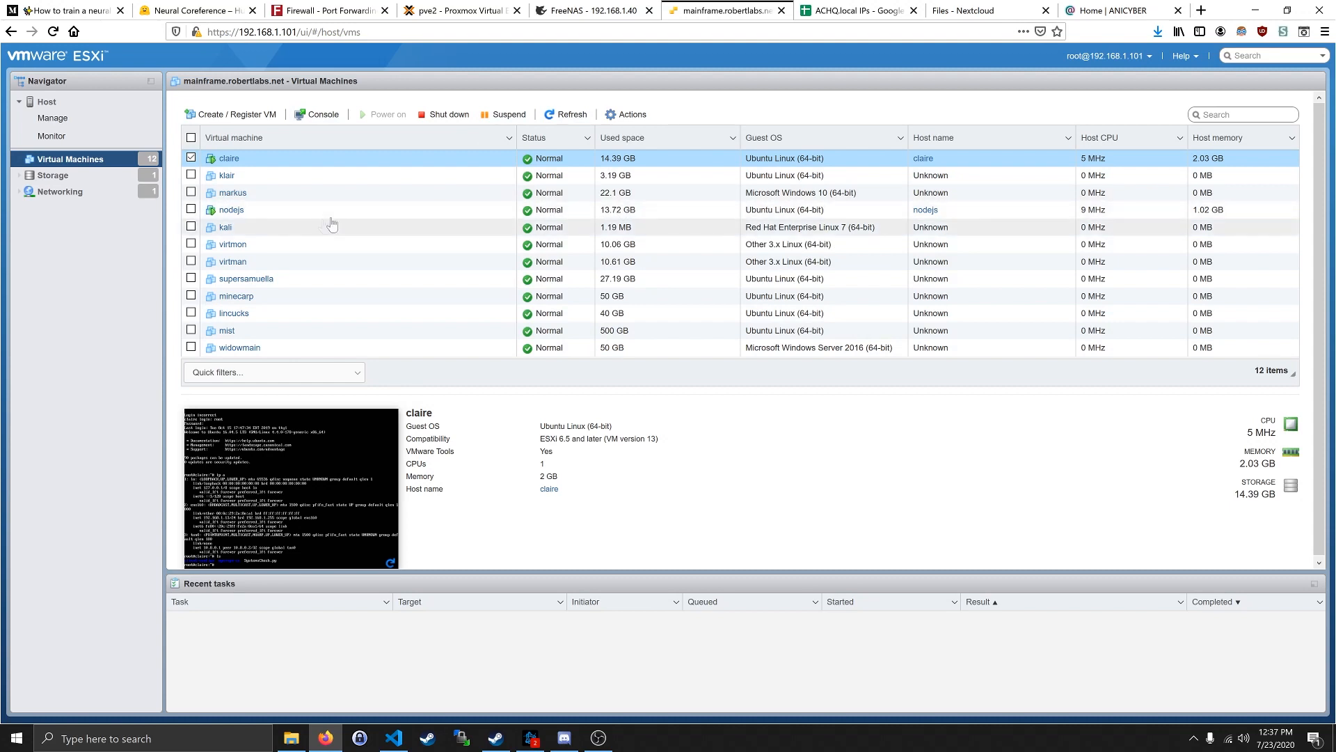
pyautogui.moveTo(550, 151)
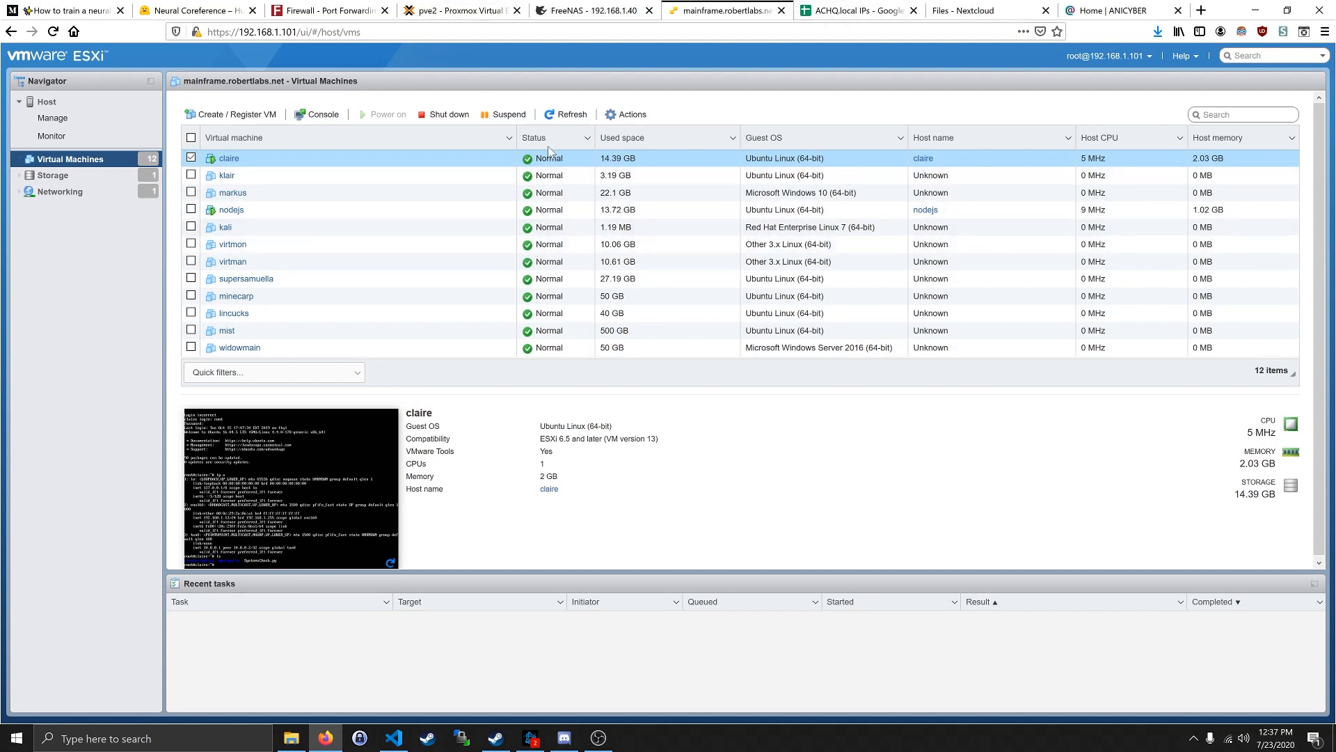
pyautogui.moveTo(271, 200)
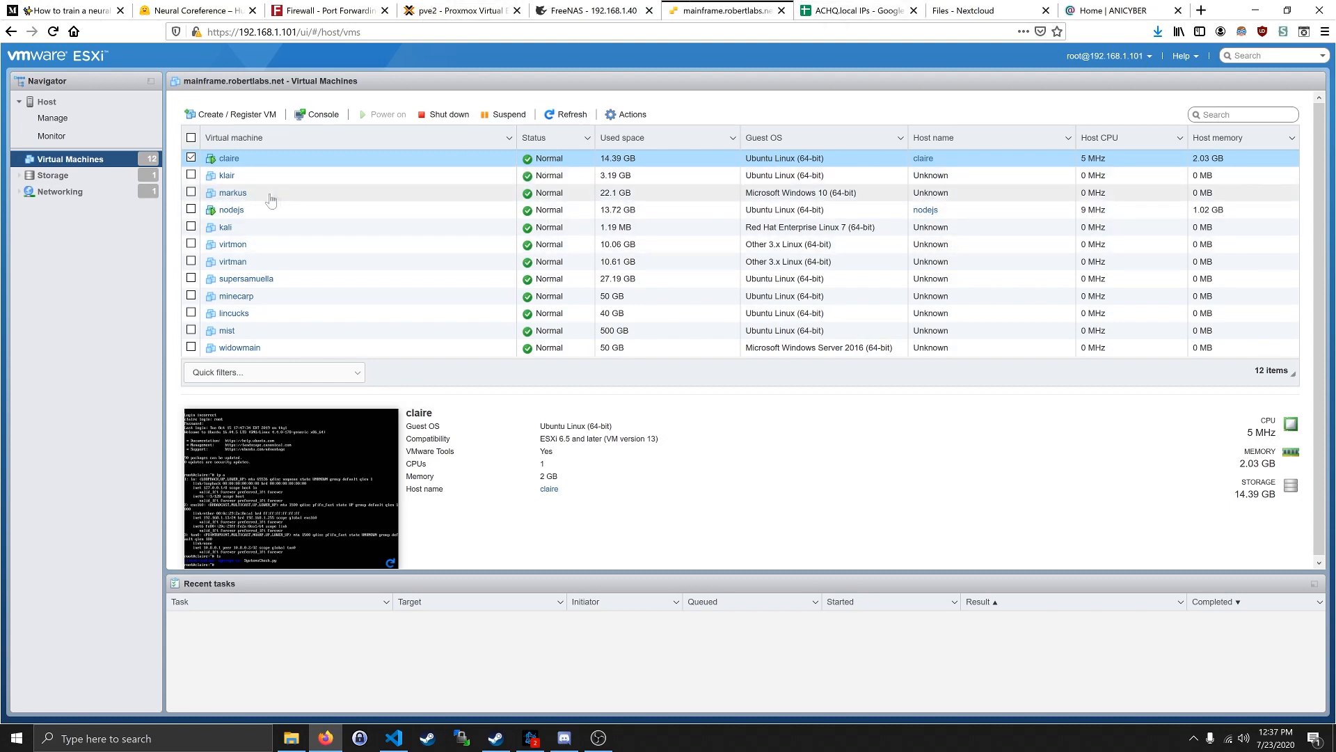
pyautogui.click(460, 10)
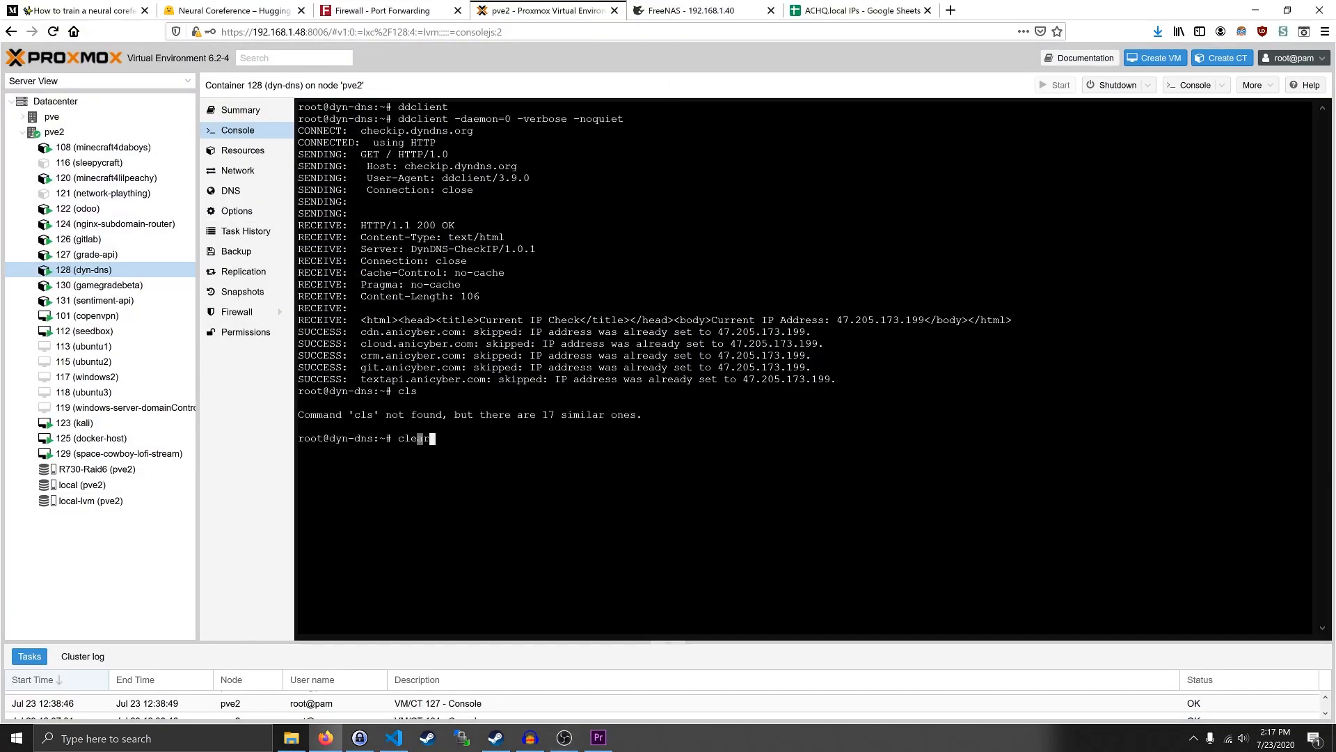
# - Run clear to empty the dyn-dns container's console
pyautogui.press('Return')
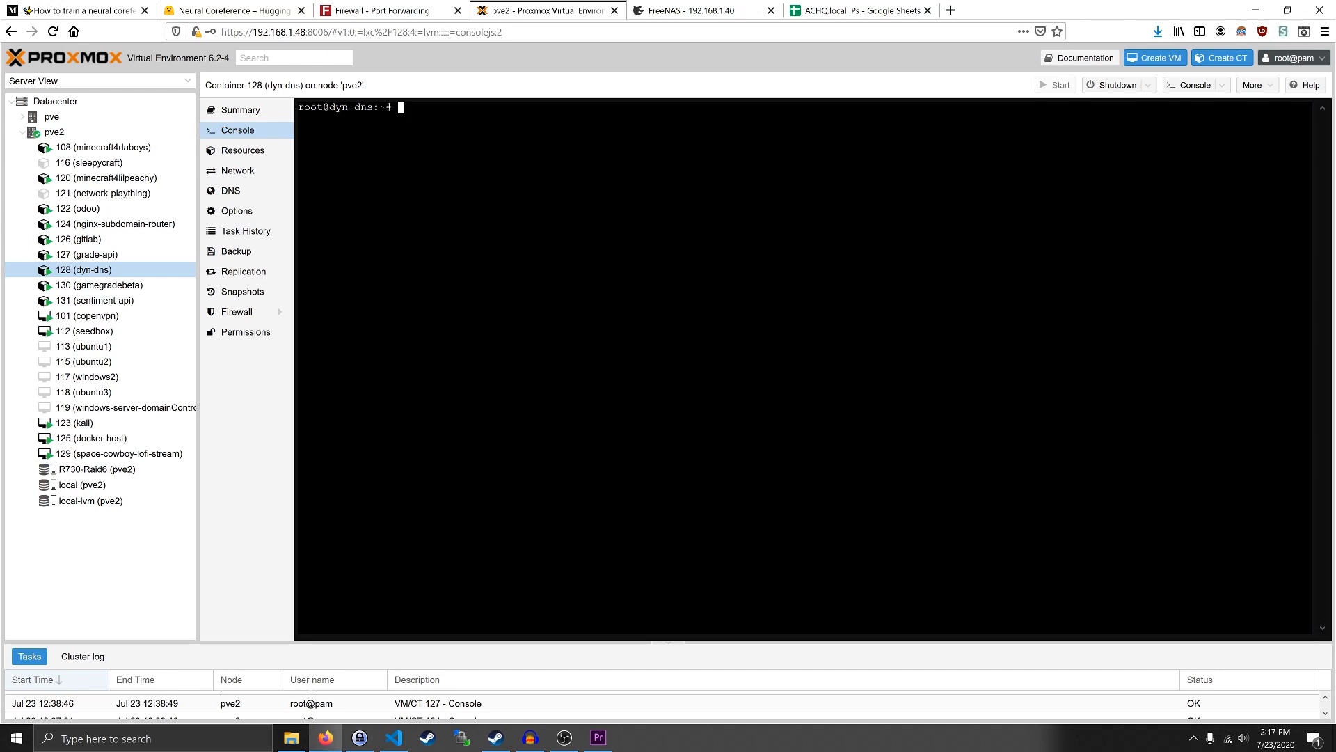
pyautogui.moveTo(84, 269)
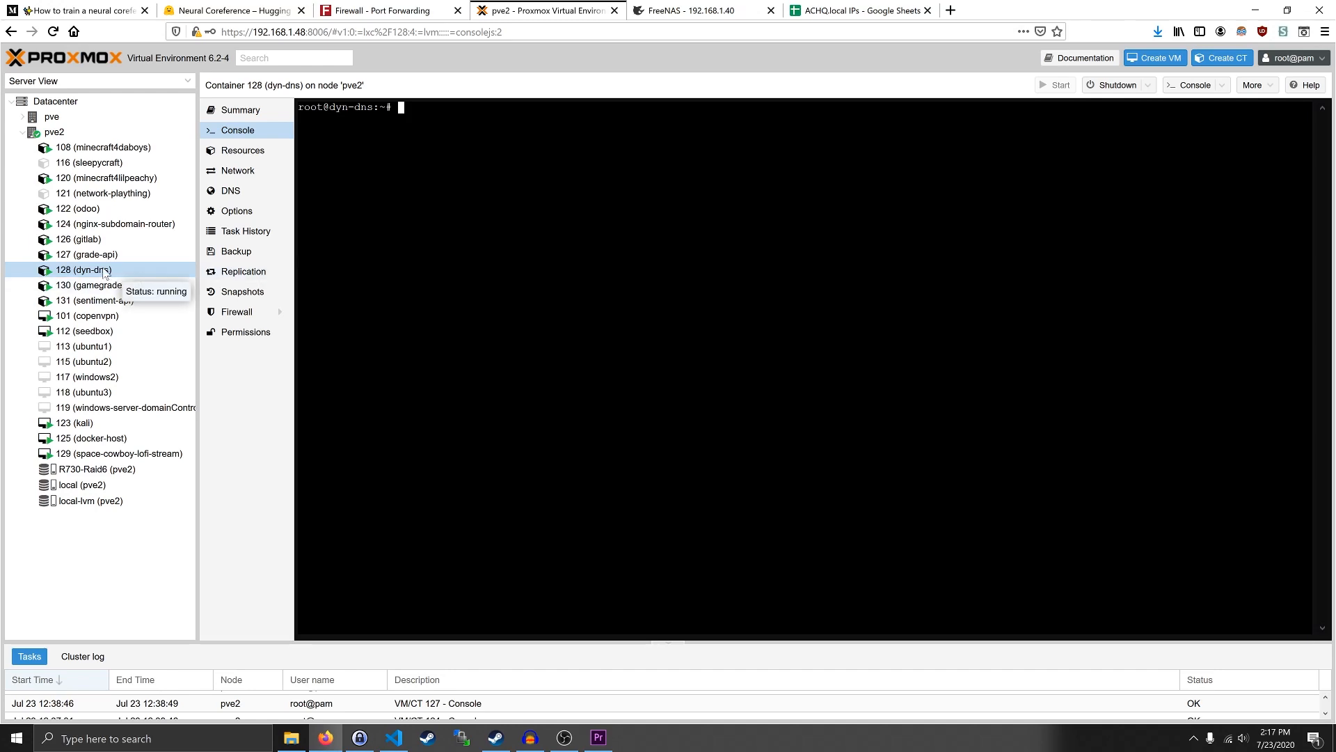
pyautogui.moveTo(101, 284)
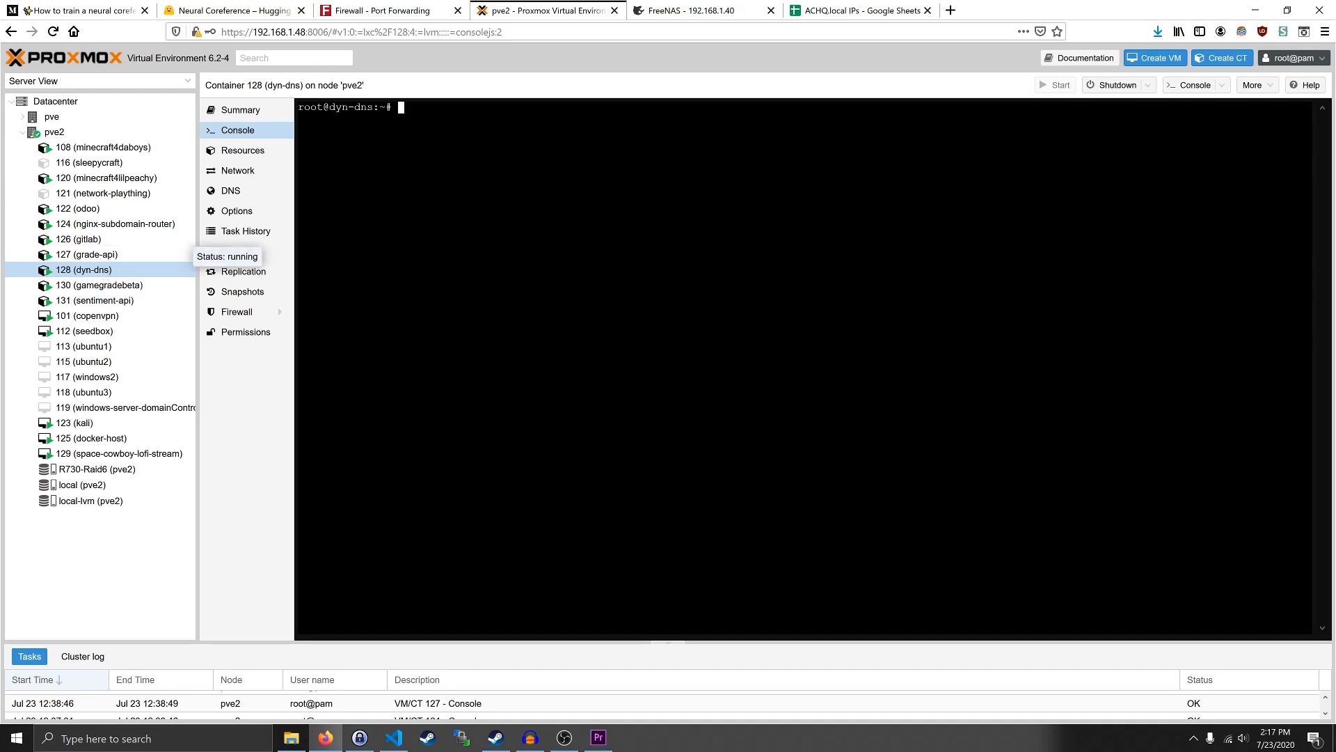
pyautogui.moveTo(237, 250)
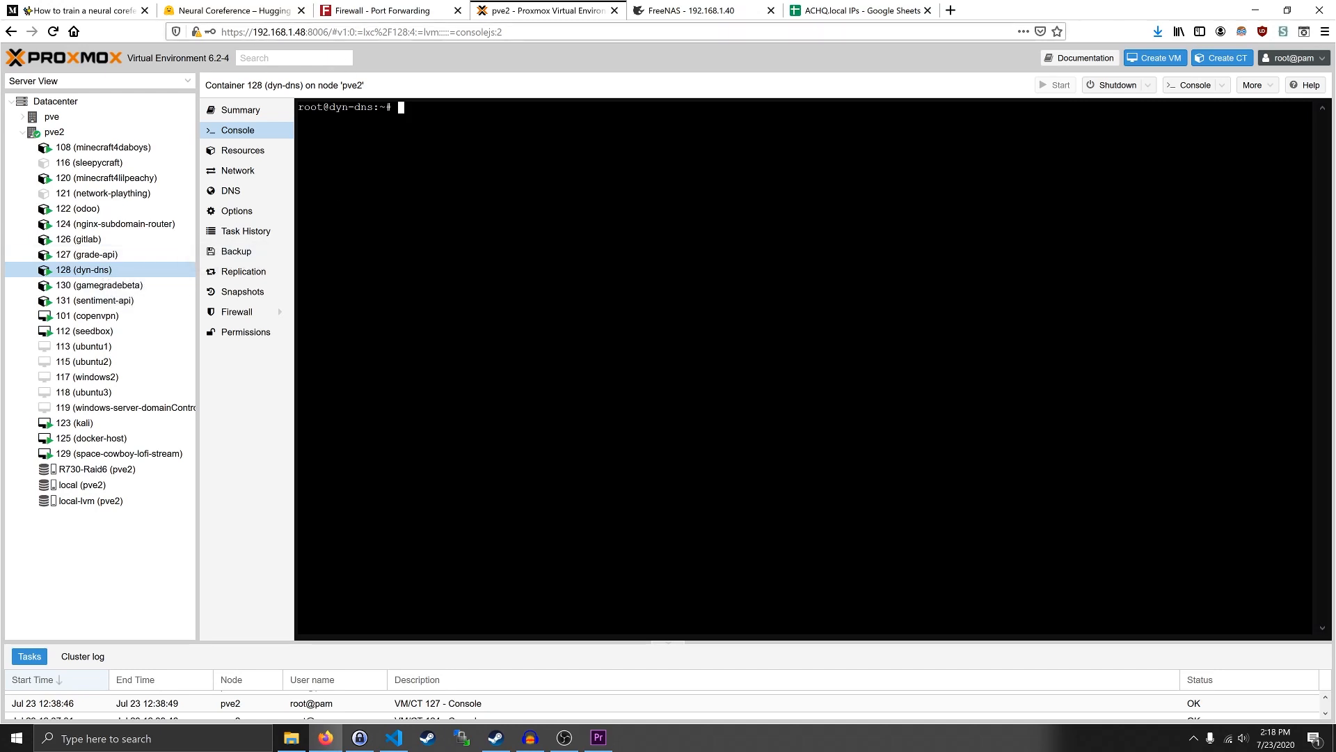
pyautogui.click(357, 32)
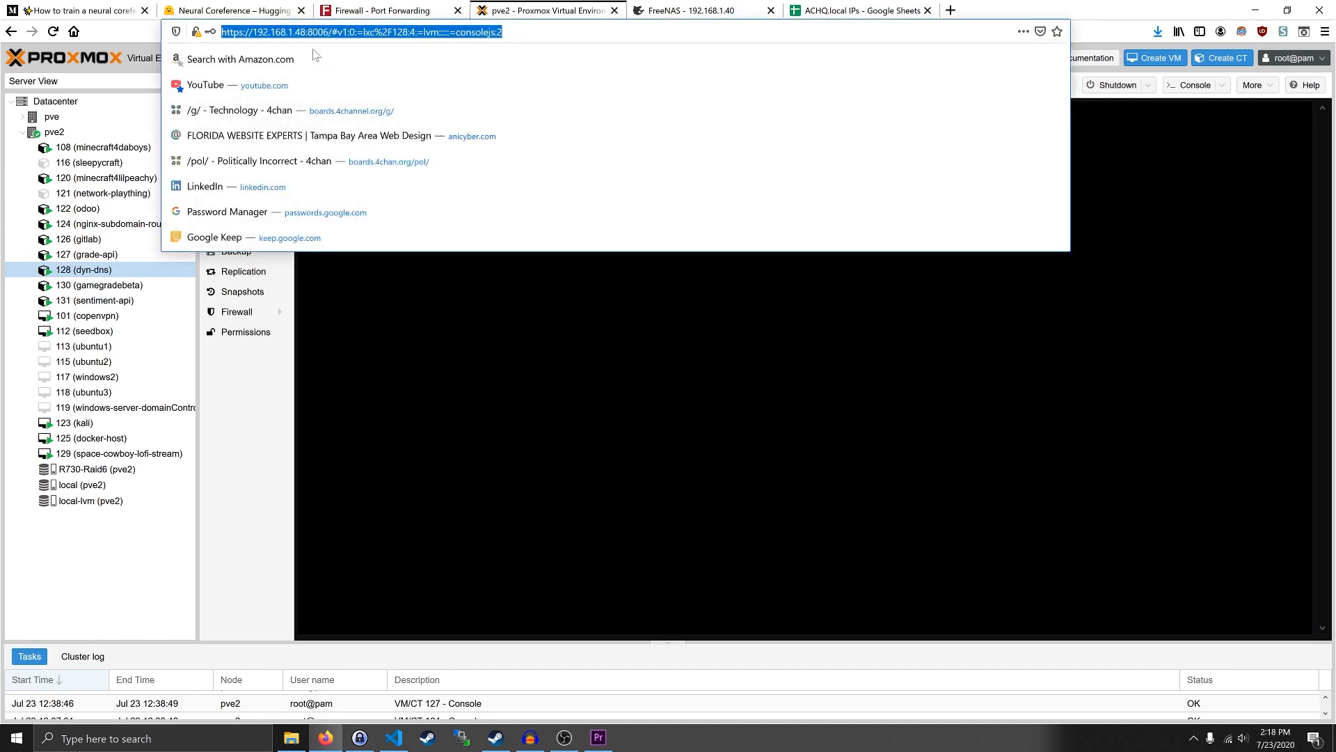
pyautogui.write('ican')
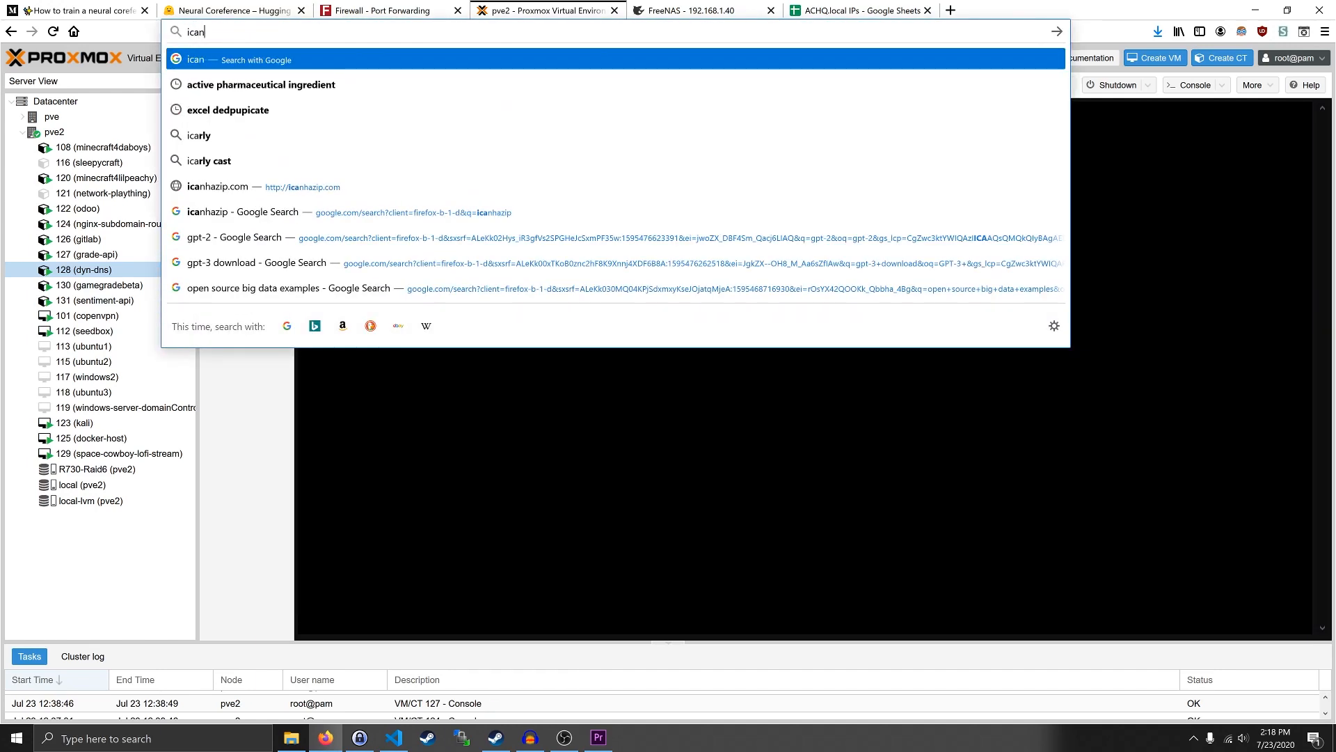
pyautogui.click(218, 186)
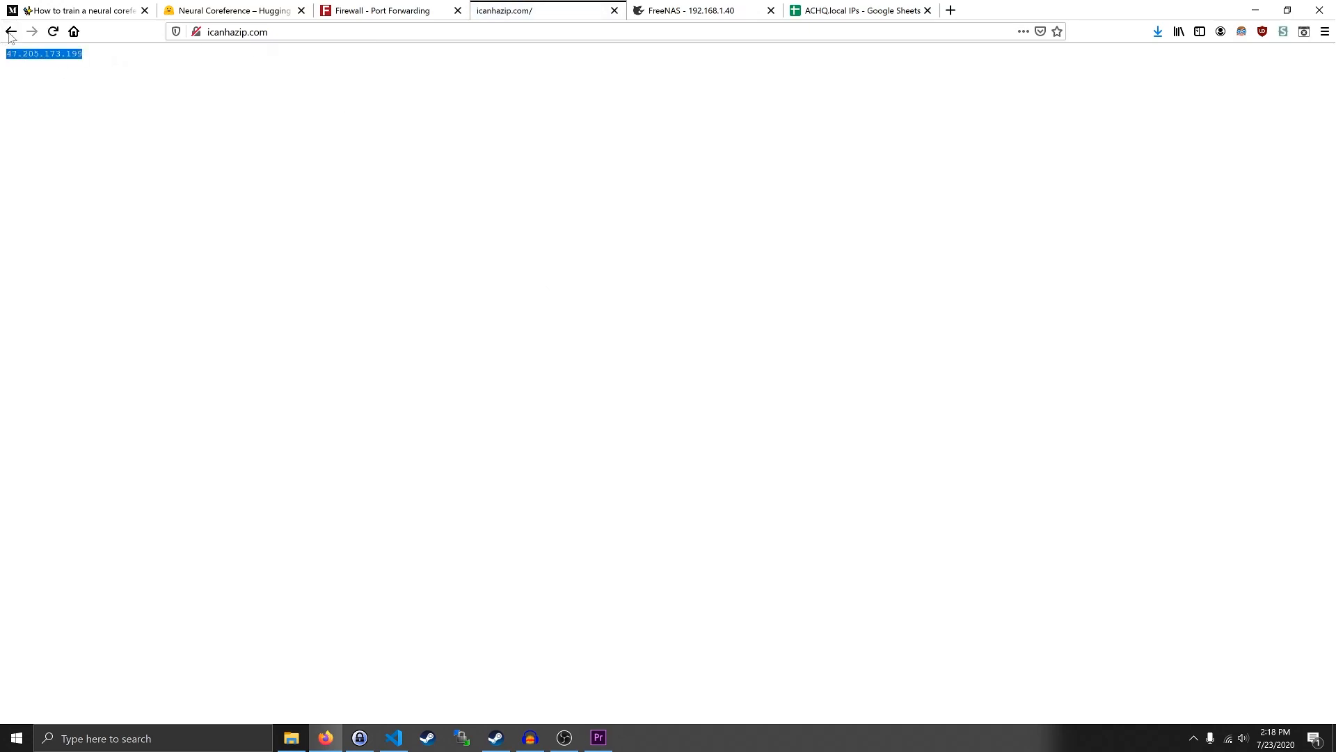
pyautogui.click(546, 10)
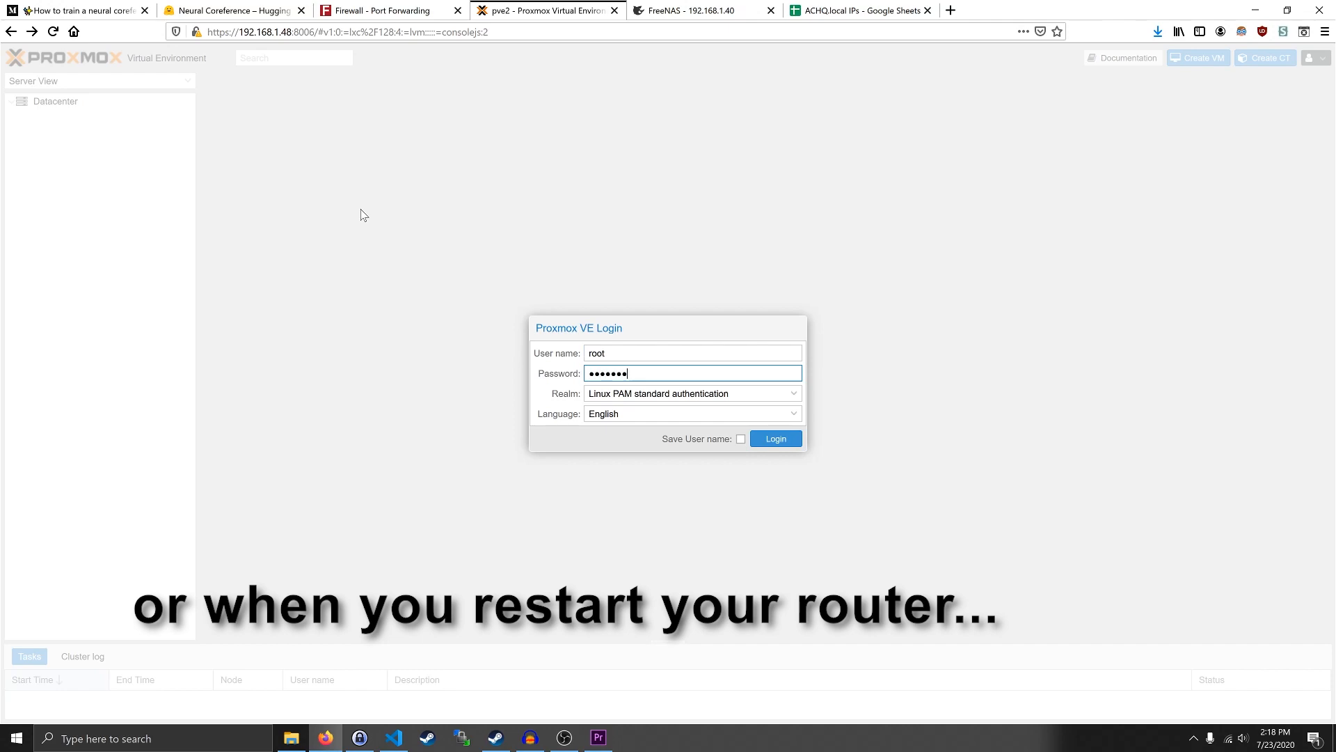
# - Log into Proxmox, run ddclient in the dyn-dns console, then show container 128's options
pyautogui.click(776, 439)
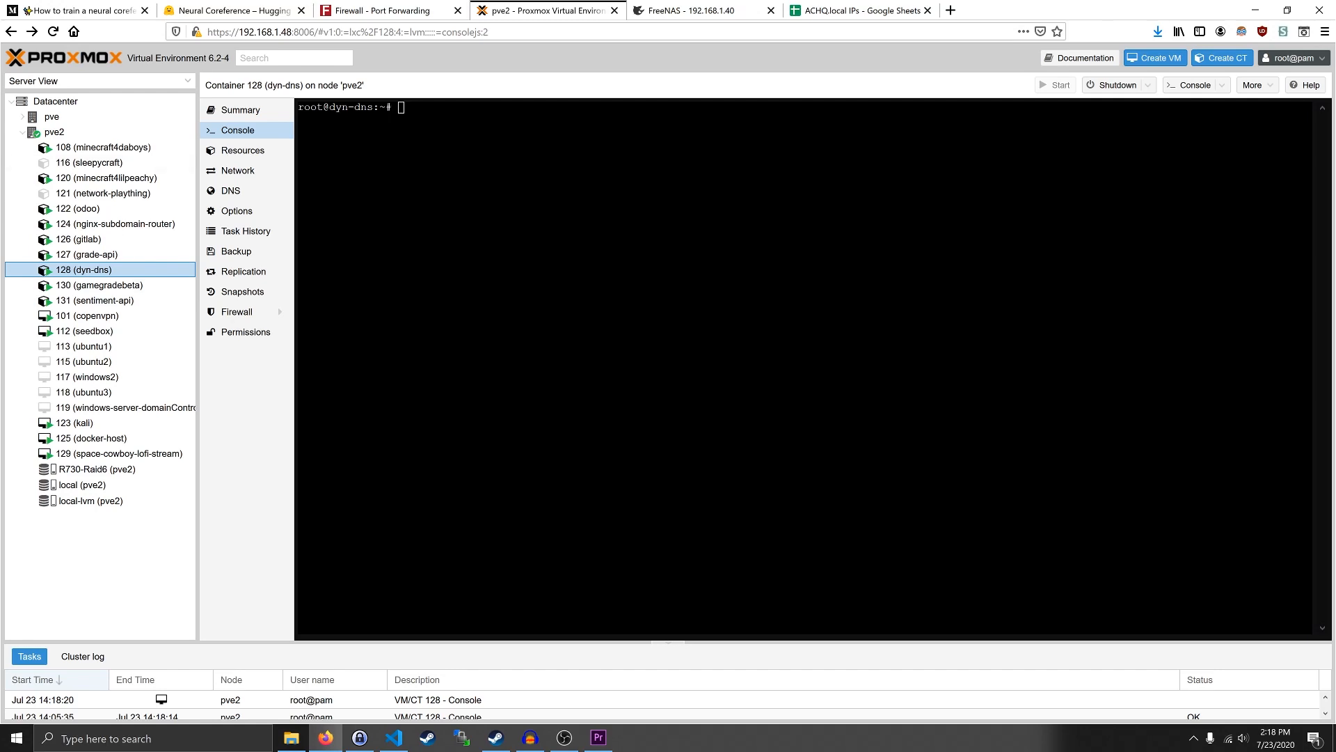
pyautogui.write('ddclient')
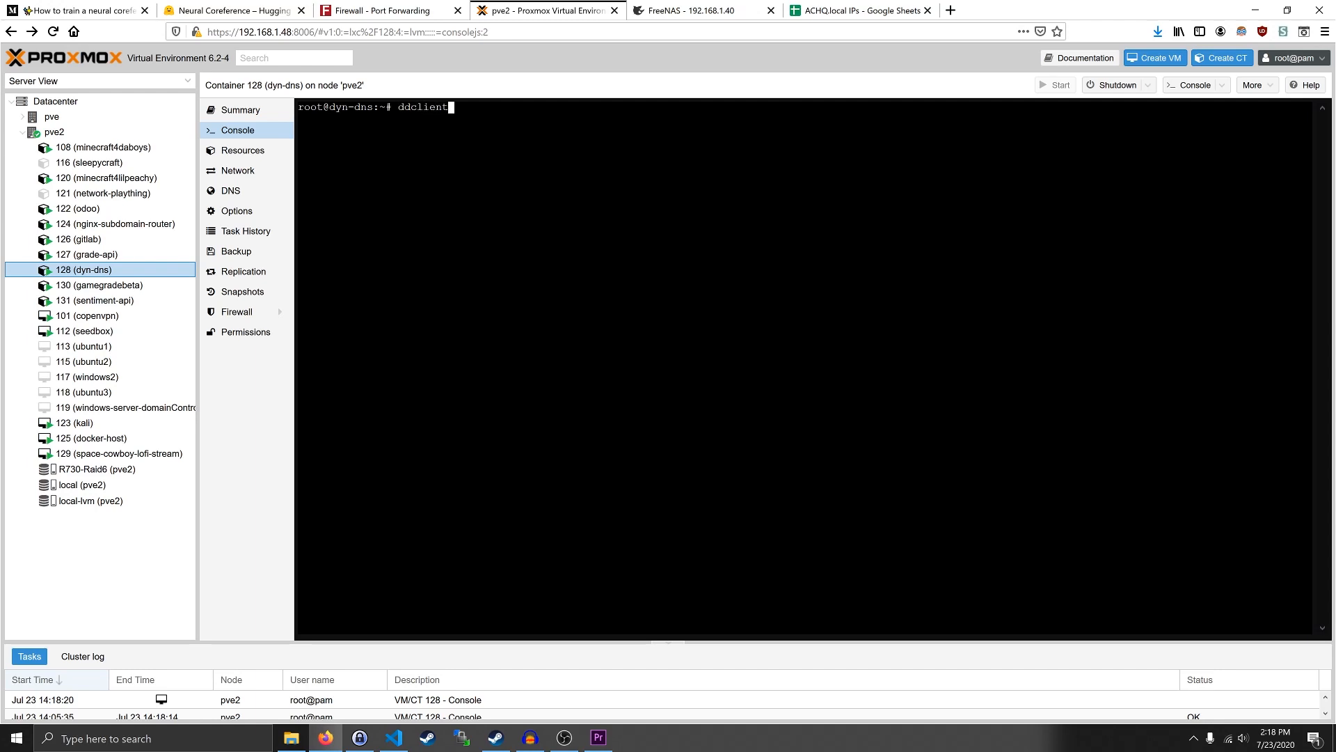
pyautogui.press('Return')
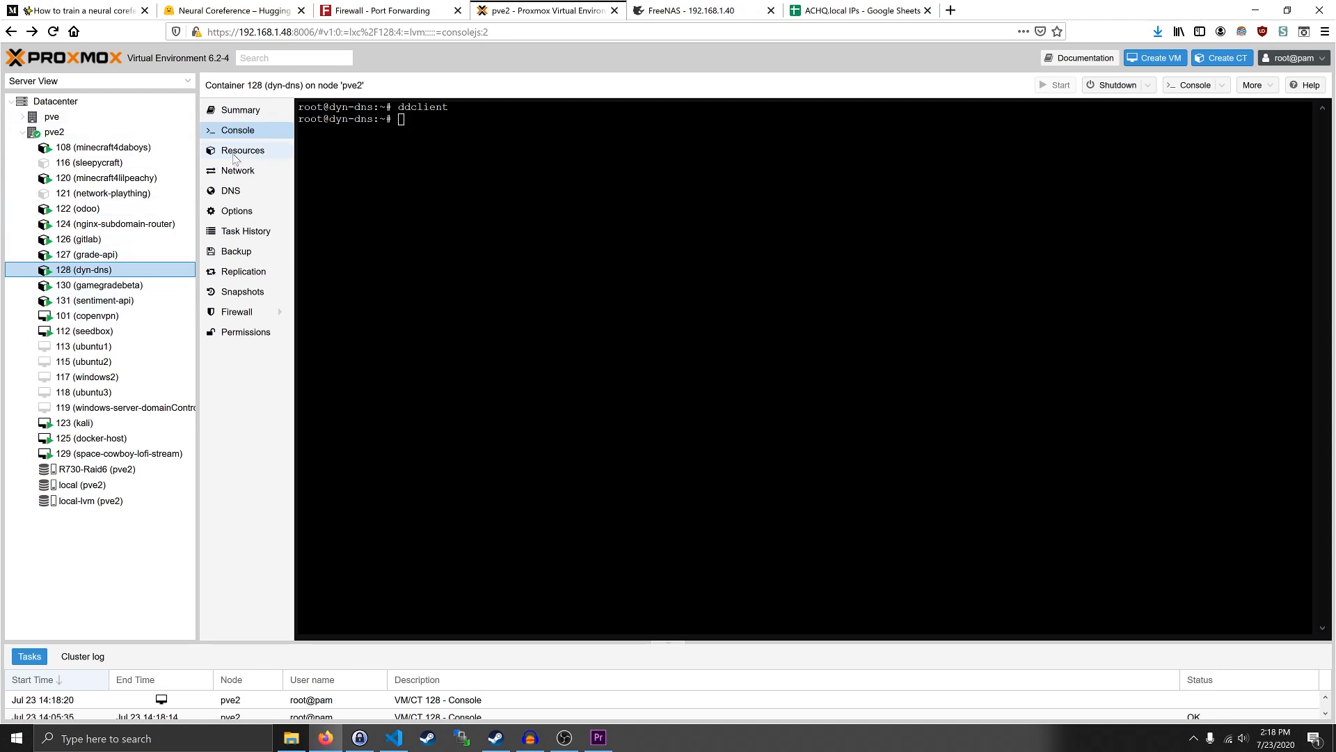
pyautogui.click(237, 210)
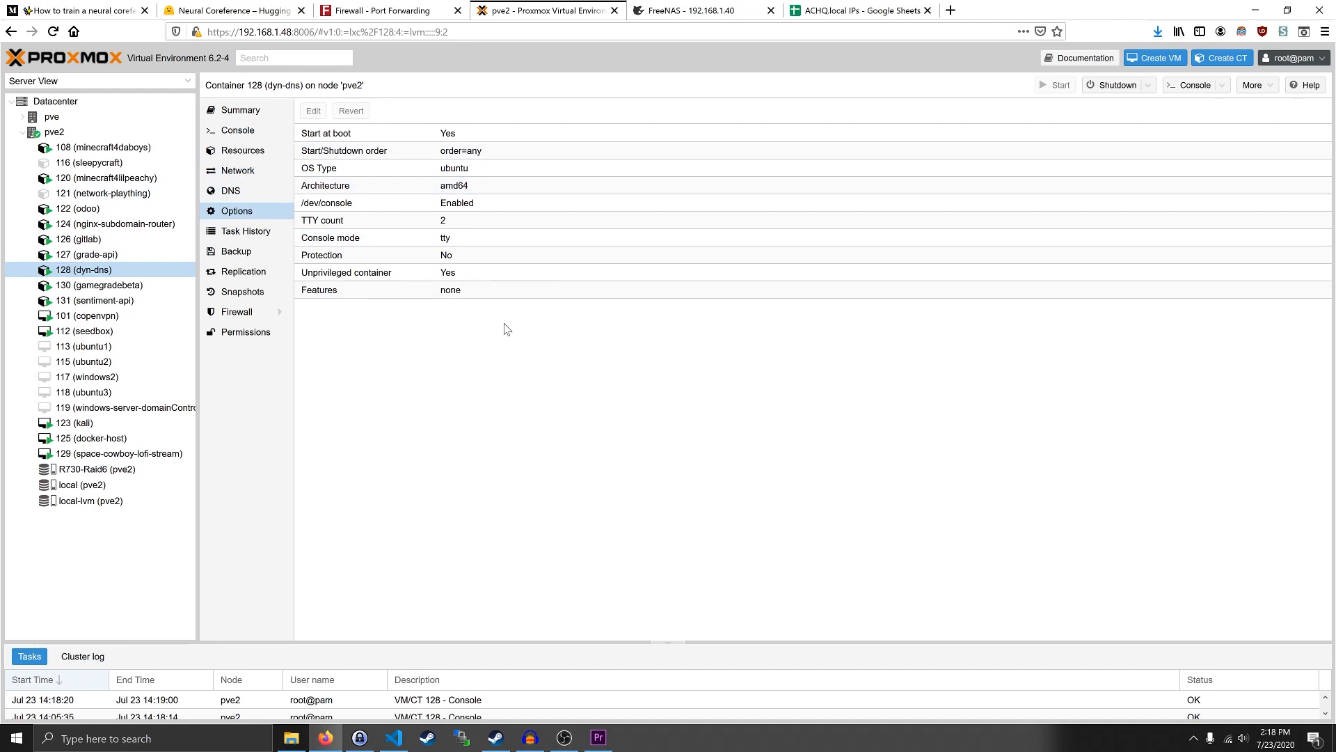
pyautogui.click(443, 133)
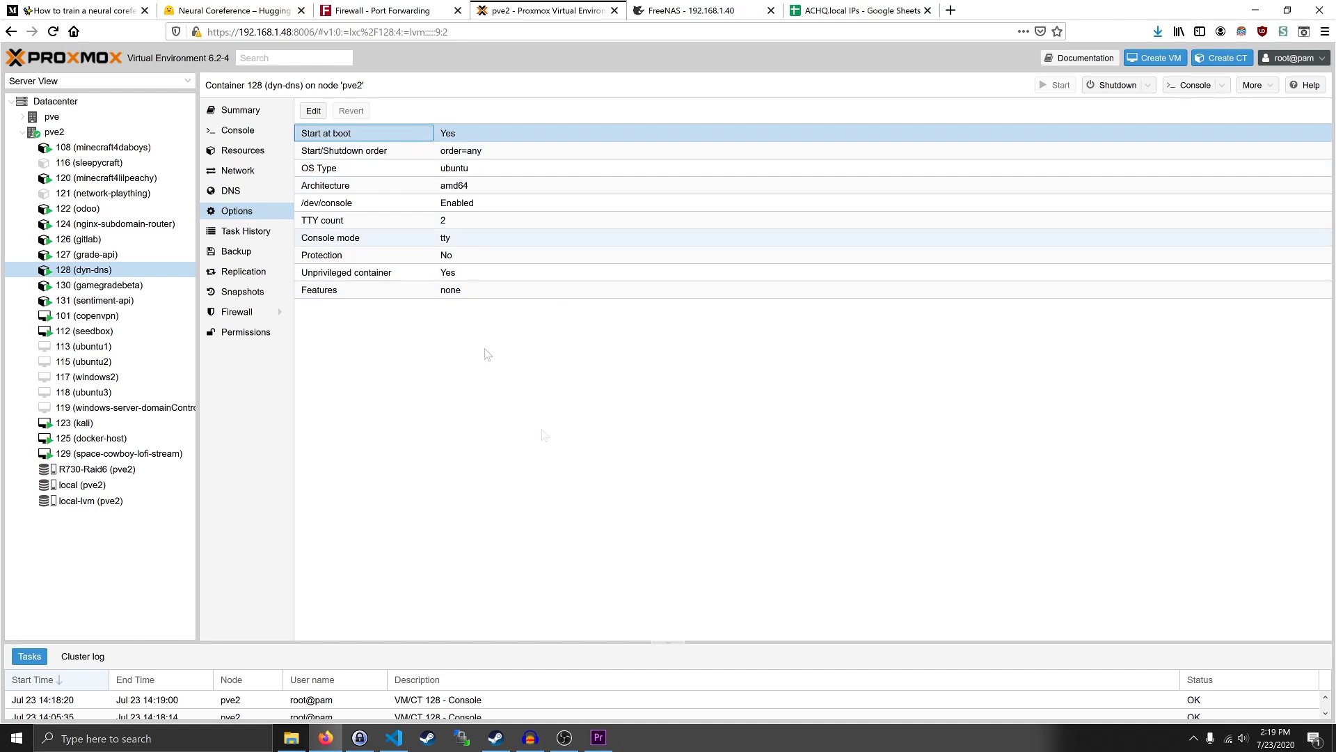
pyautogui.moveTo(567, 463)
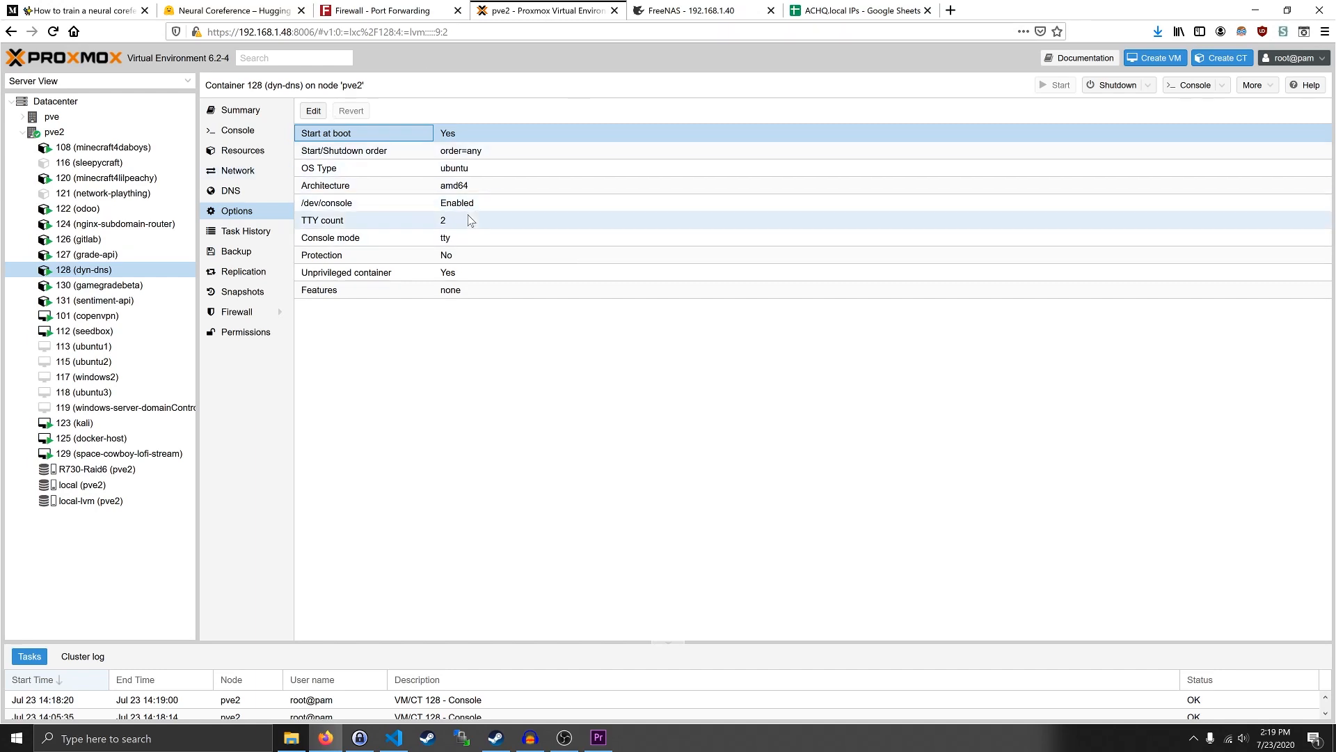
pyautogui.moveTo(481, 204)
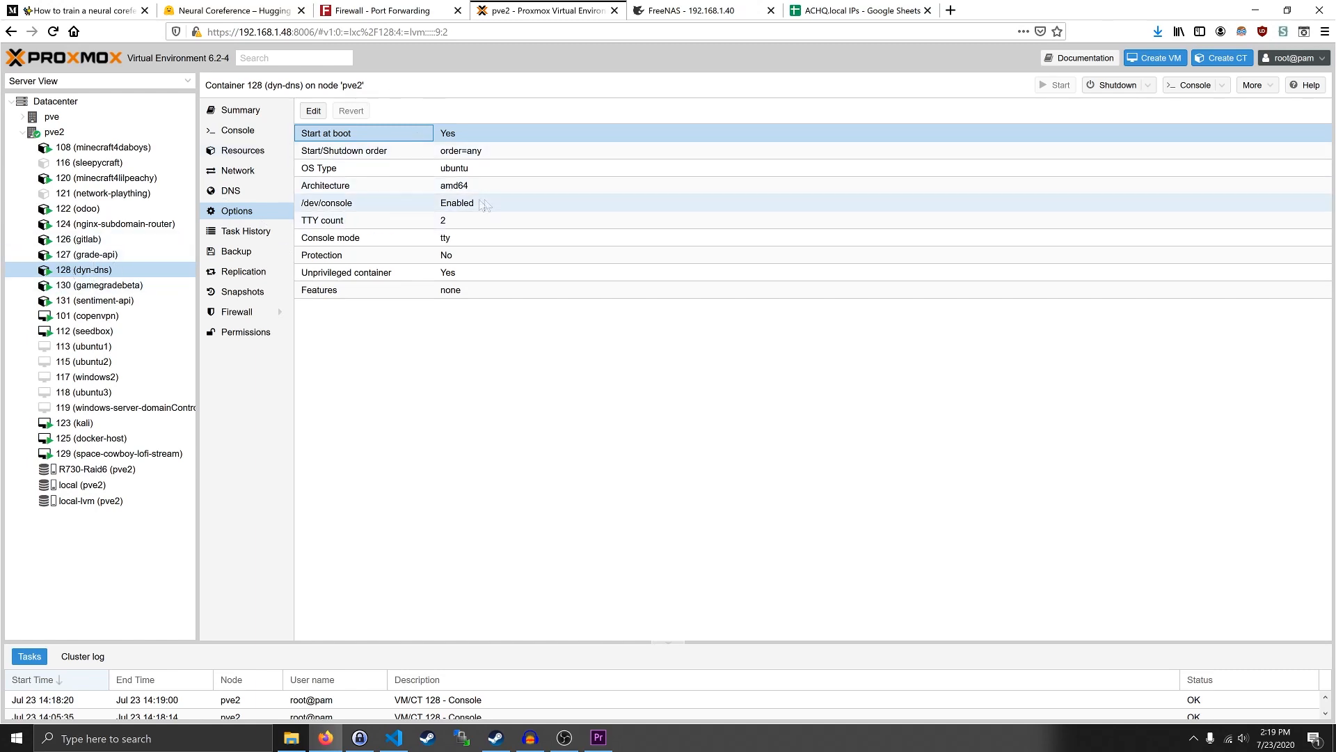
pyautogui.click(564, 738)
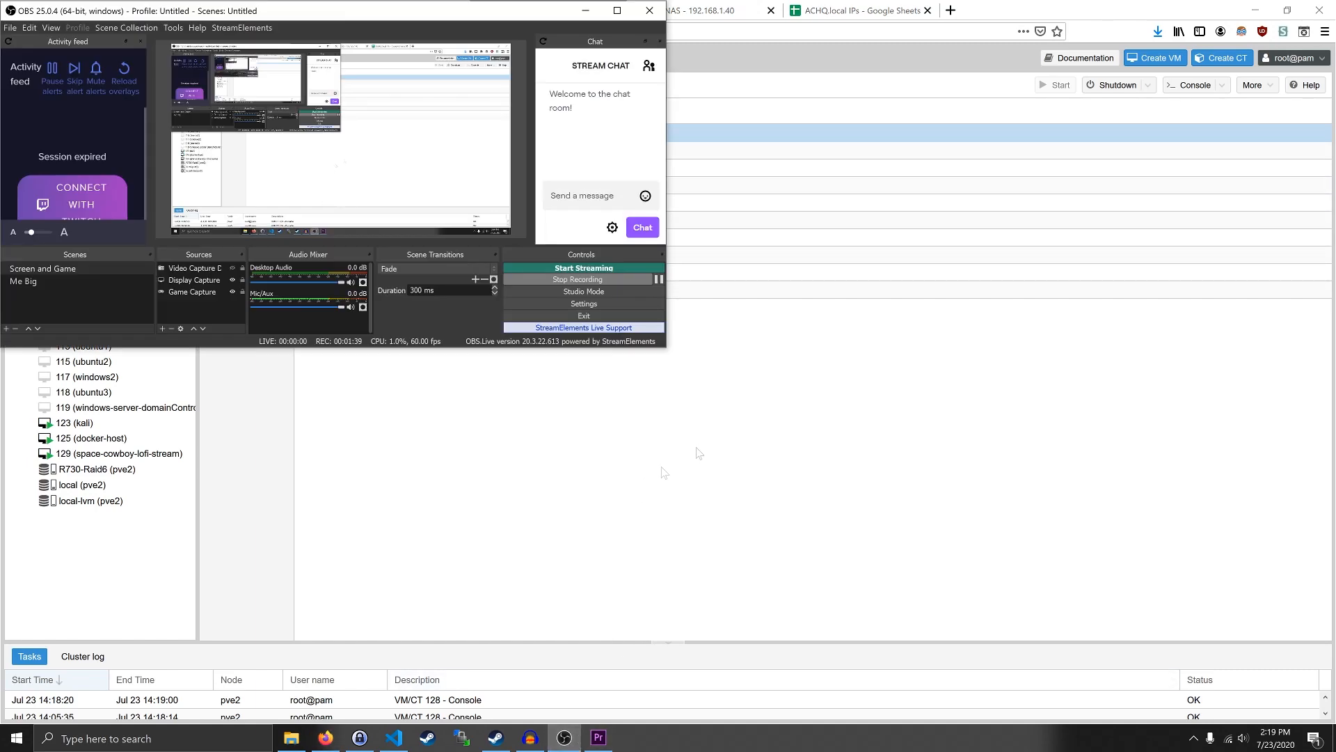